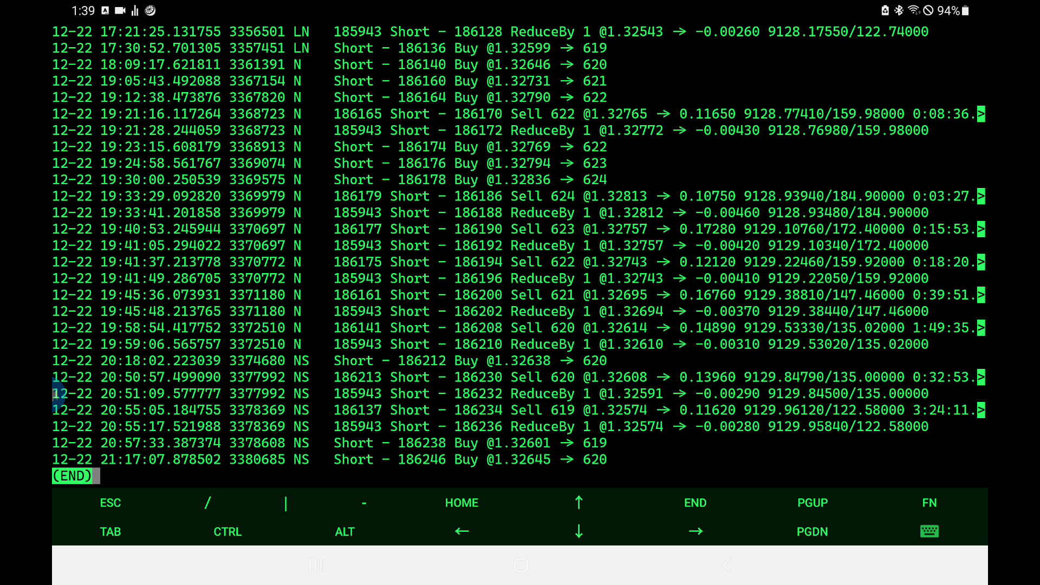
pyautogui.moveTo(810, 233)
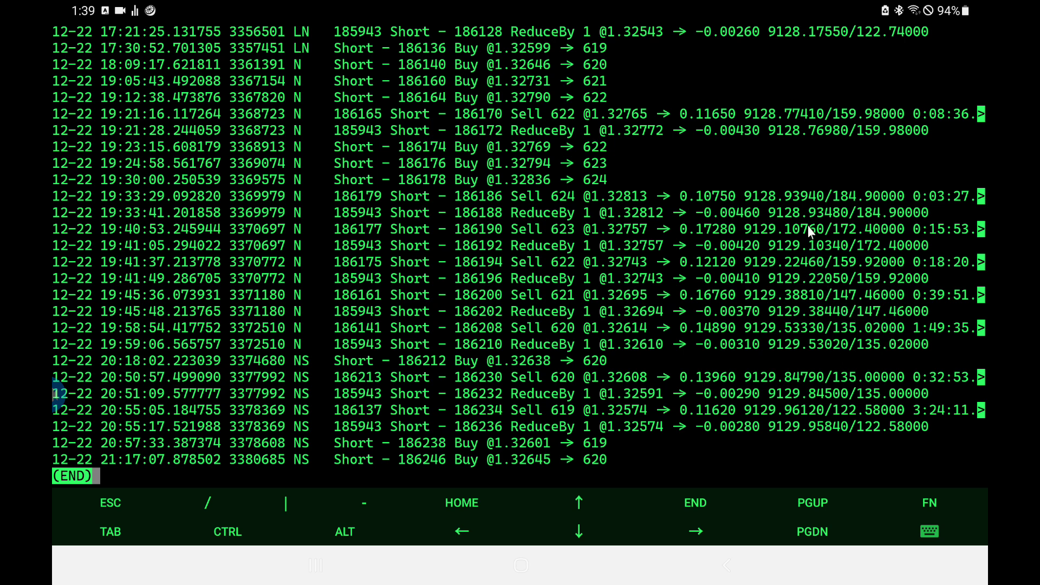
pyautogui.moveTo(780, 162)
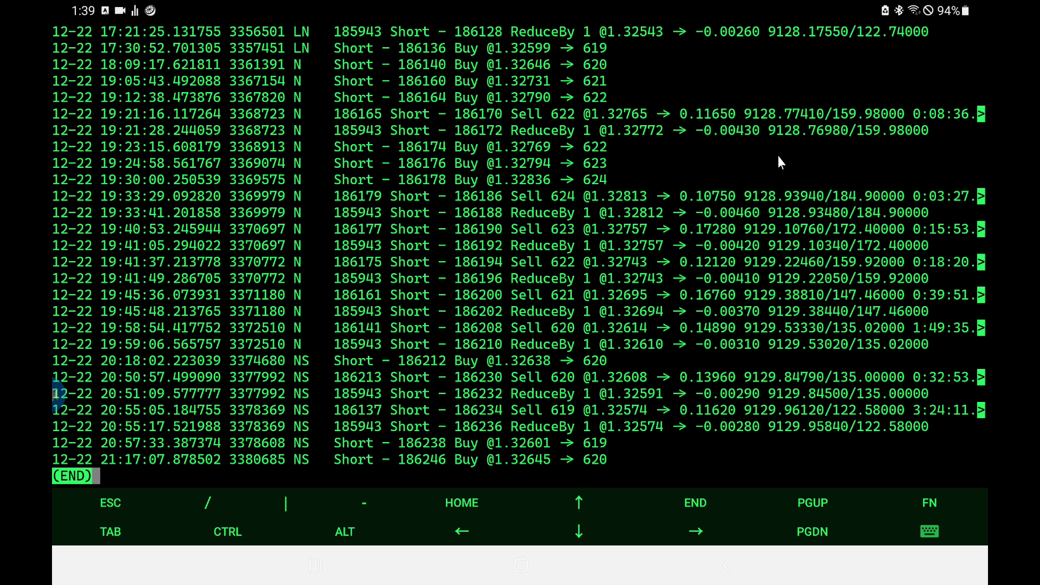
pyautogui.moveTo(699, 205)
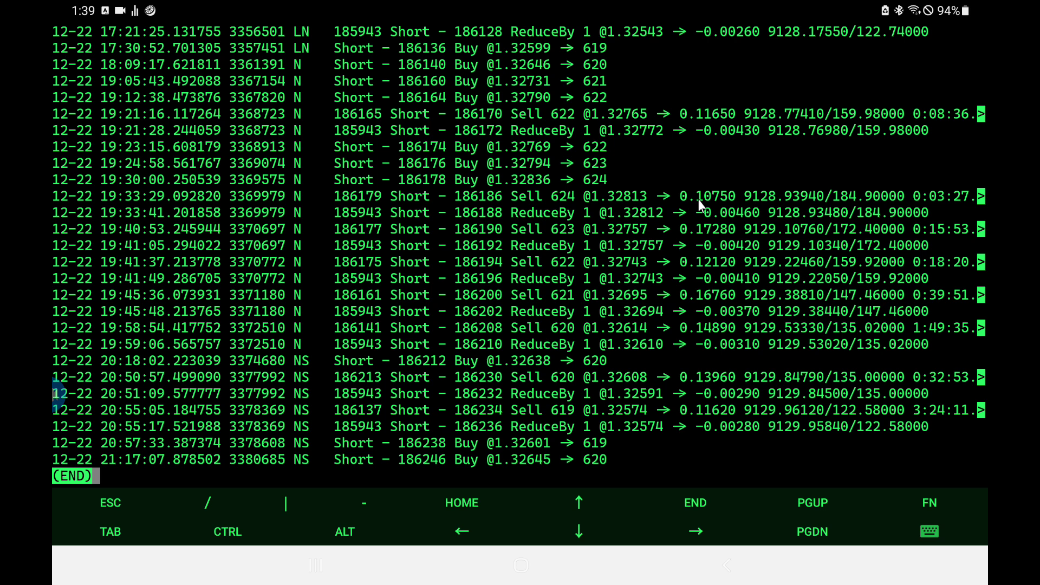
pyautogui.moveTo(628, 185)
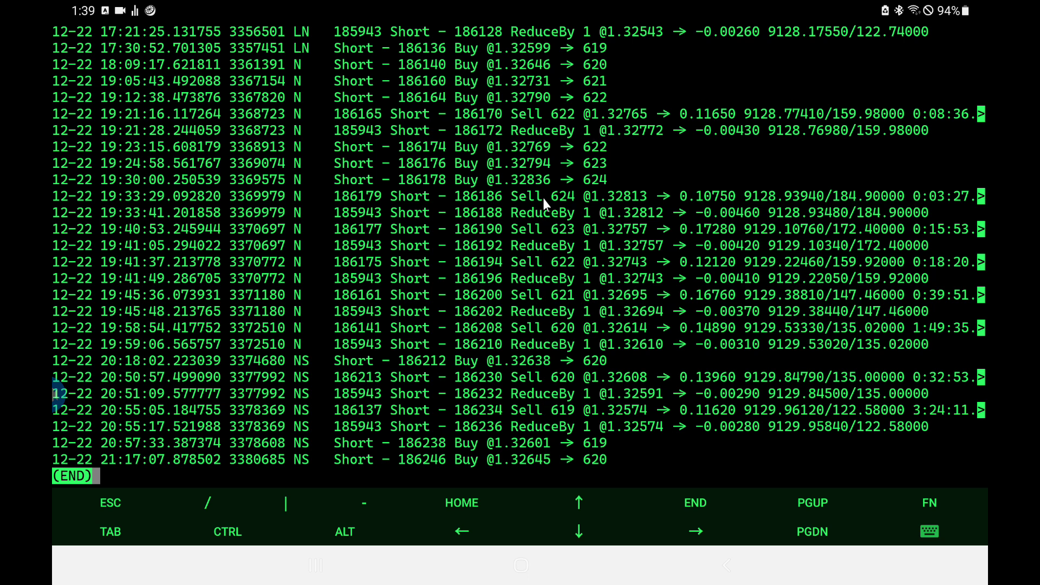
pyautogui.moveTo(566, 211)
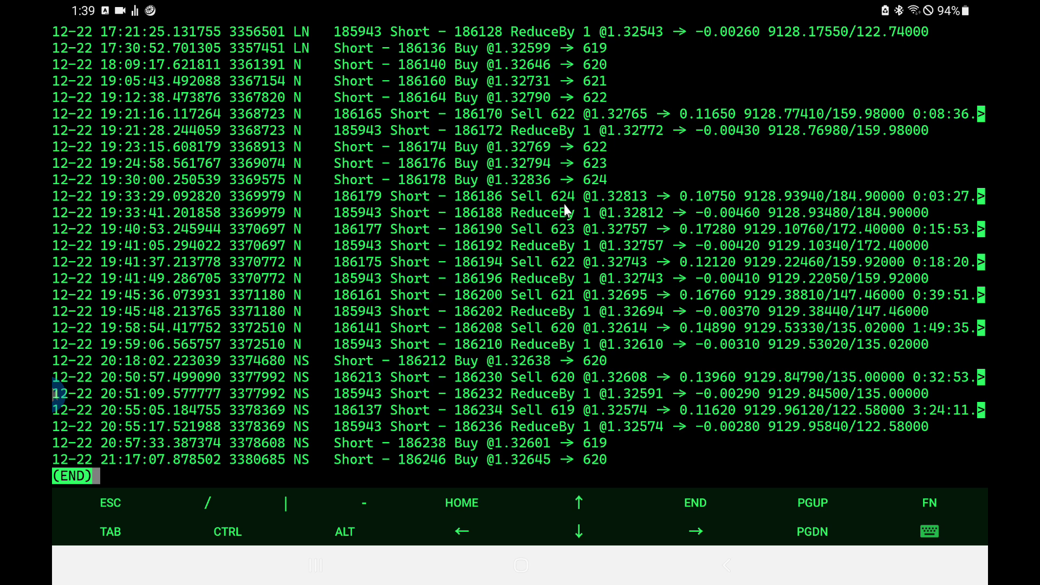
pyautogui.moveTo(545, 216)
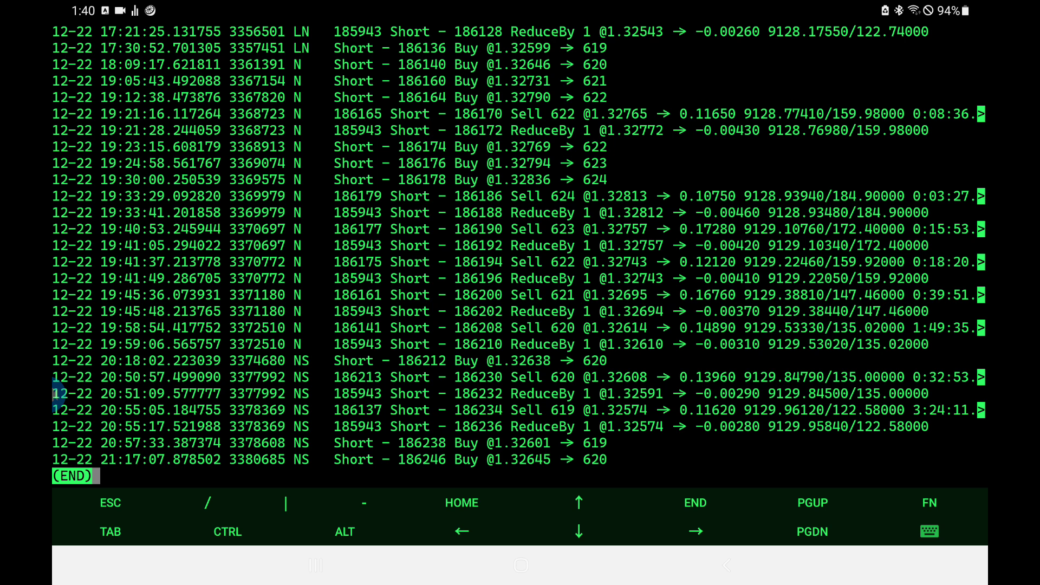
pyautogui.moveTo(551, 207)
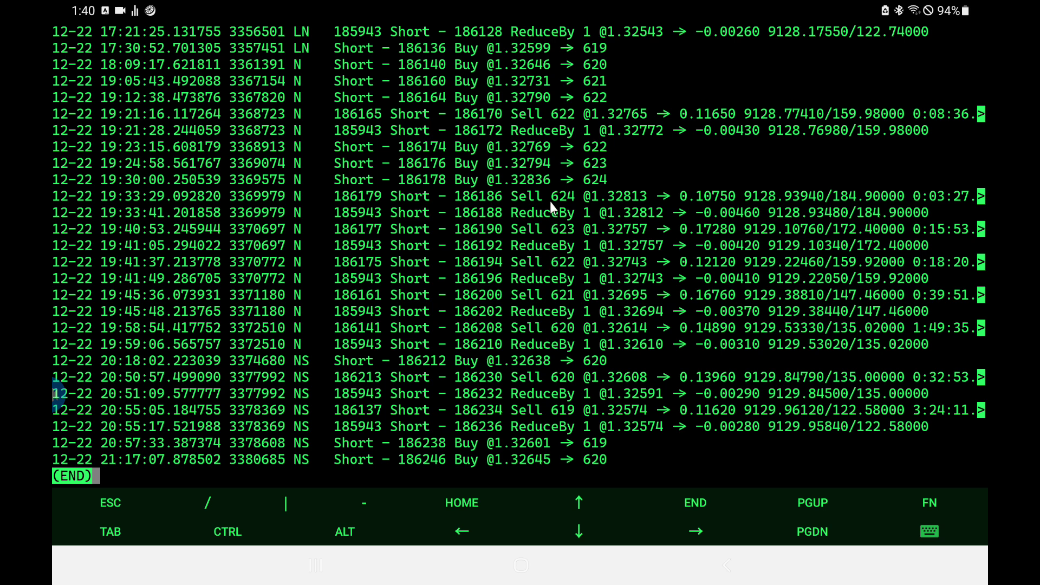
pyautogui.moveTo(556, 229)
pyautogui.write('egrep "French.*USD/CAD" < v2Demo.cfg')
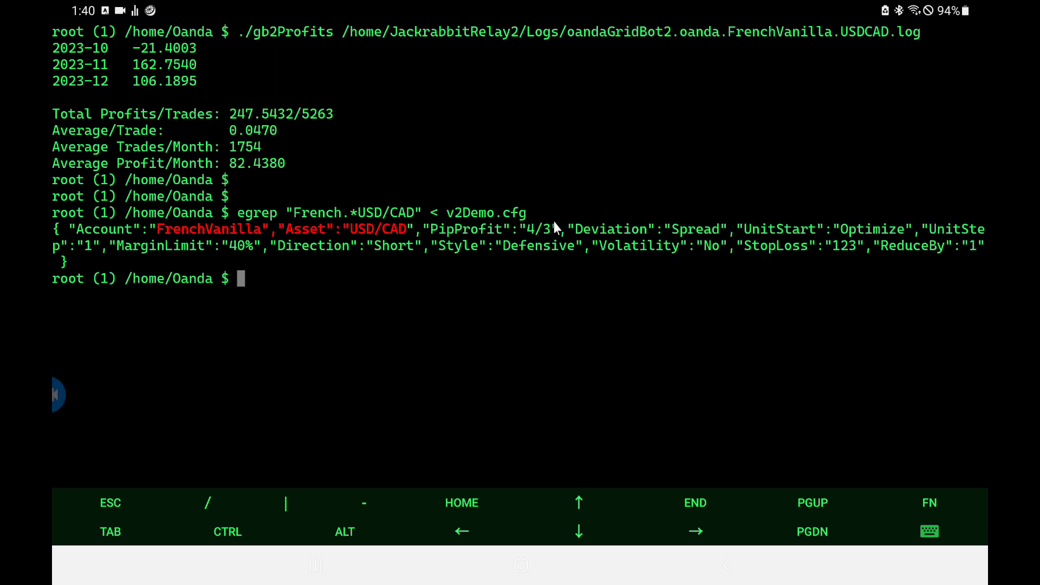
pyautogui.moveTo(269, 157)
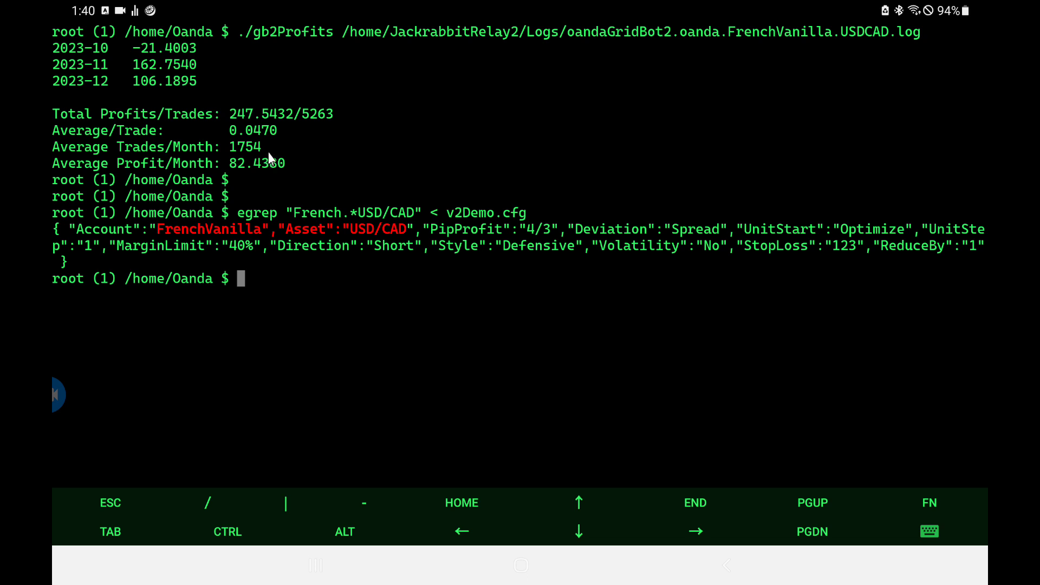
pyautogui.moveTo(316, 129)
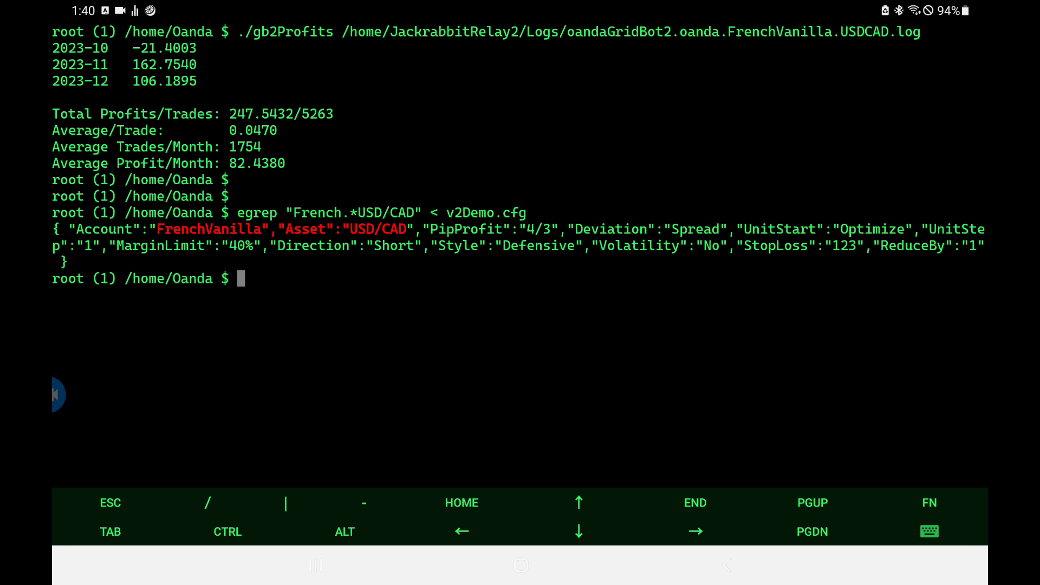
pyautogui.moveTo(210, 93)
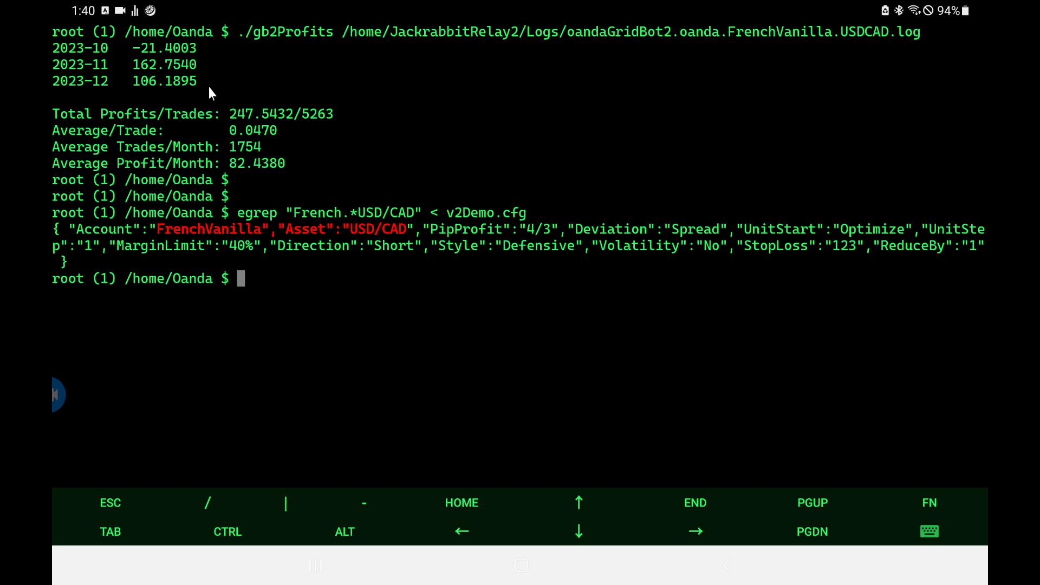
pyautogui.moveTo(153, 67)
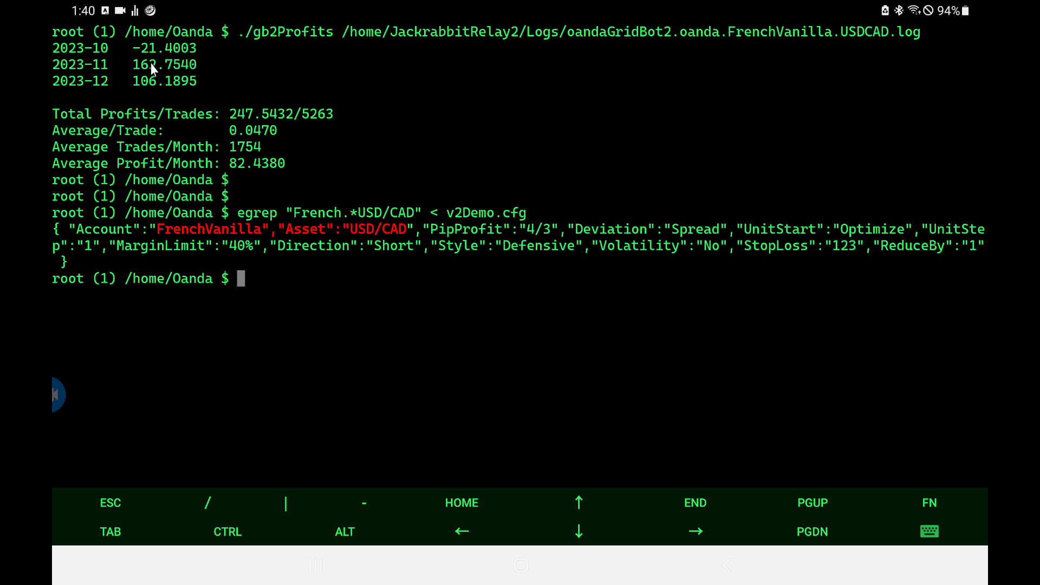
pyautogui.moveTo(154, 92)
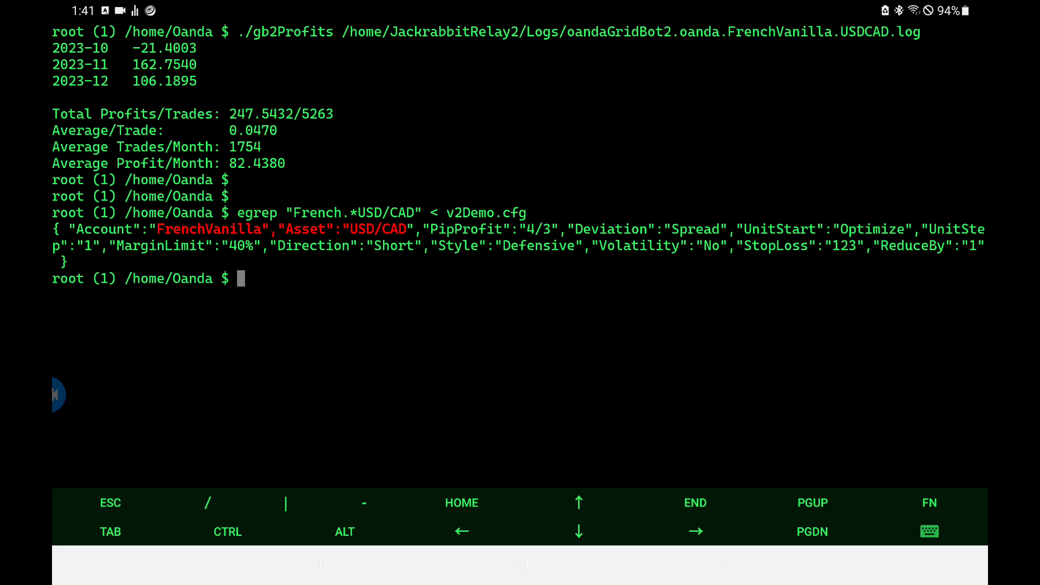
pyautogui.moveTo(278, 262)
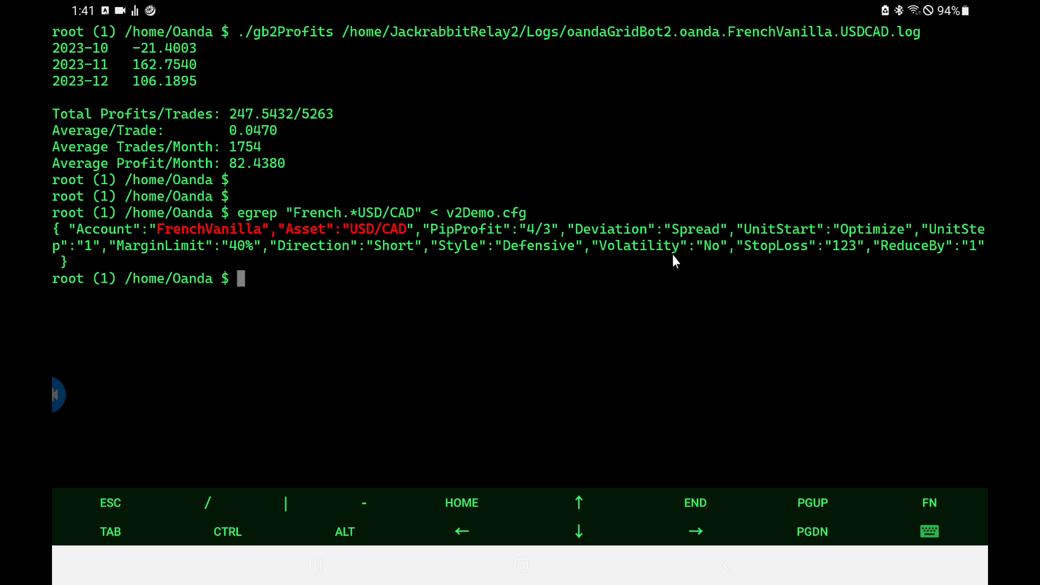
pyautogui.moveTo(701, 242)
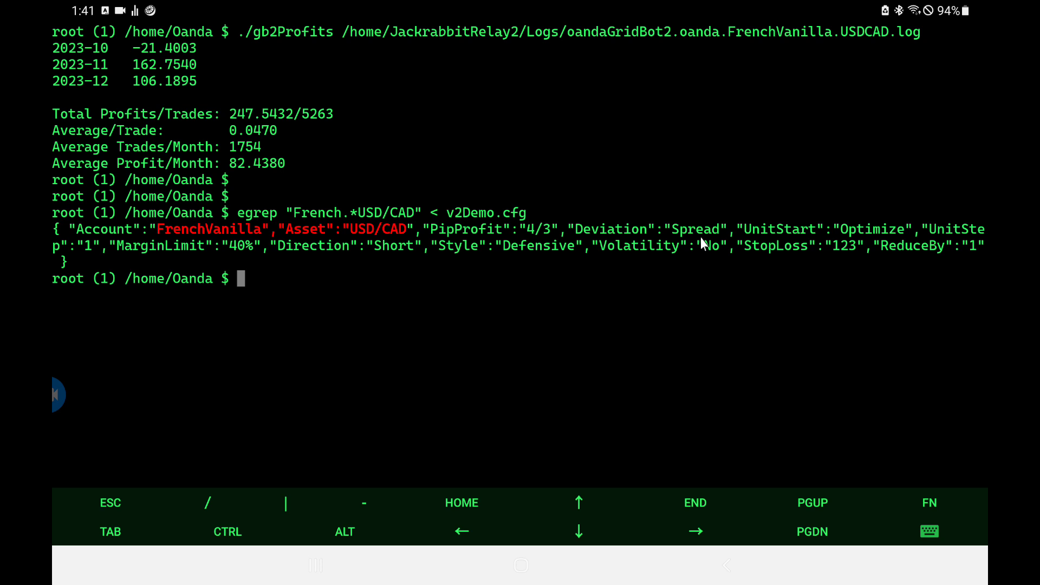
pyautogui.moveTo(555, 258)
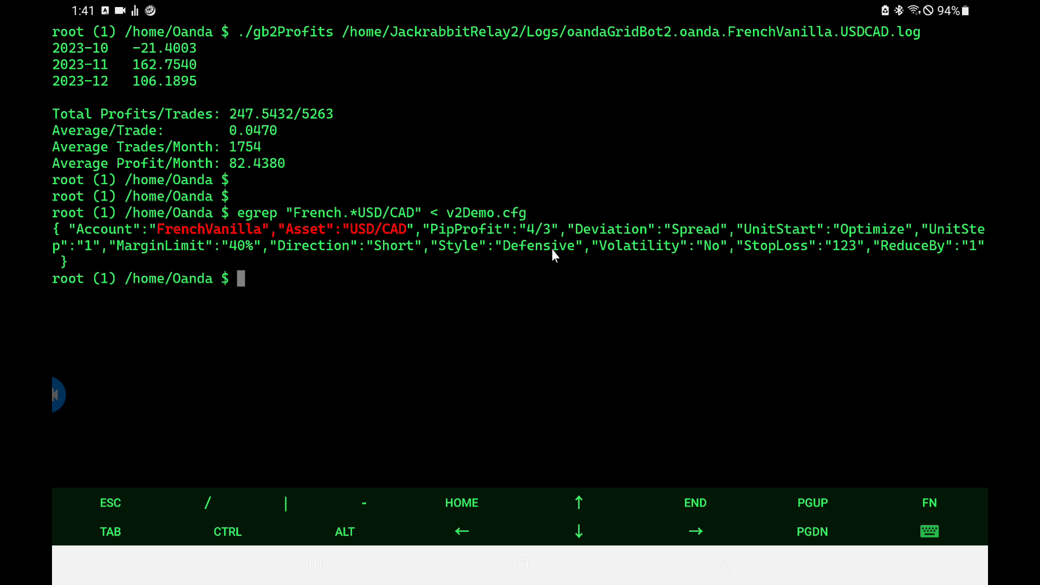
pyautogui.moveTo(851, 265)
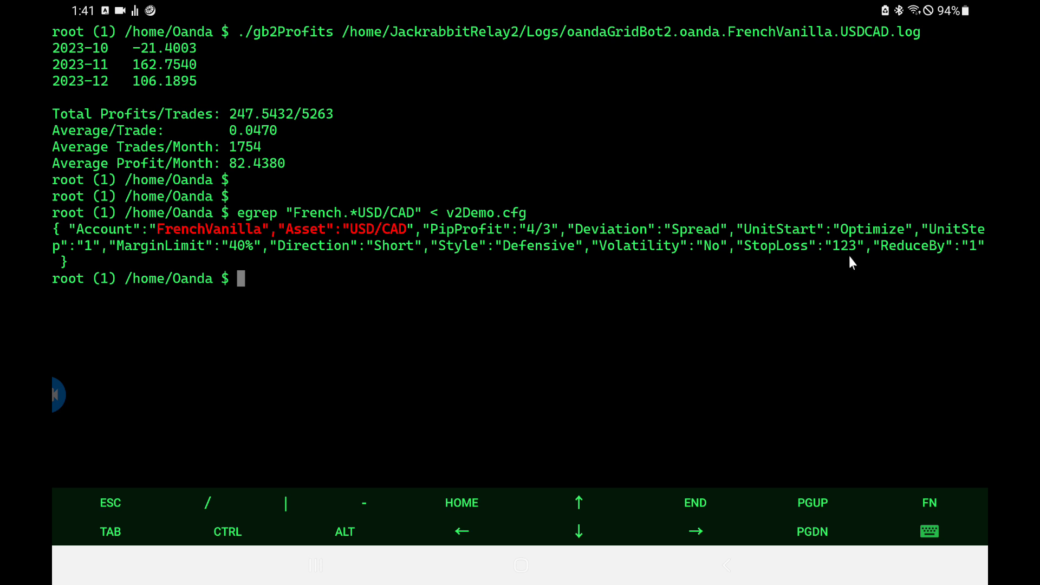
pyautogui.moveTo(927, 269)
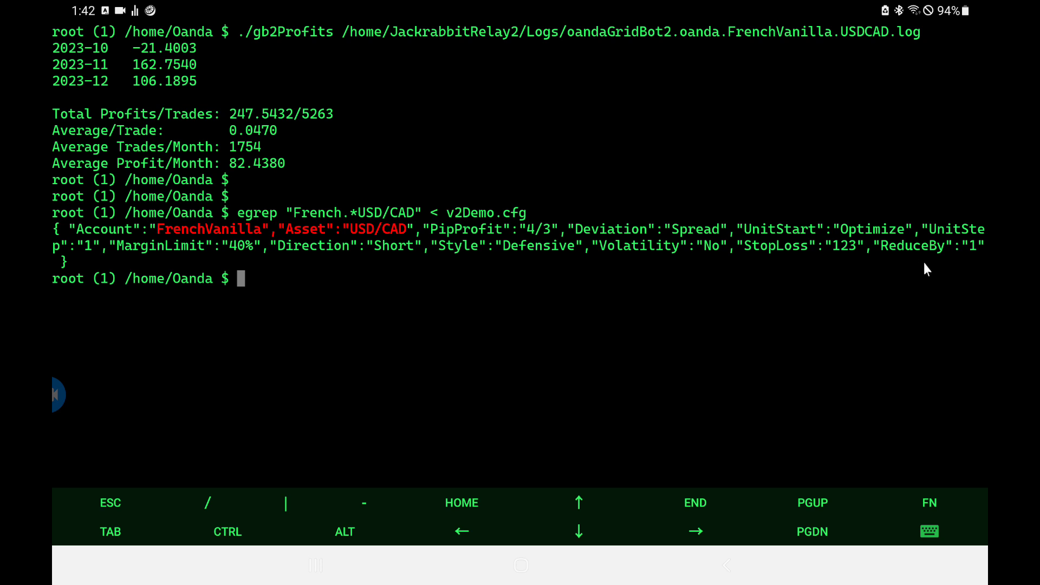
pyautogui.moveTo(951, 266)
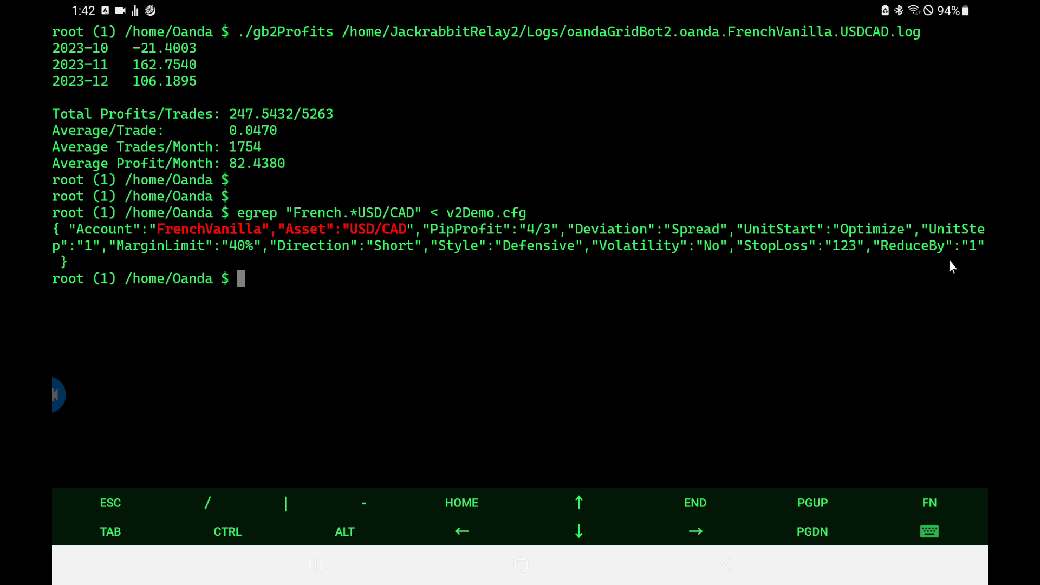
pyautogui.moveTo(882, 247)
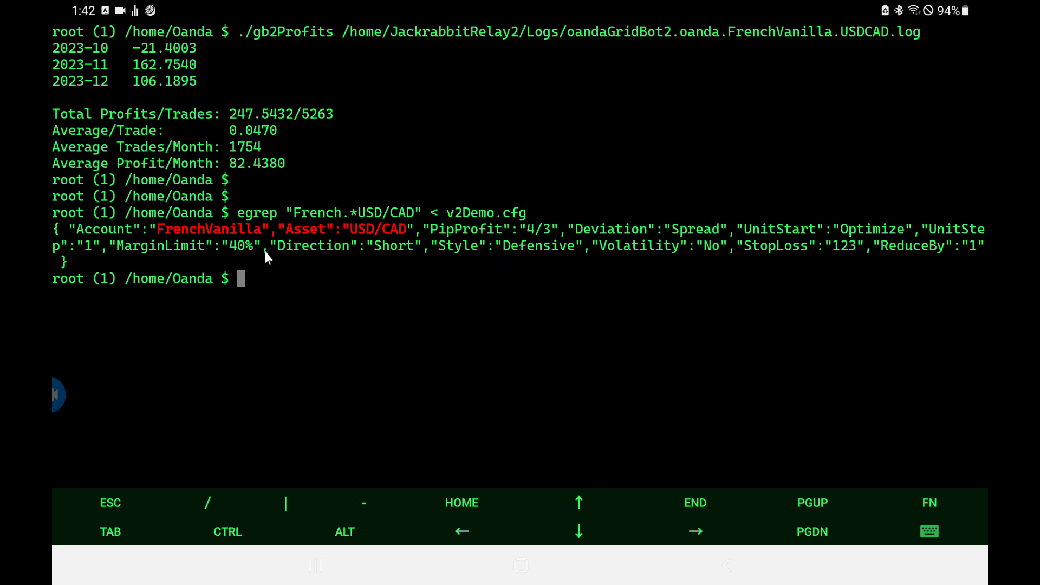
pyautogui.moveTo(248, 259)
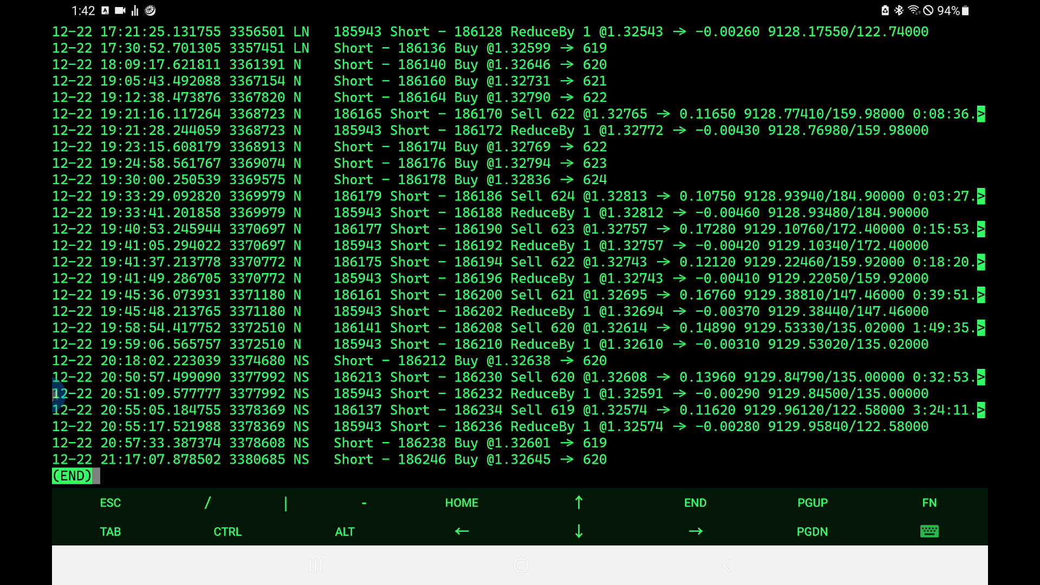
pyautogui.moveTo(531, 226)
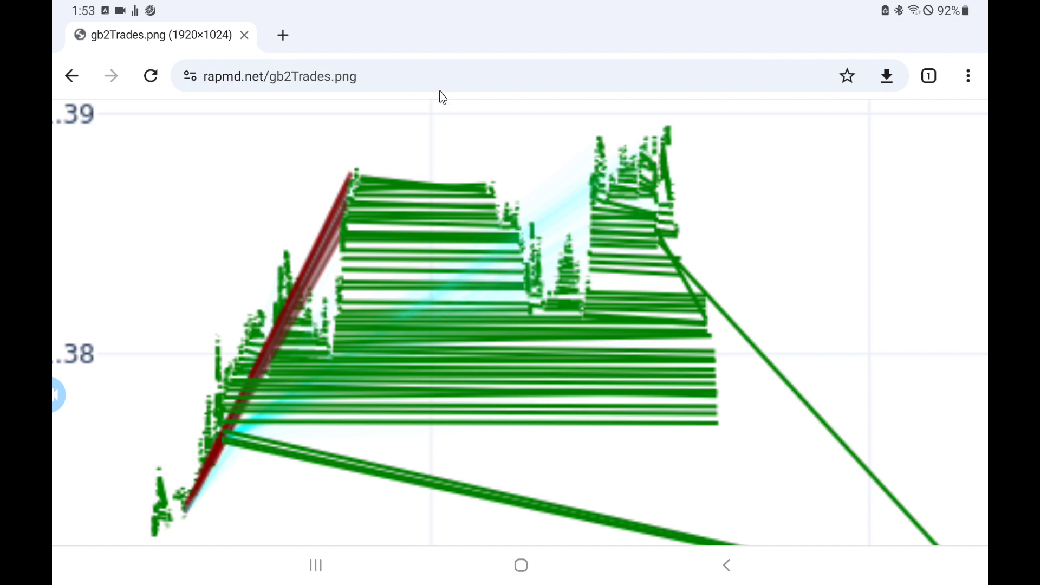
pyautogui.moveTo(474, 283)
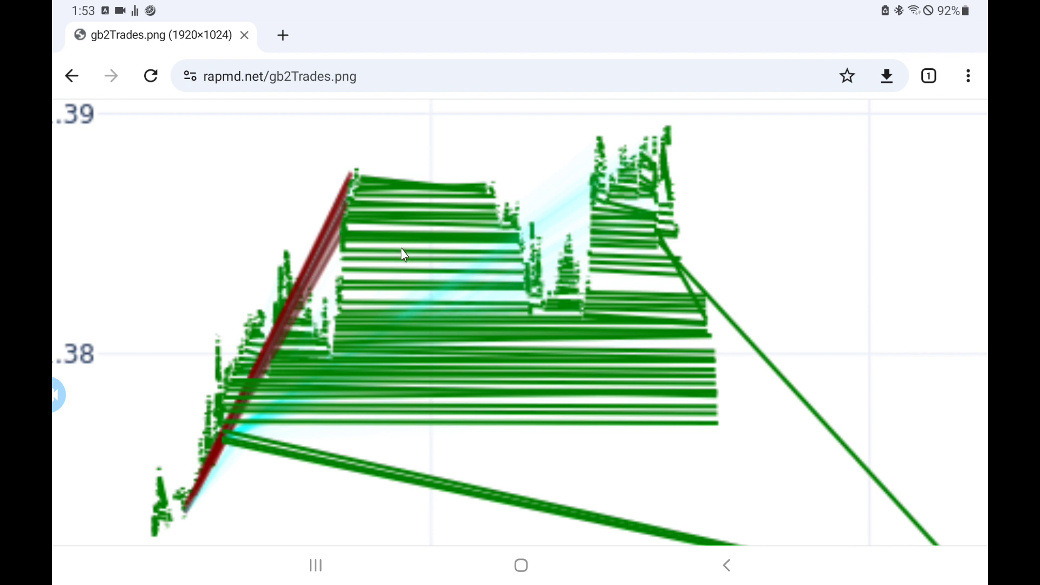
pyautogui.moveTo(328, 264)
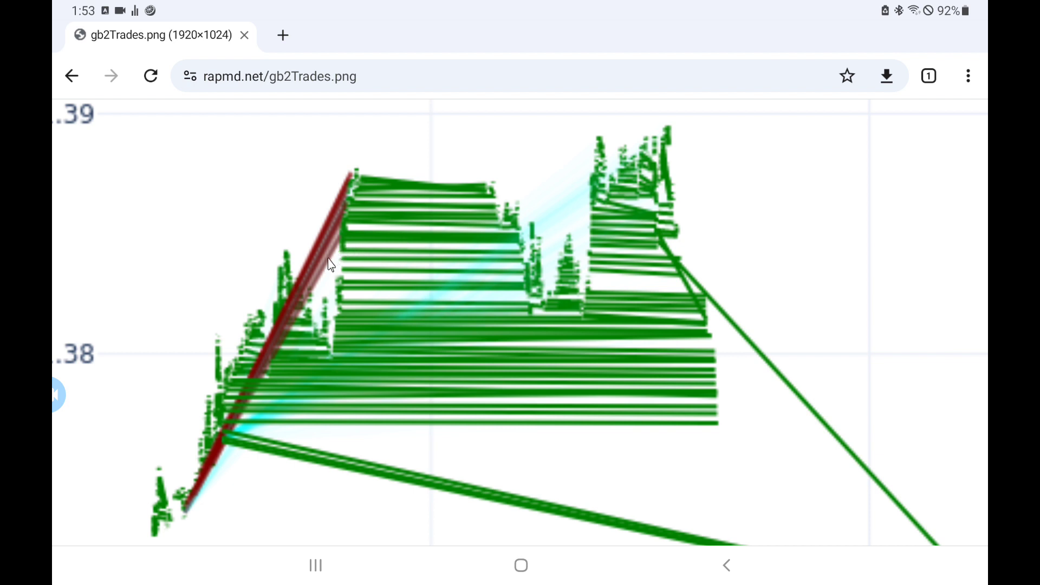
pyautogui.moveTo(308, 276)
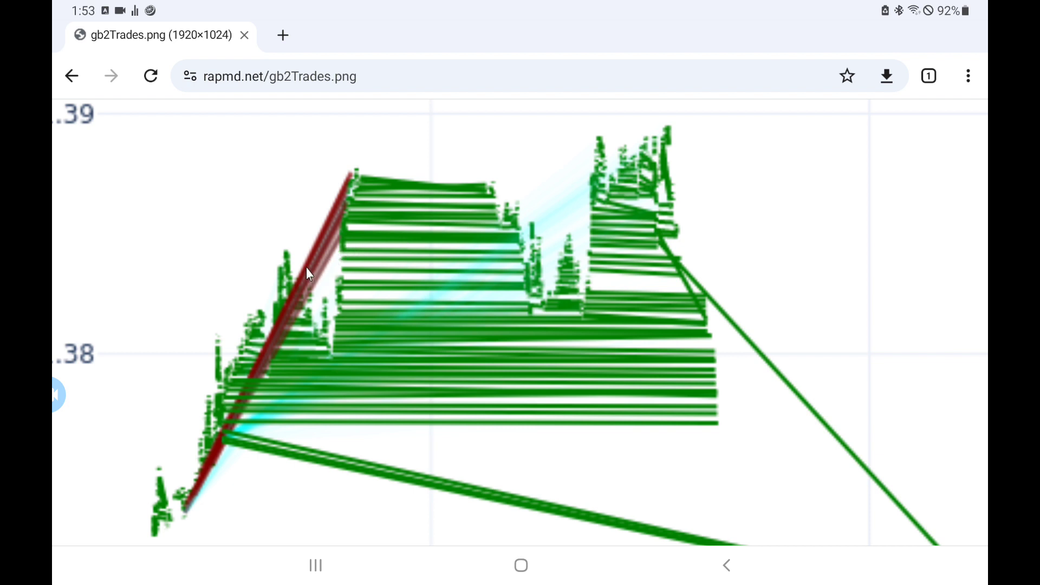
pyautogui.moveTo(524, 227)
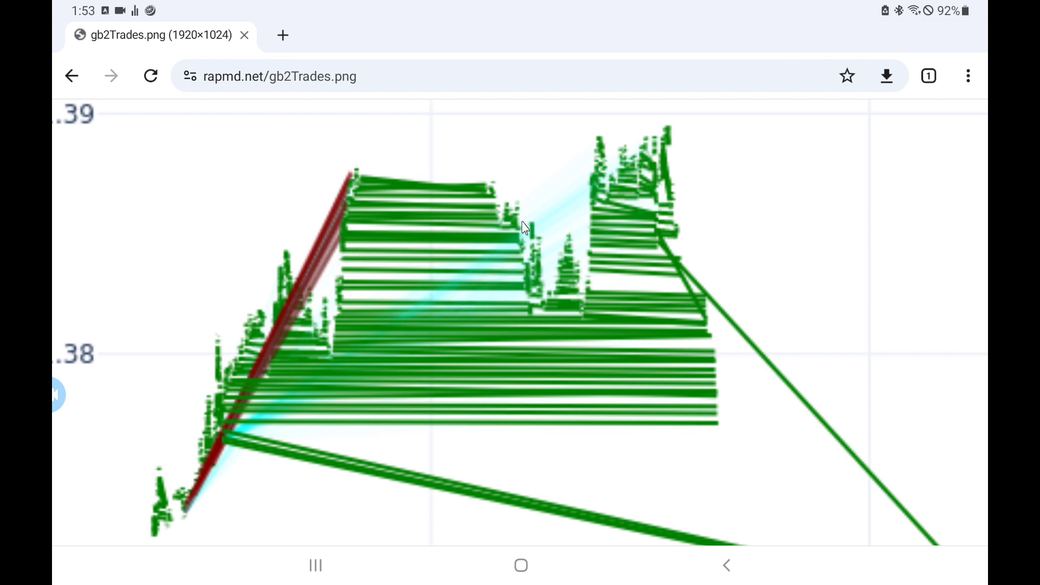
pyautogui.moveTo(558, 221)
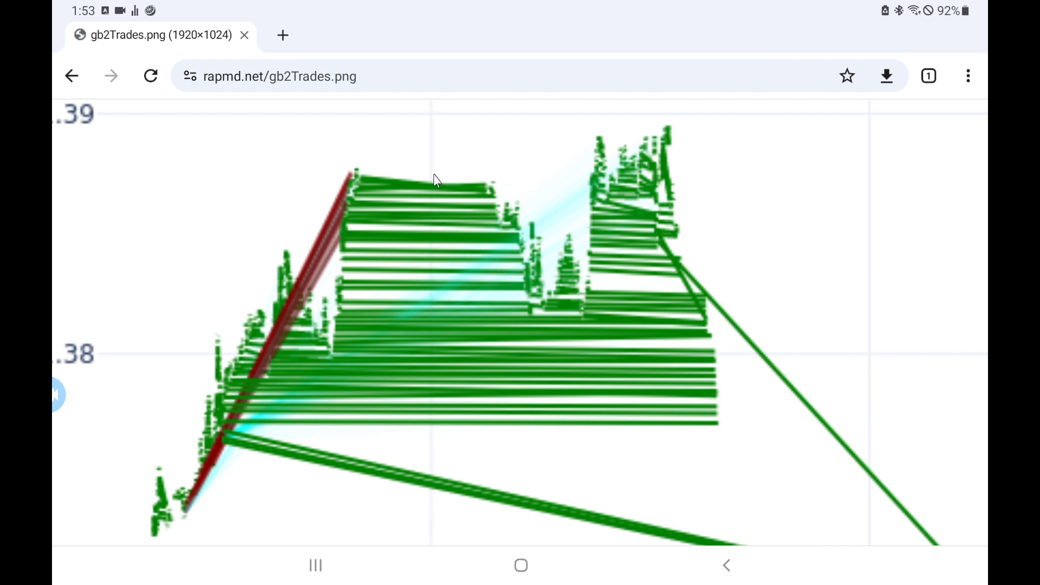
pyautogui.moveTo(361, 196)
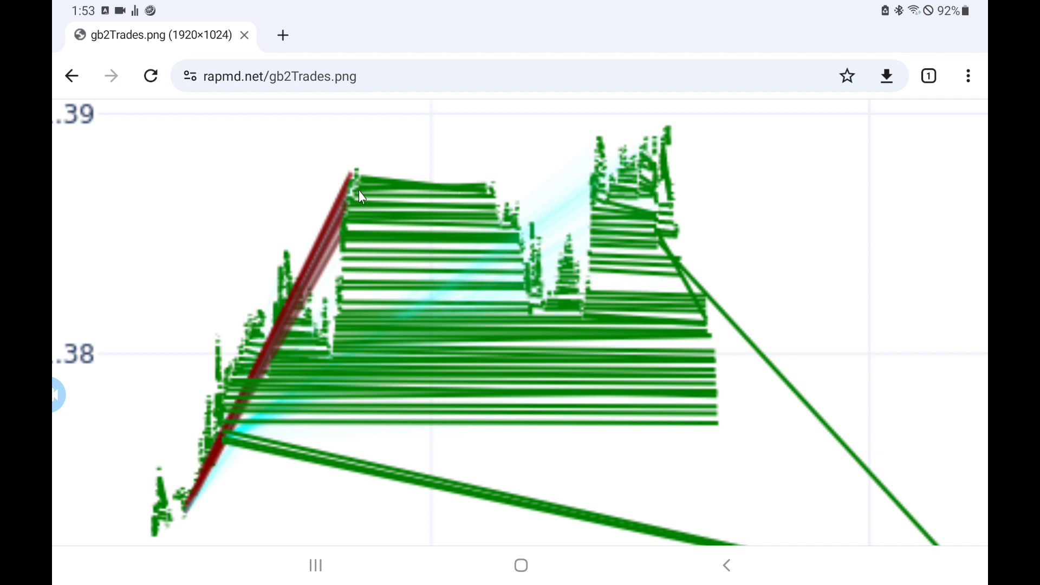
pyautogui.moveTo(425, 350)
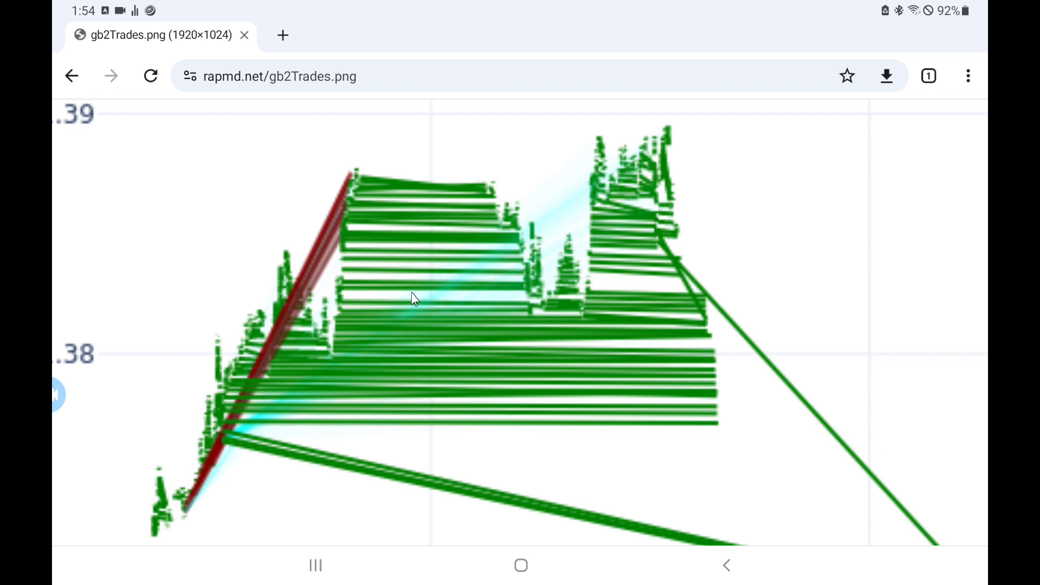
pyautogui.moveTo(392, 220)
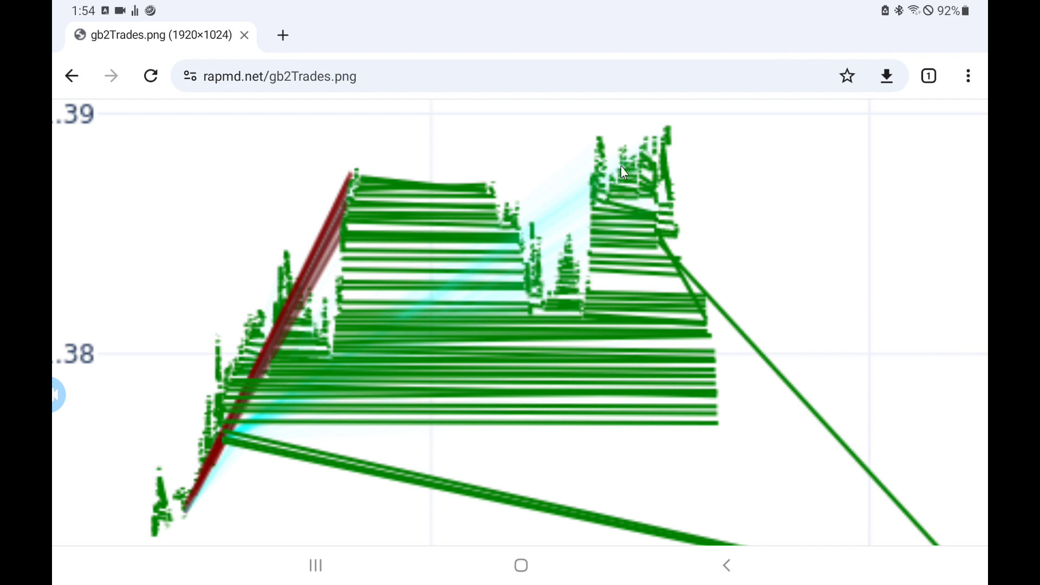
pyautogui.moveTo(662, 196)
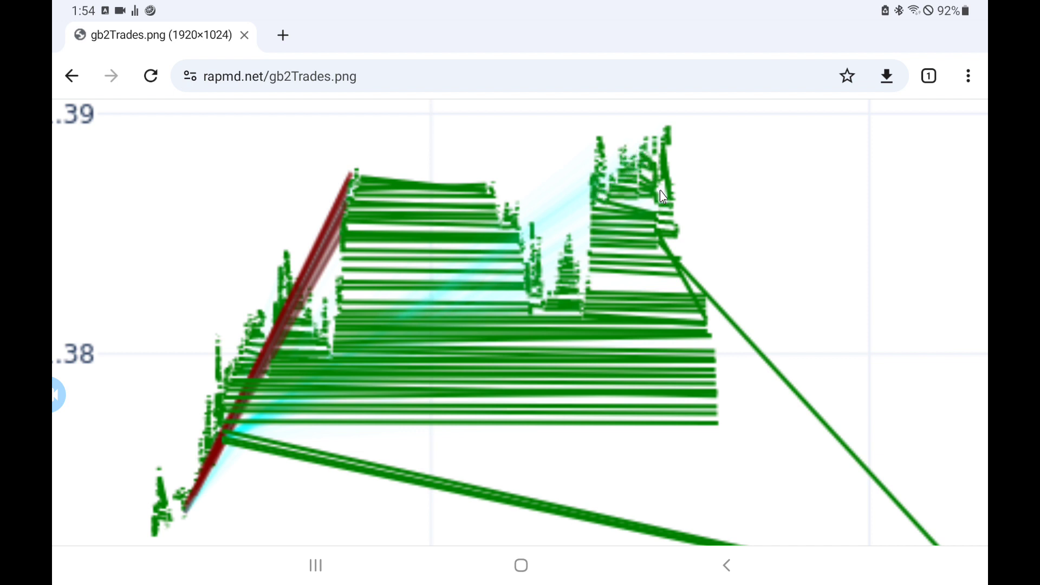
pyautogui.moveTo(625, 301)
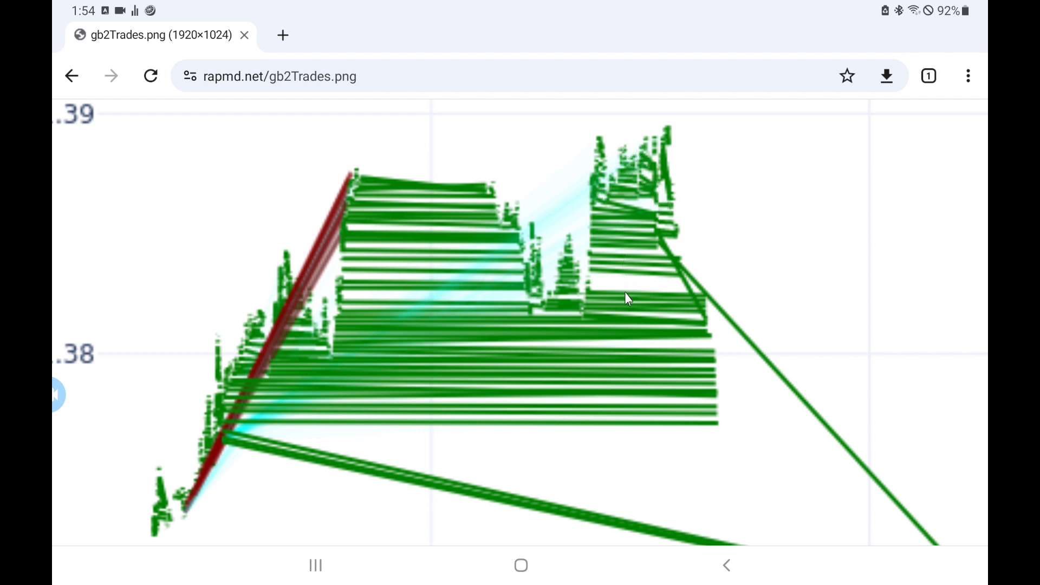
# Step: Zoom out on the gb2Trades chart to show both trade clusters between 1.37 and 1.39
pyautogui.scroll(-3)
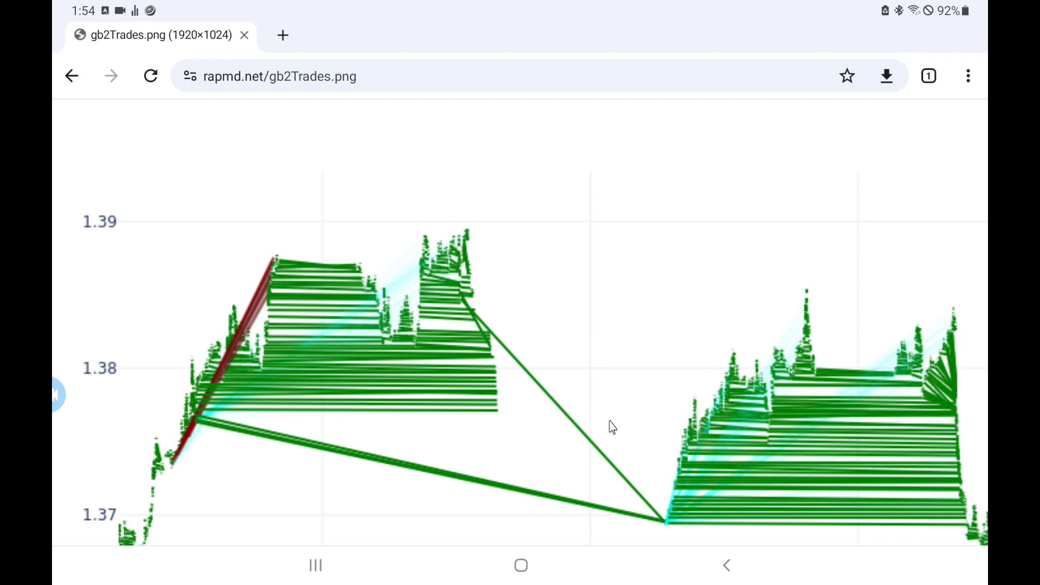
pyautogui.moveTo(580, 453)
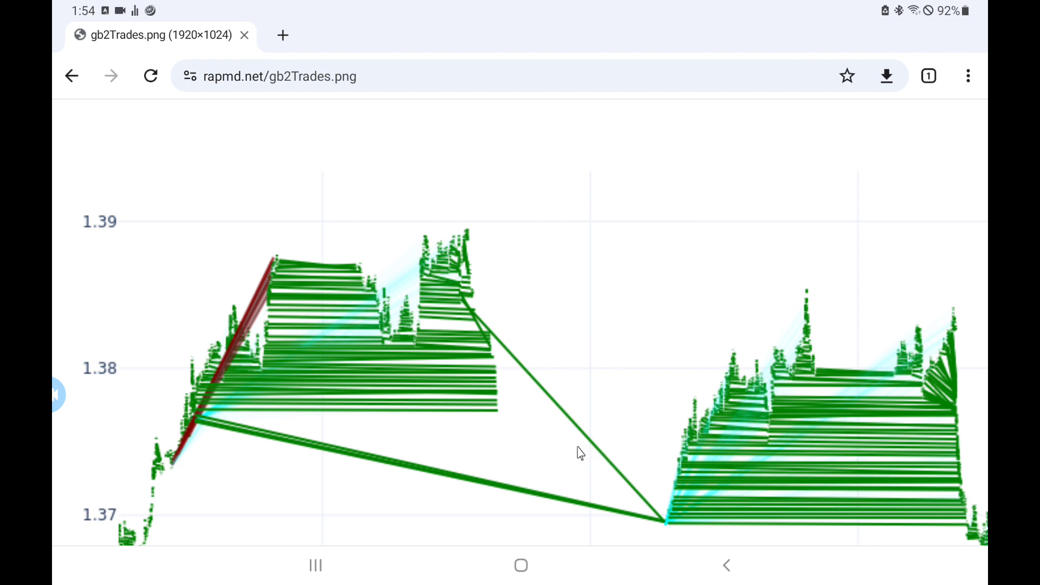
pyautogui.moveTo(487, 426)
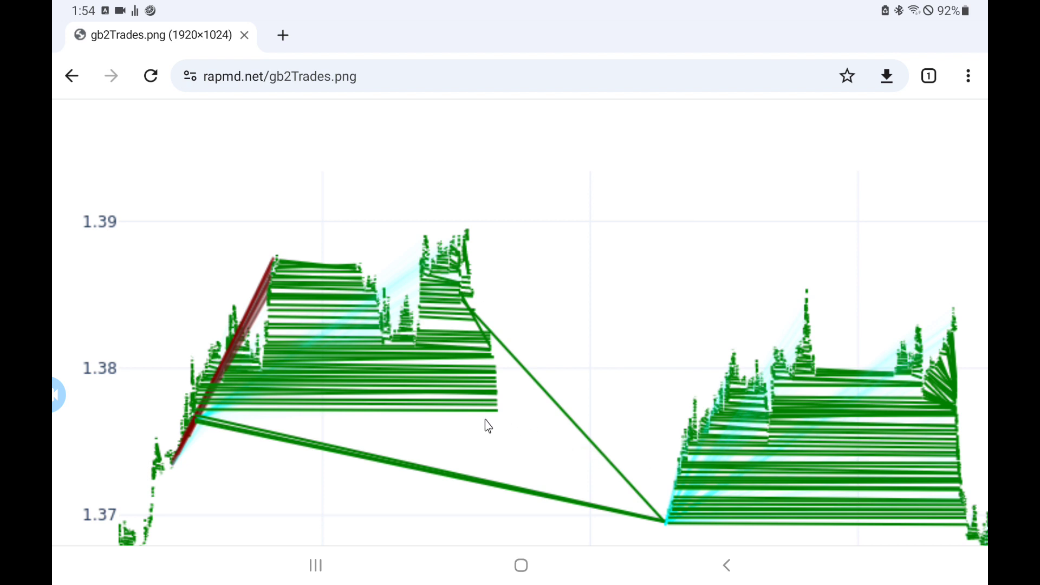
pyautogui.moveTo(467, 417)
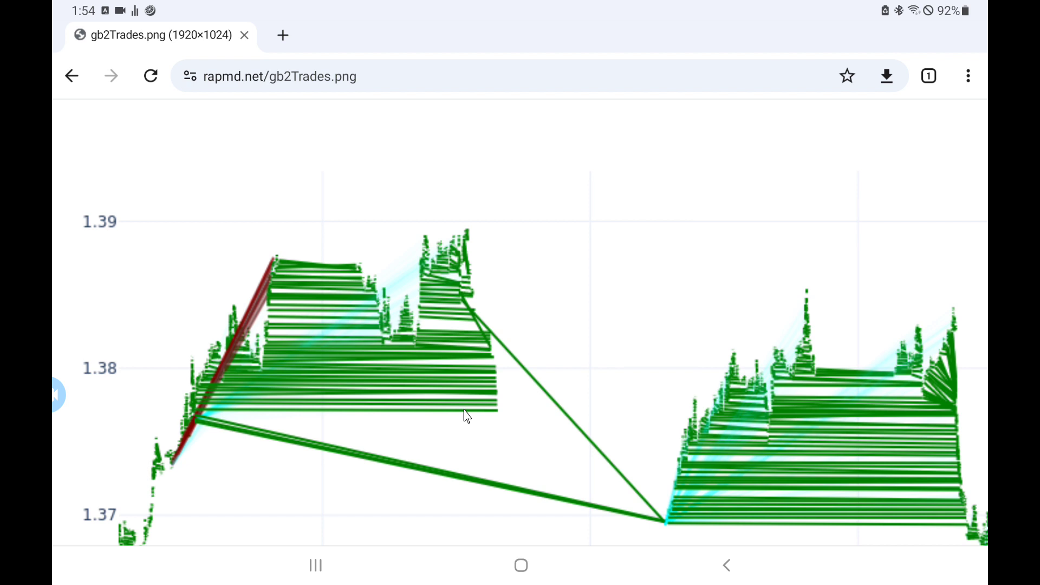
pyautogui.moveTo(614, 437)
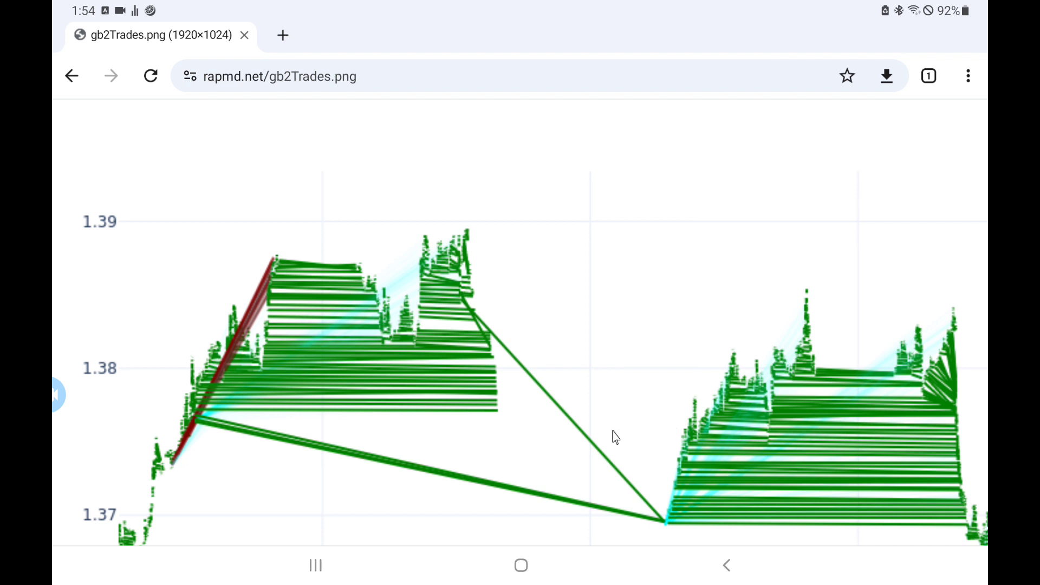
pyautogui.moveTo(652, 492)
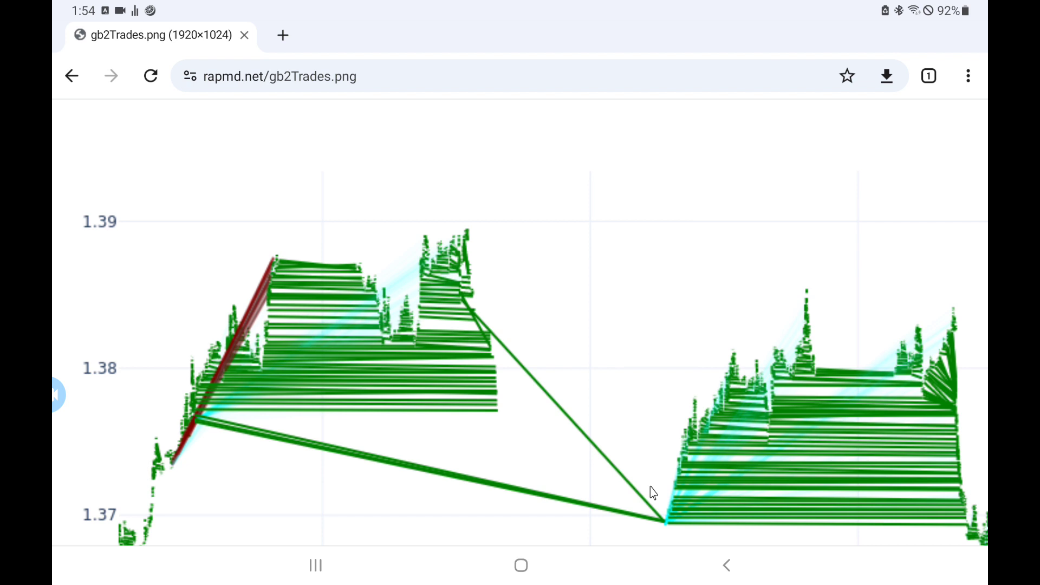
pyautogui.moveTo(772, 481)
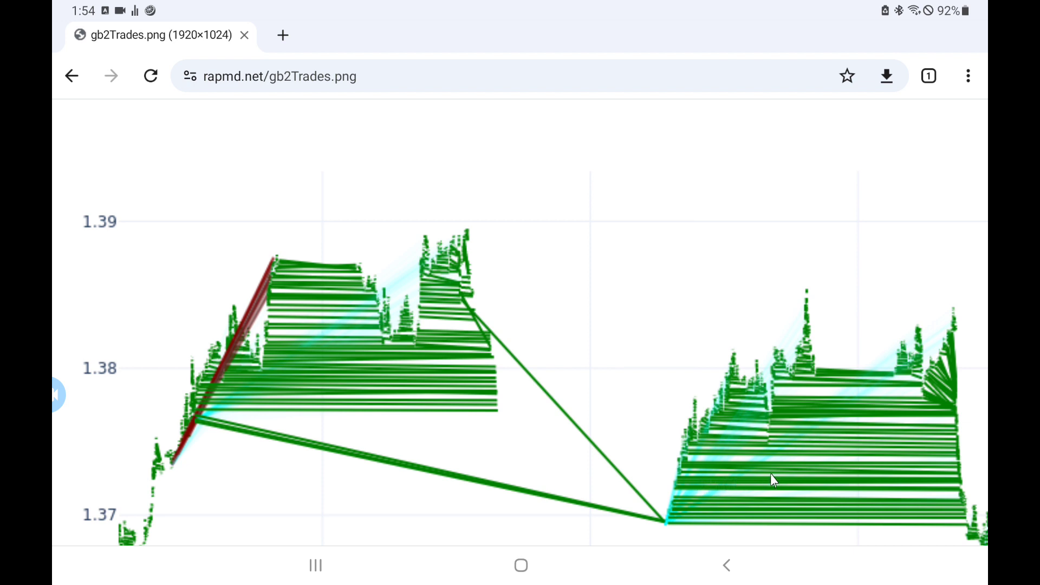
pyautogui.moveTo(827, 486)
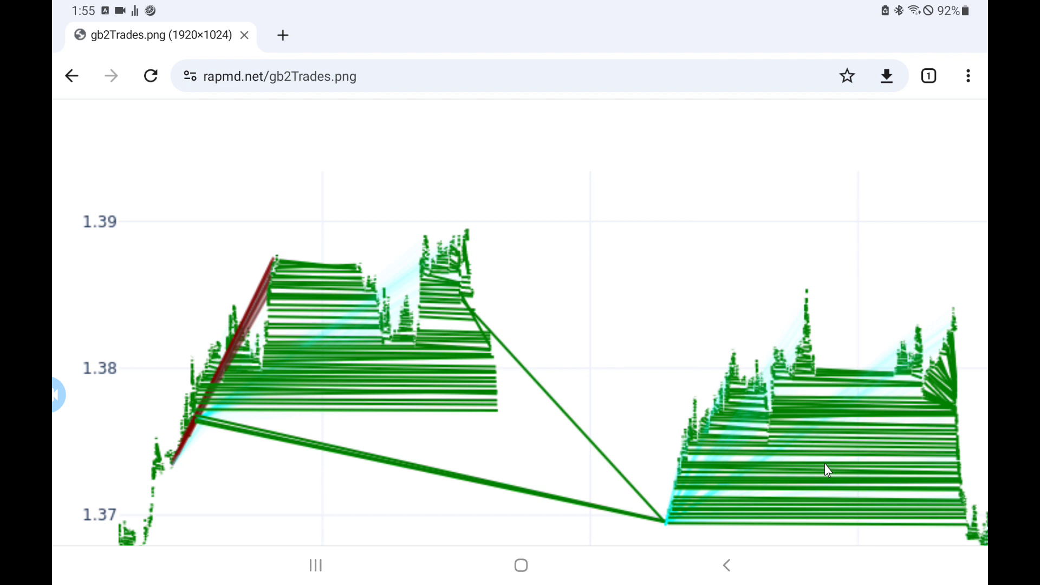
pyautogui.moveTo(858, 364)
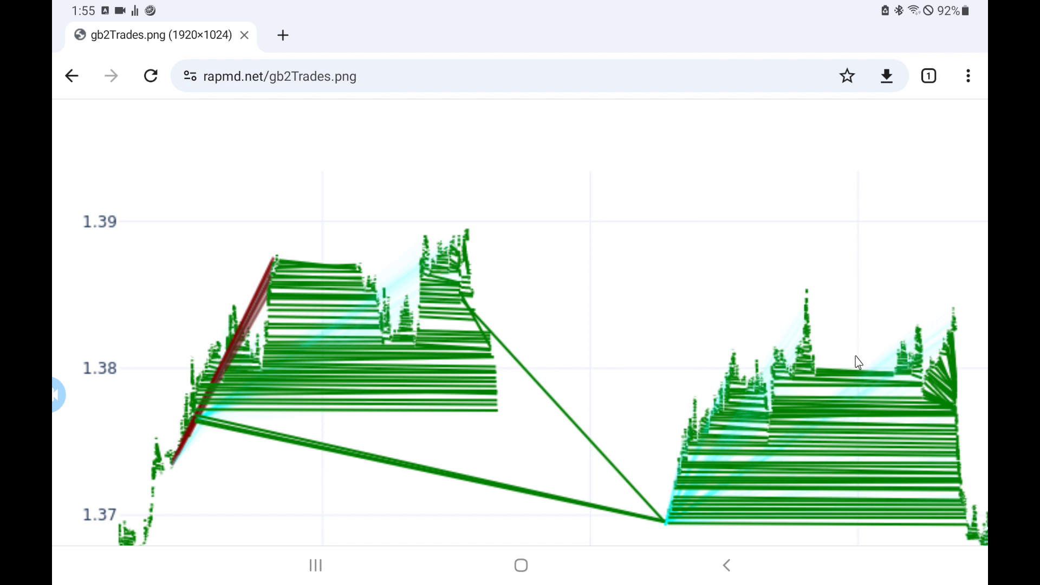
pyautogui.moveTo(869, 491)
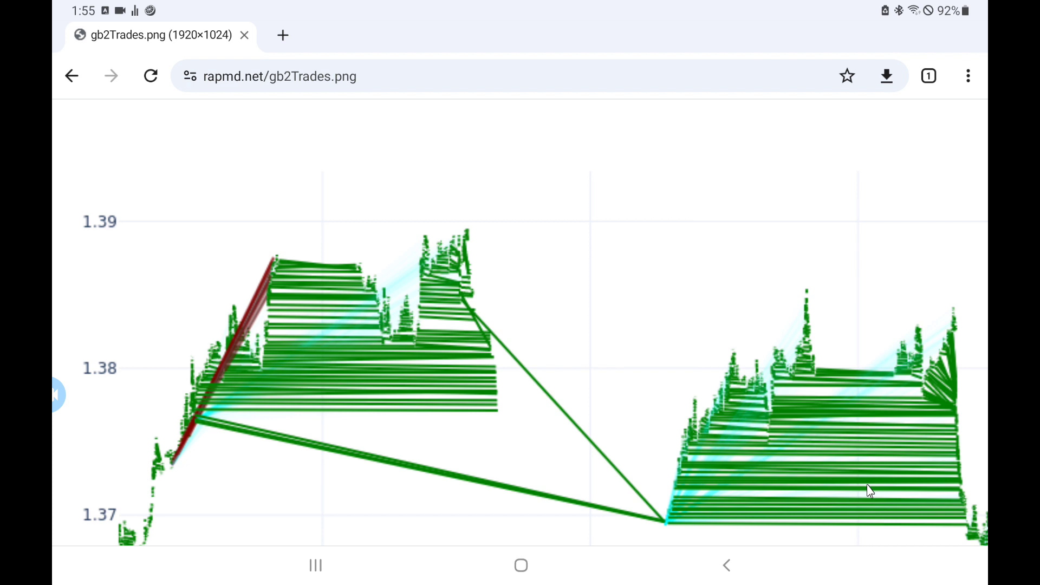
pyautogui.moveTo(865, 370)
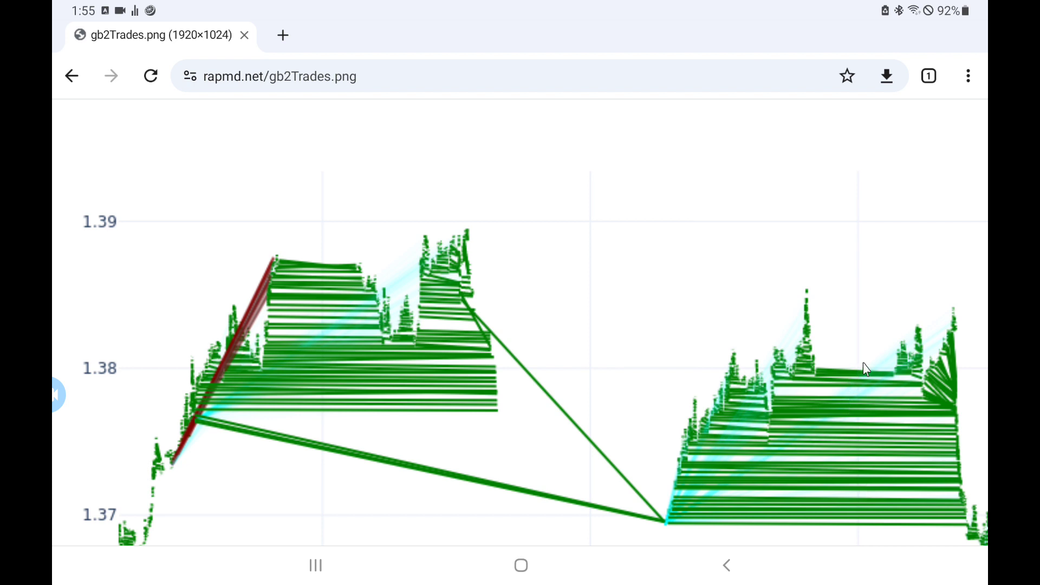
pyautogui.moveTo(854, 370)
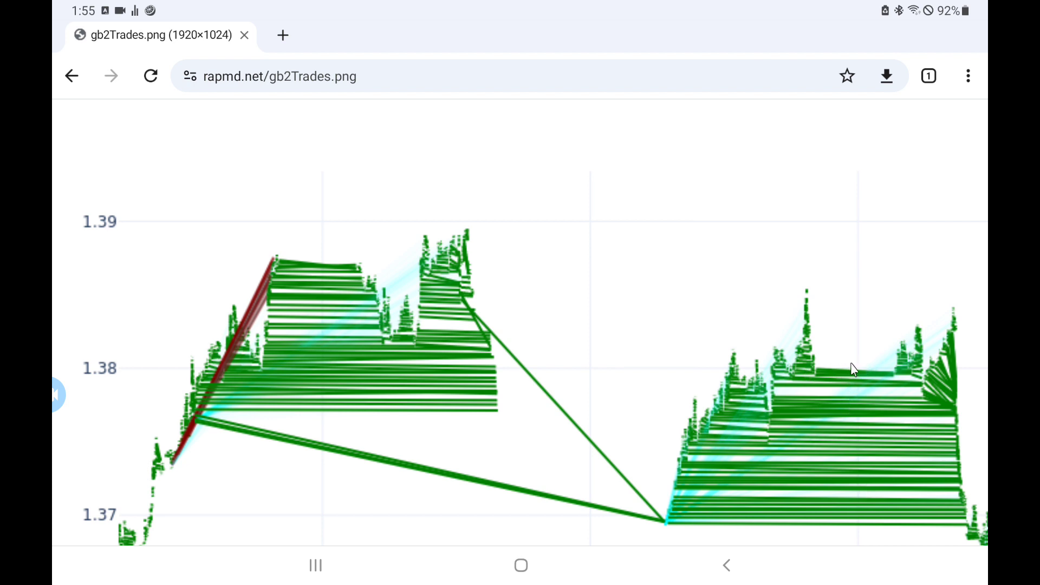
pyautogui.moveTo(862, 369)
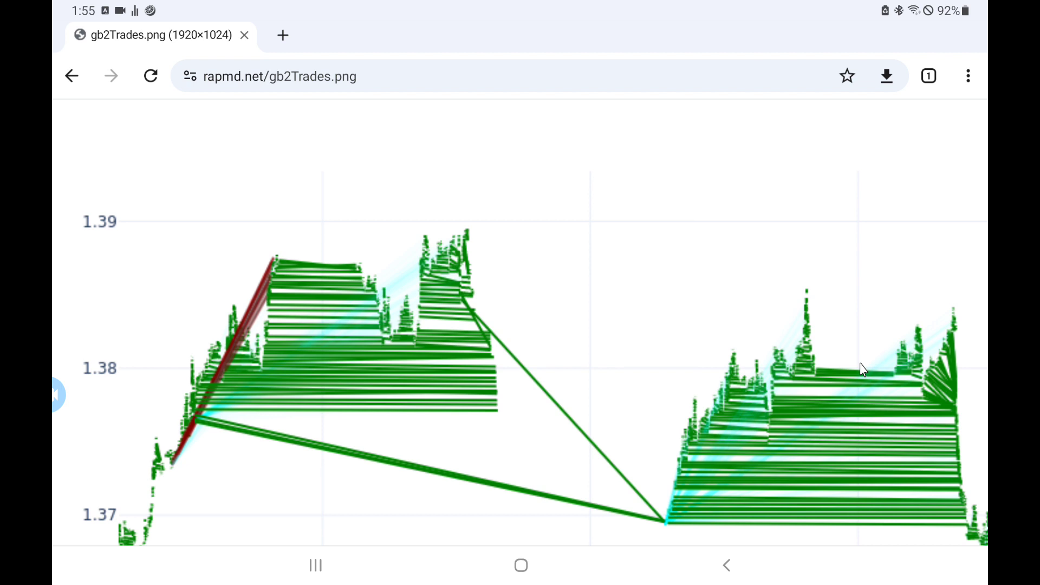
pyautogui.moveTo(733, 385)
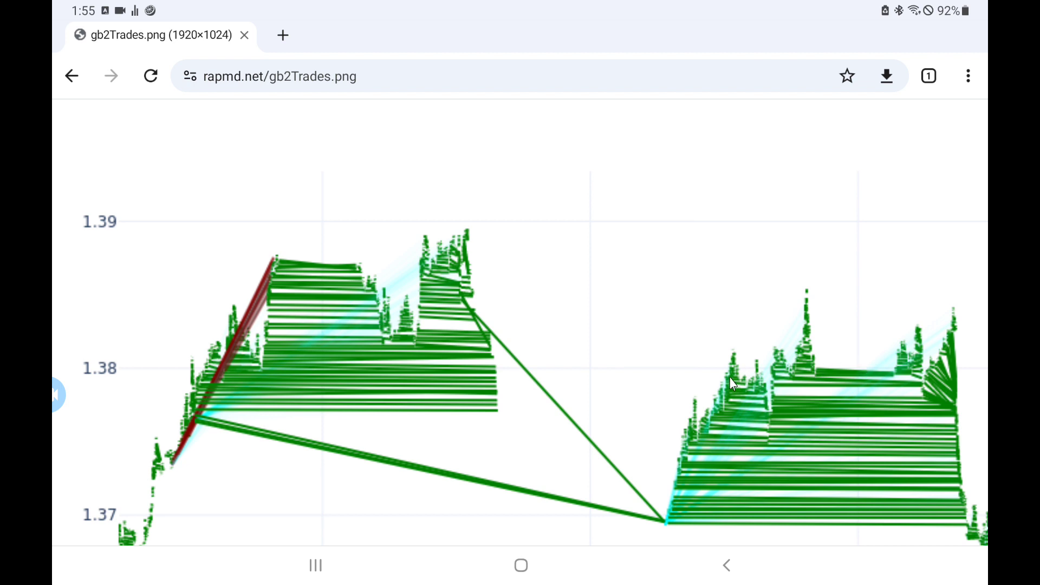
pyautogui.moveTo(557, 387)
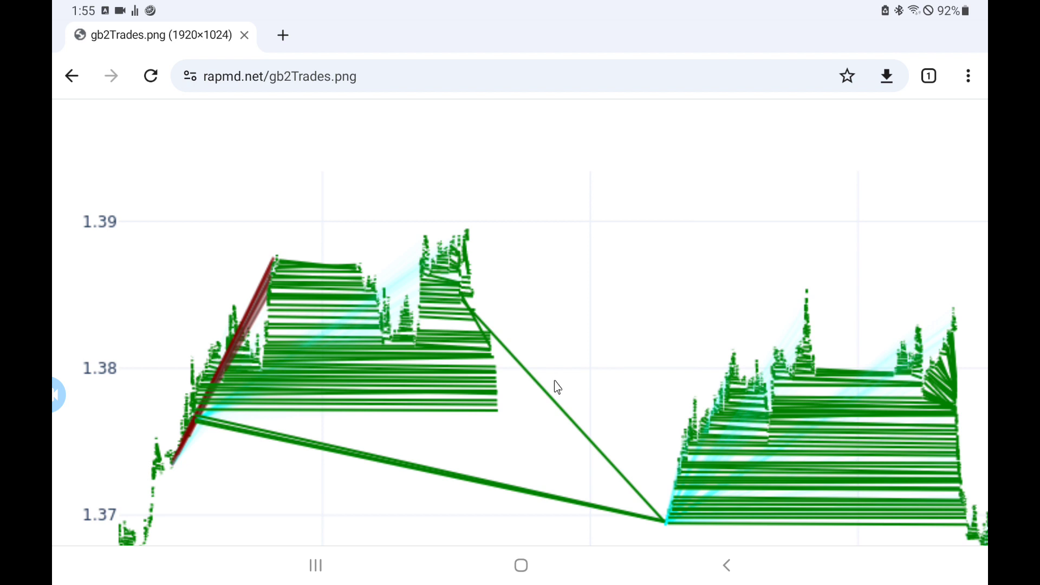
pyautogui.moveTo(549, 401)
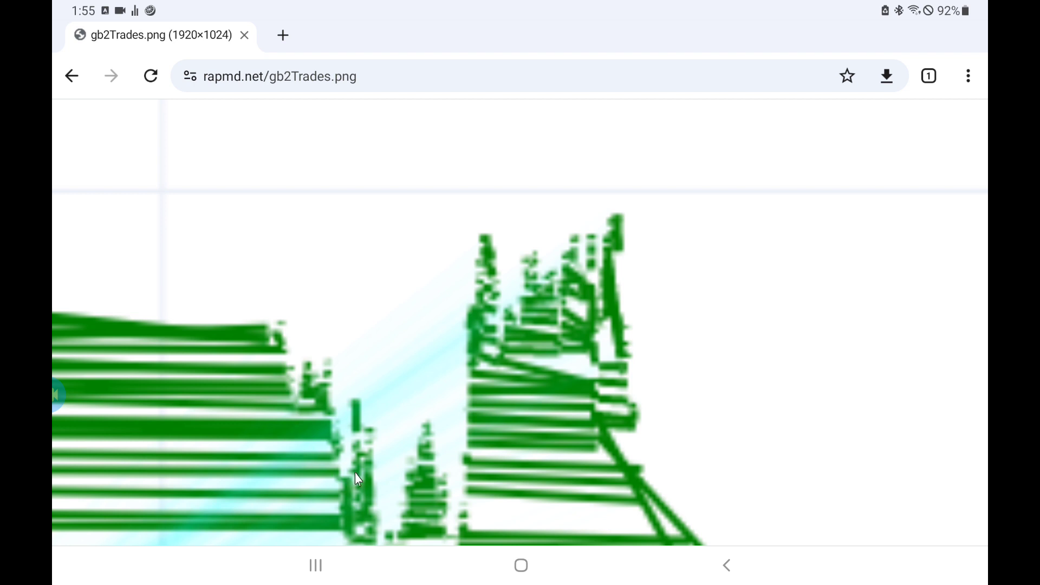
pyautogui.moveTo(357, 429)
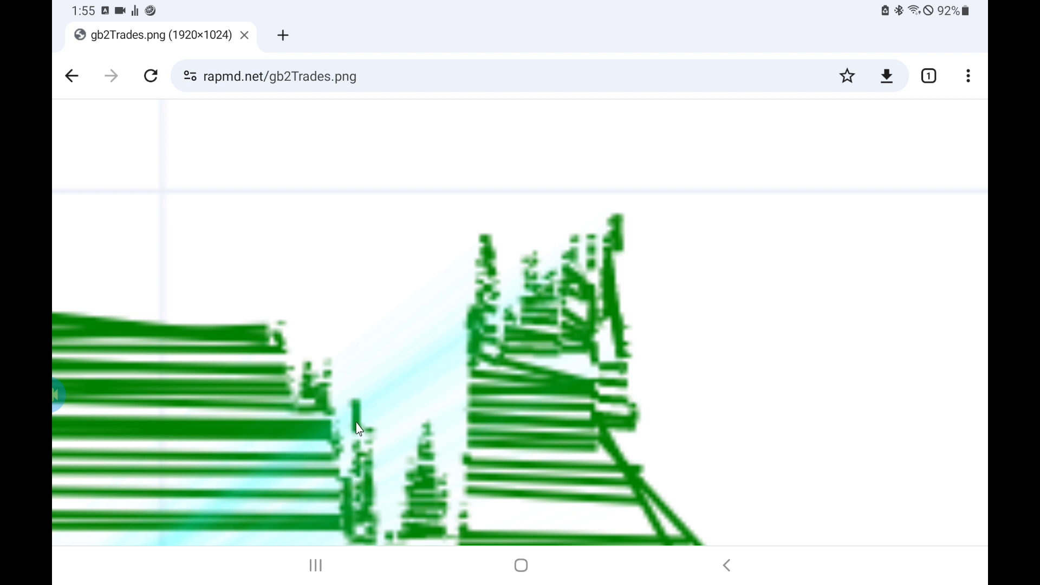
pyautogui.moveTo(353, 425)
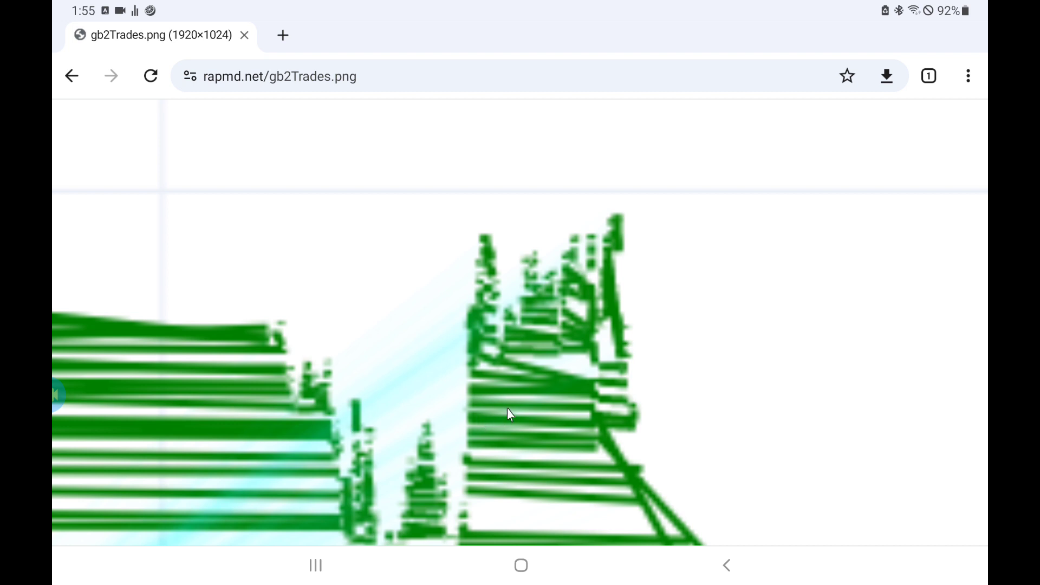
pyautogui.moveTo(541, 363)
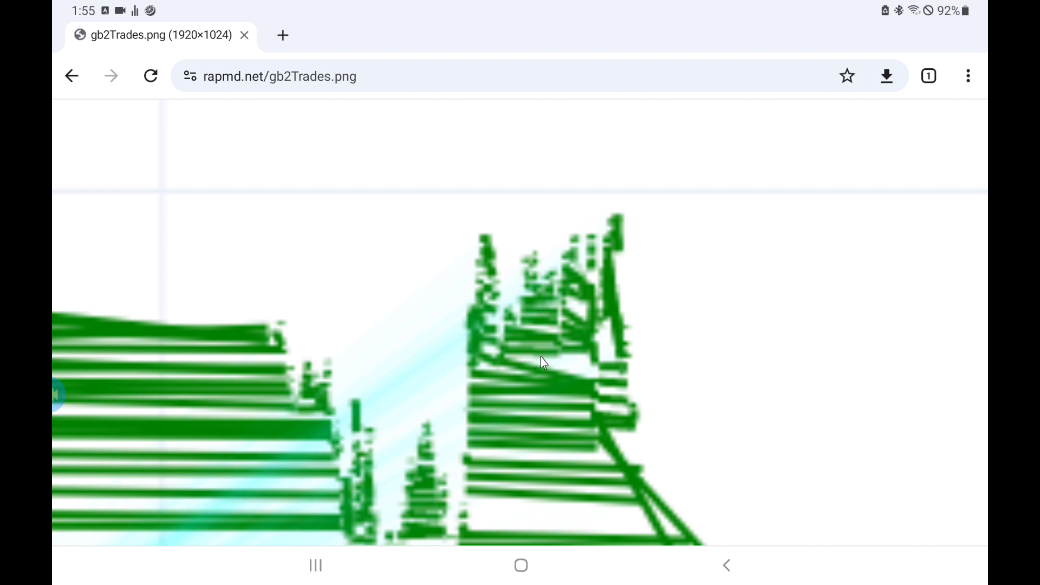
pyautogui.moveTo(538, 375)
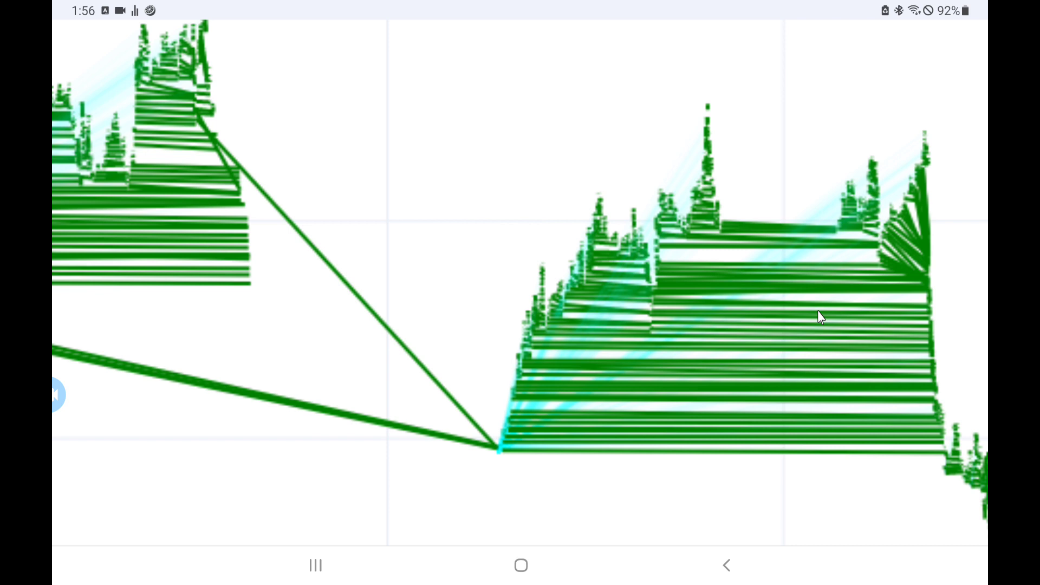
pyautogui.moveTo(566, 479)
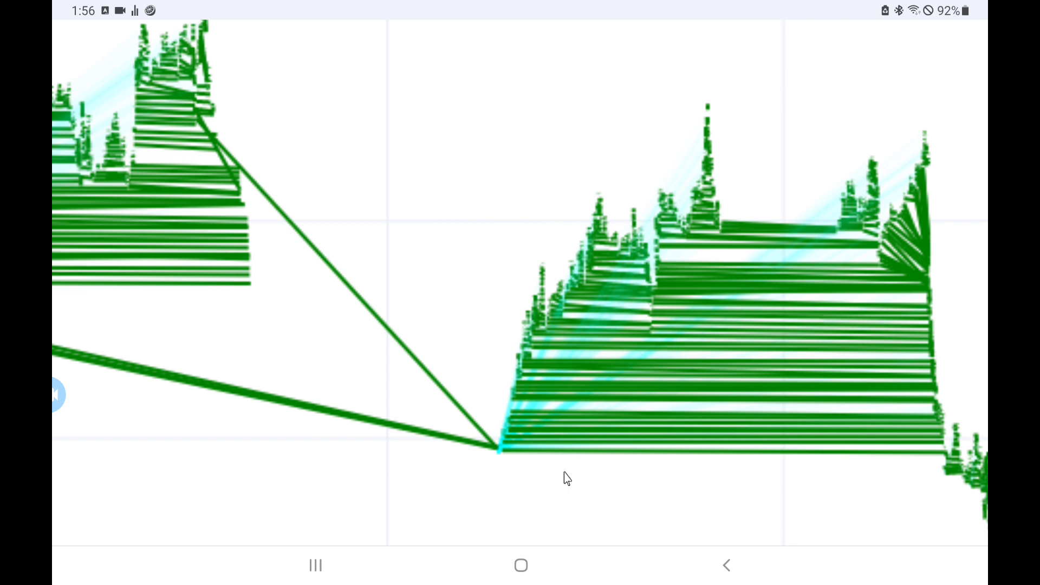
pyautogui.moveTo(500, 461)
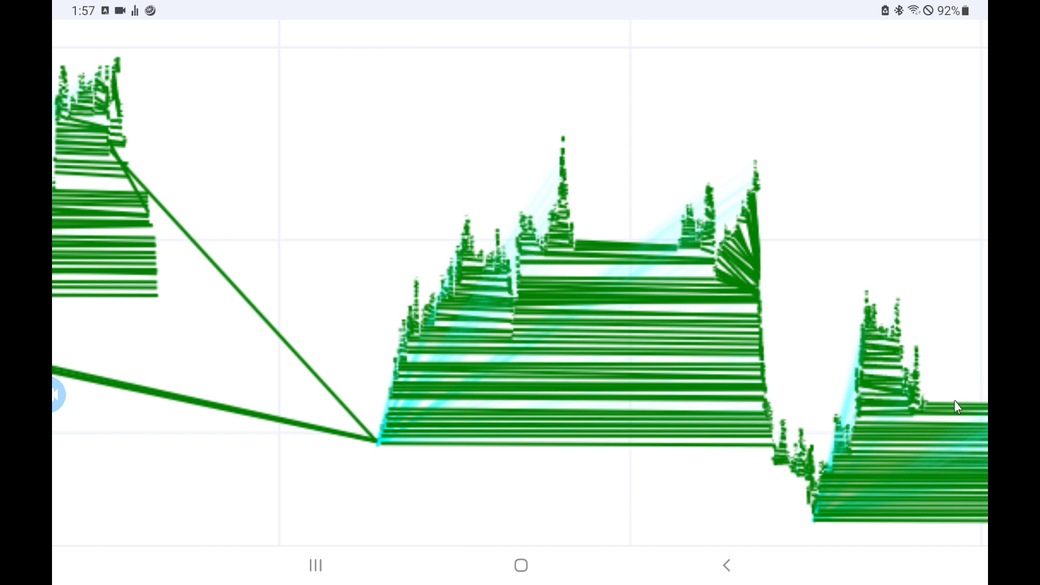
pyautogui.moveTo(941, 499)
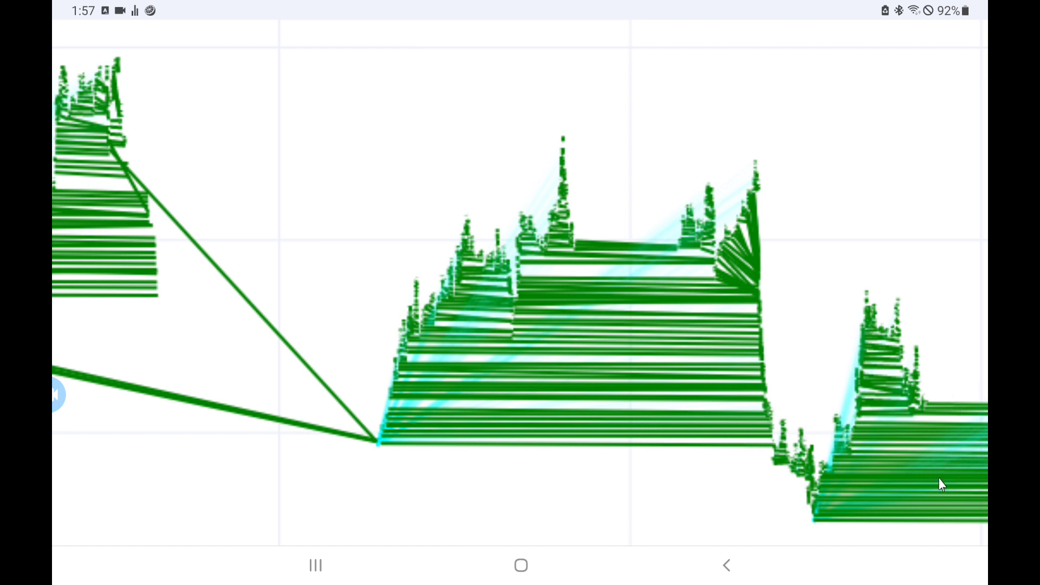
pyautogui.moveTo(936, 477)
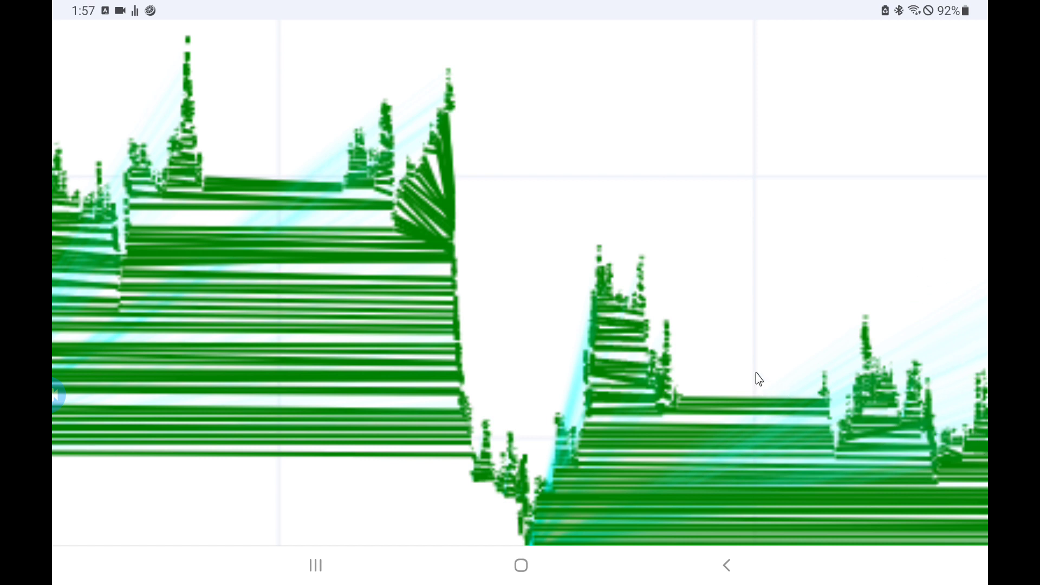
pyautogui.moveTo(768, 478)
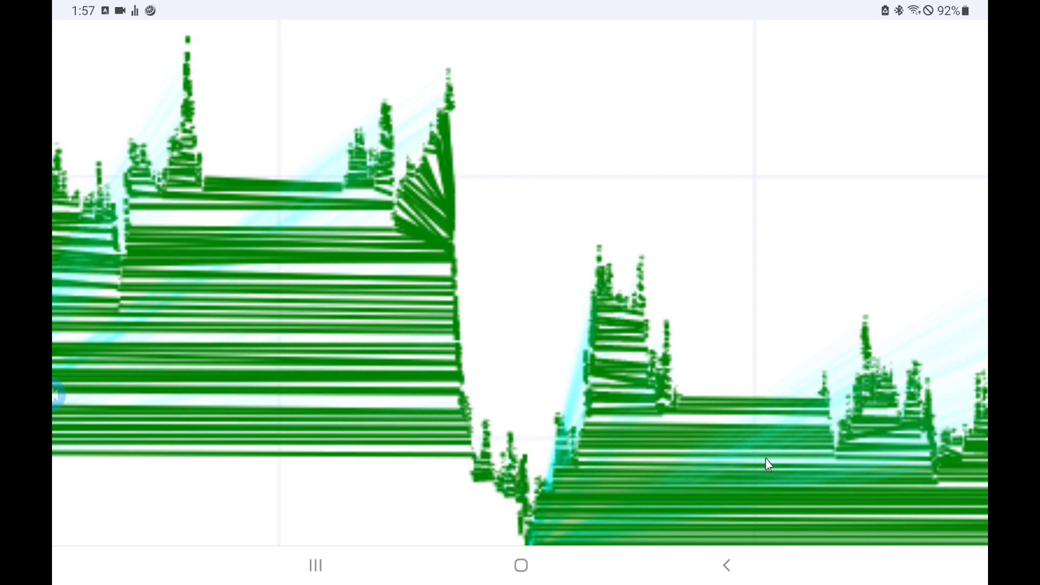
pyautogui.moveTo(298, 250)
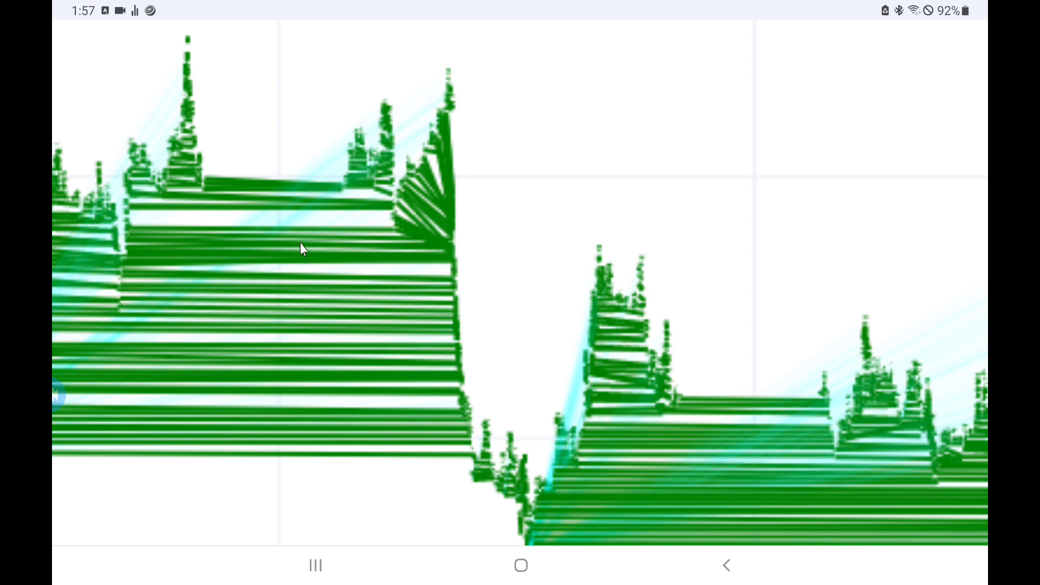
pyautogui.moveTo(281, 192)
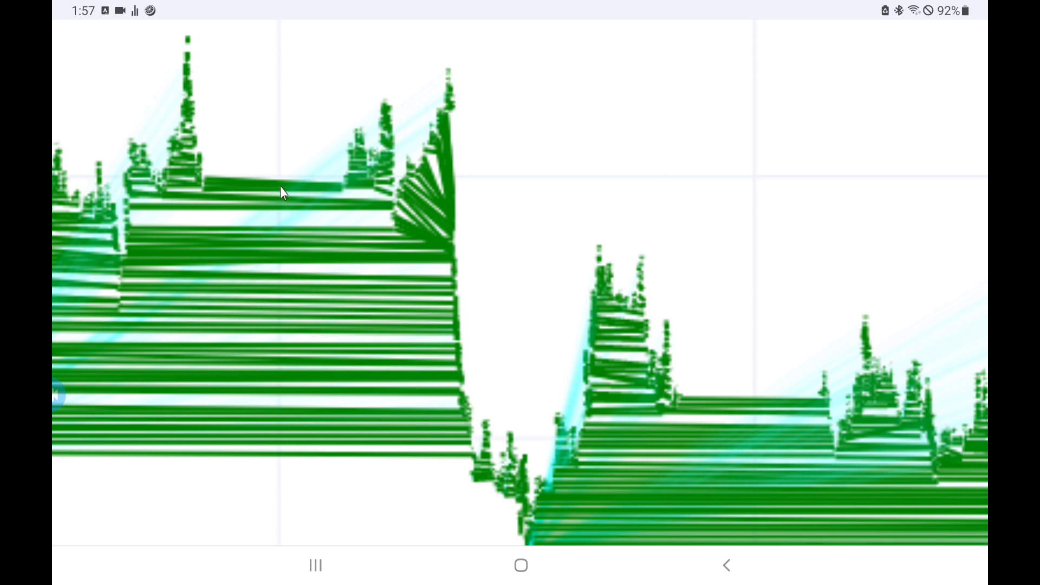
pyautogui.moveTo(393, 183)
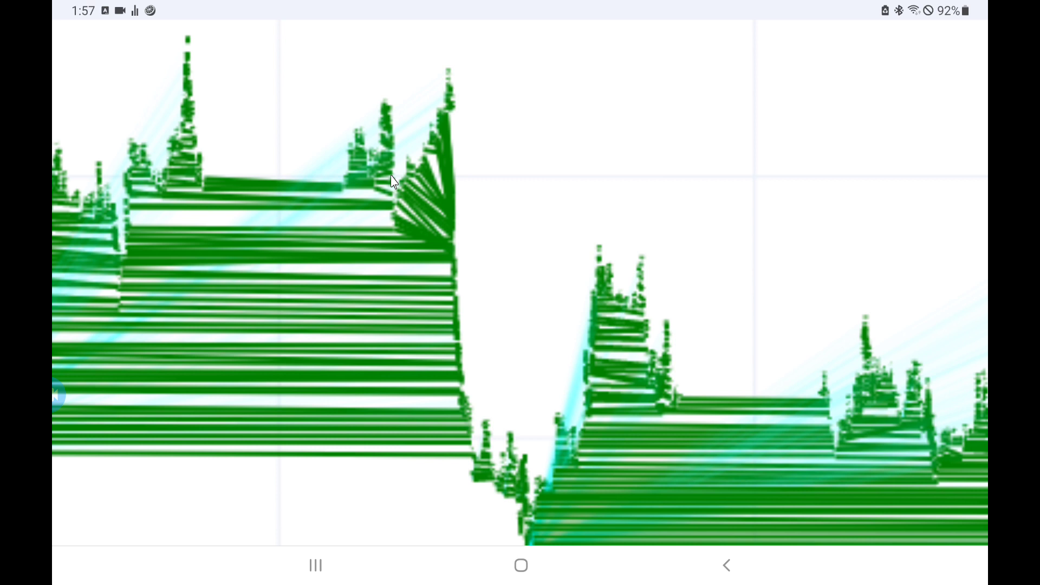
pyautogui.moveTo(516, 457)
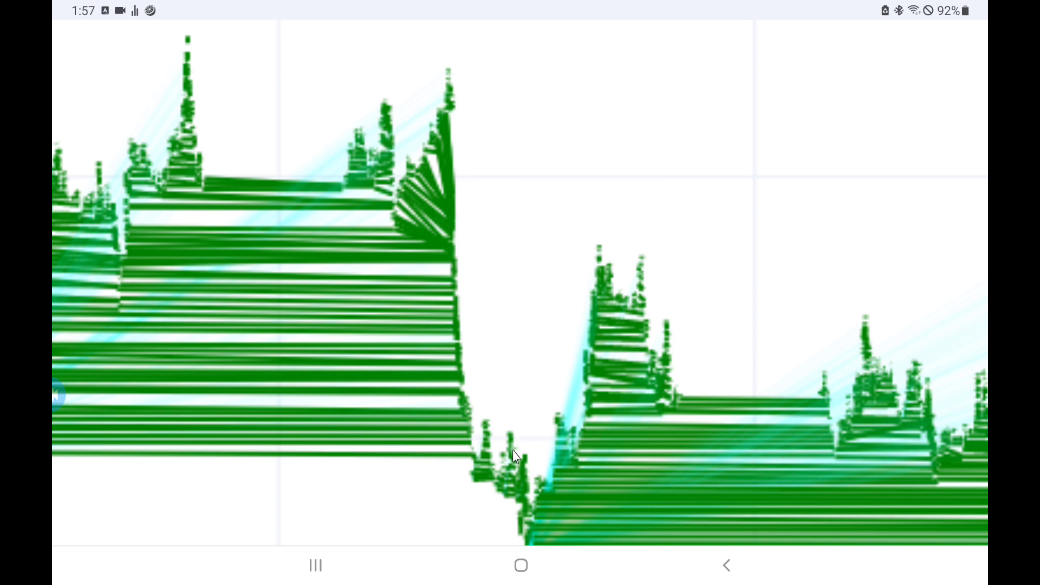
pyautogui.moveTo(565, 419)
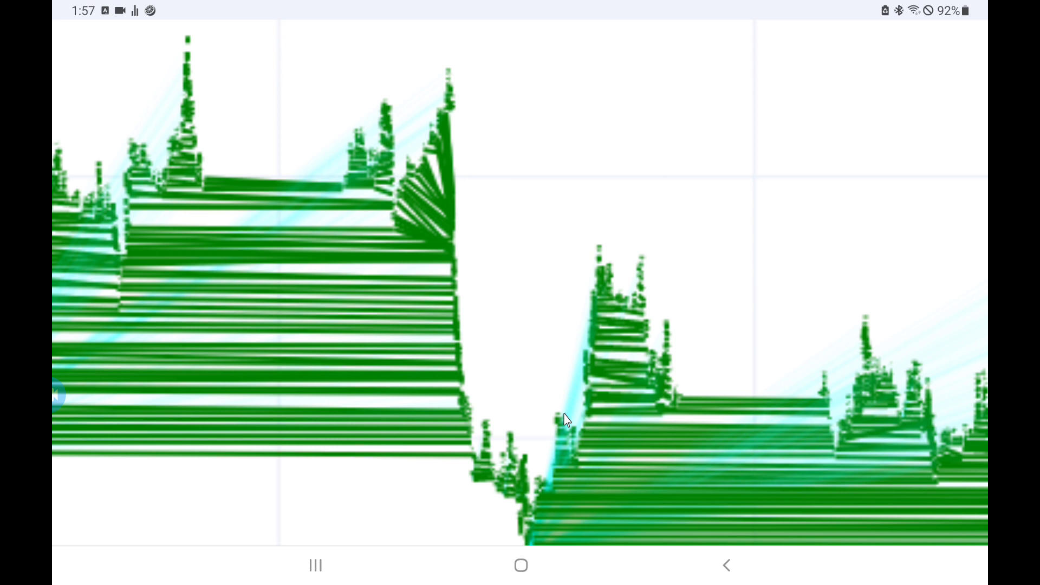
pyautogui.moveTo(458, 276)
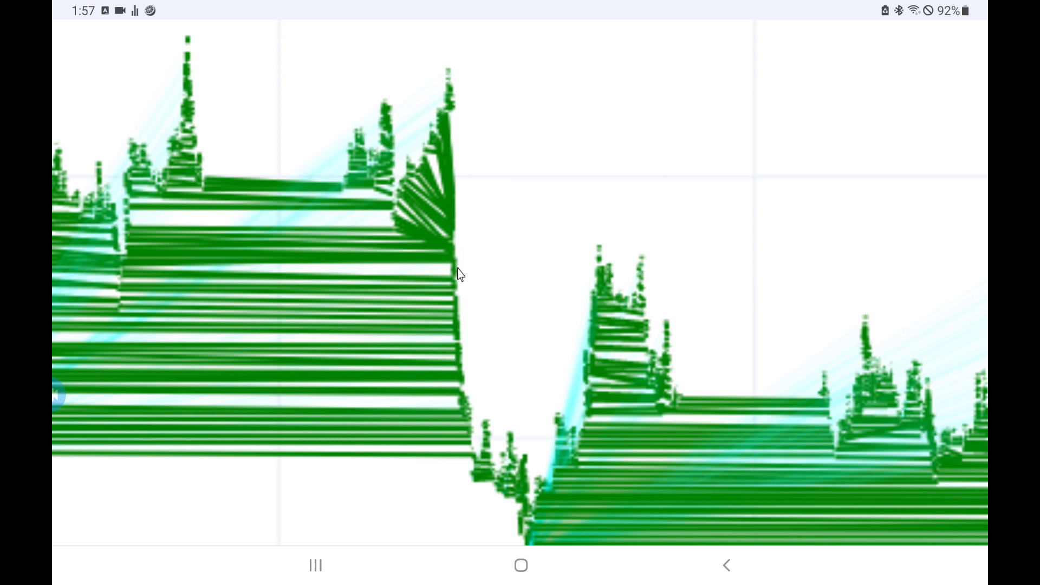
pyautogui.moveTo(657, 388)
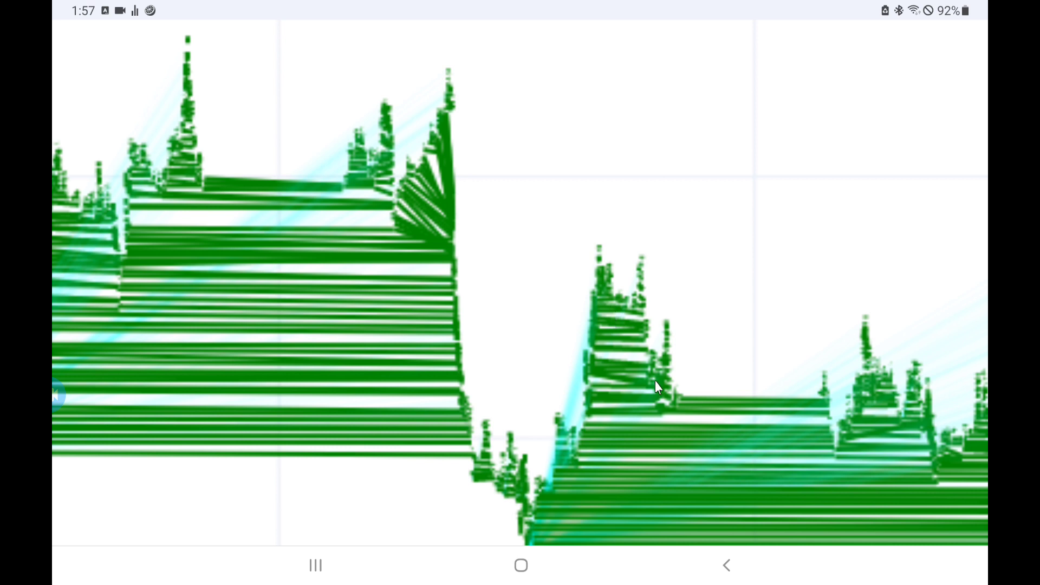
pyautogui.moveTo(638, 391)
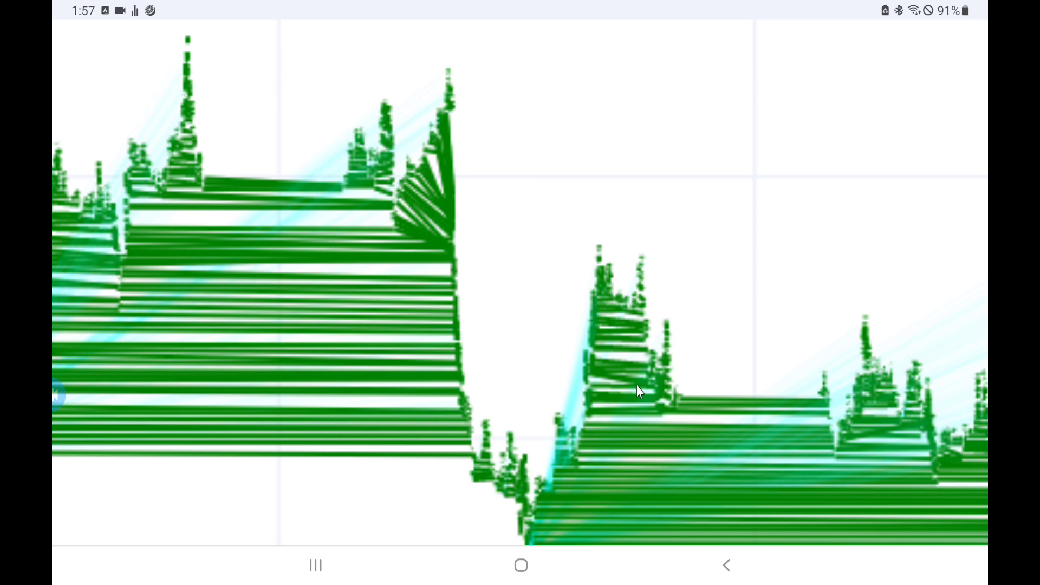
pyautogui.moveTo(498, 313)
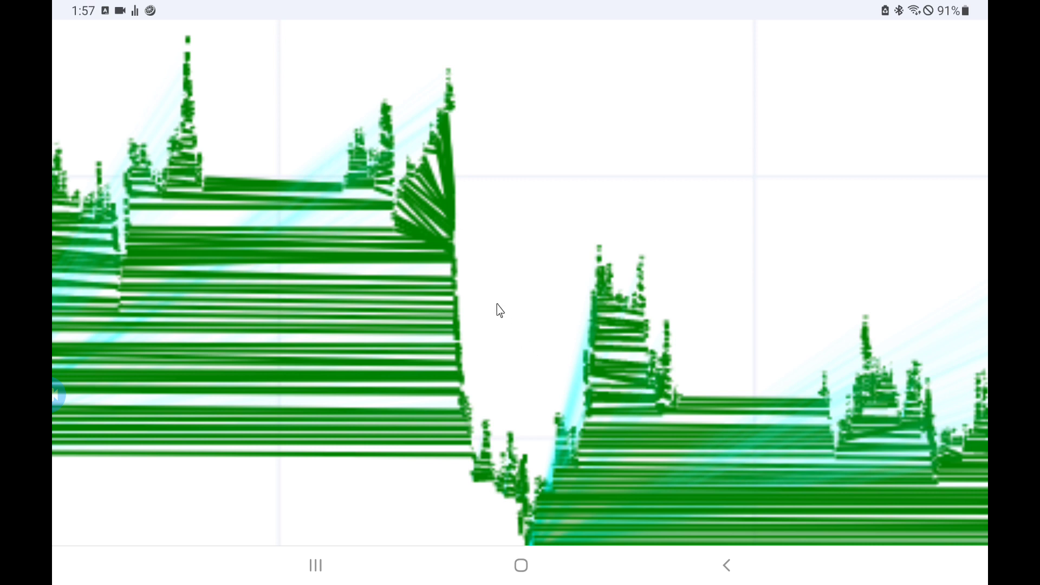
pyautogui.moveTo(438, 208)
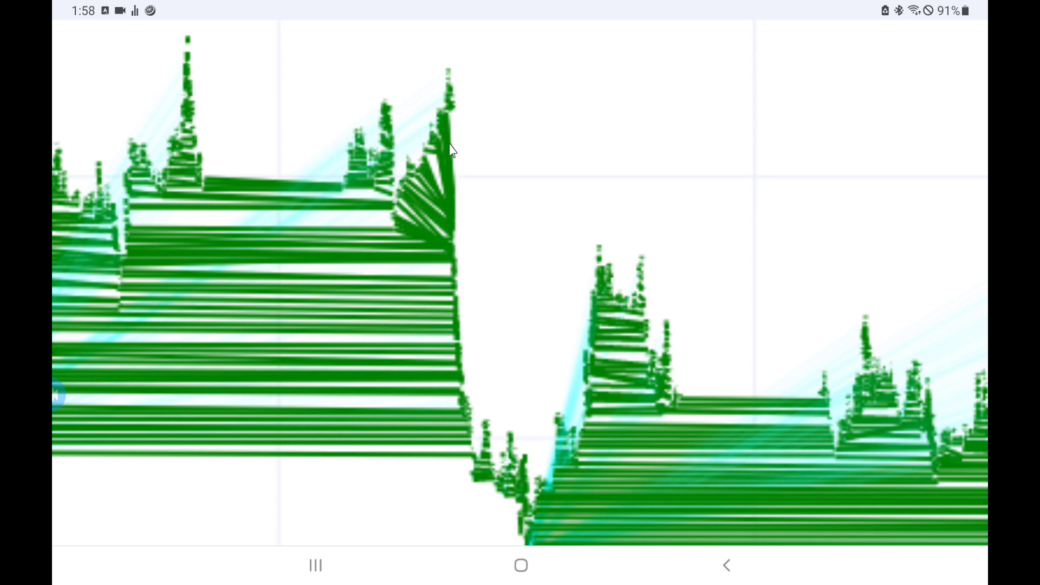
pyautogui.moveTo(455, 200)
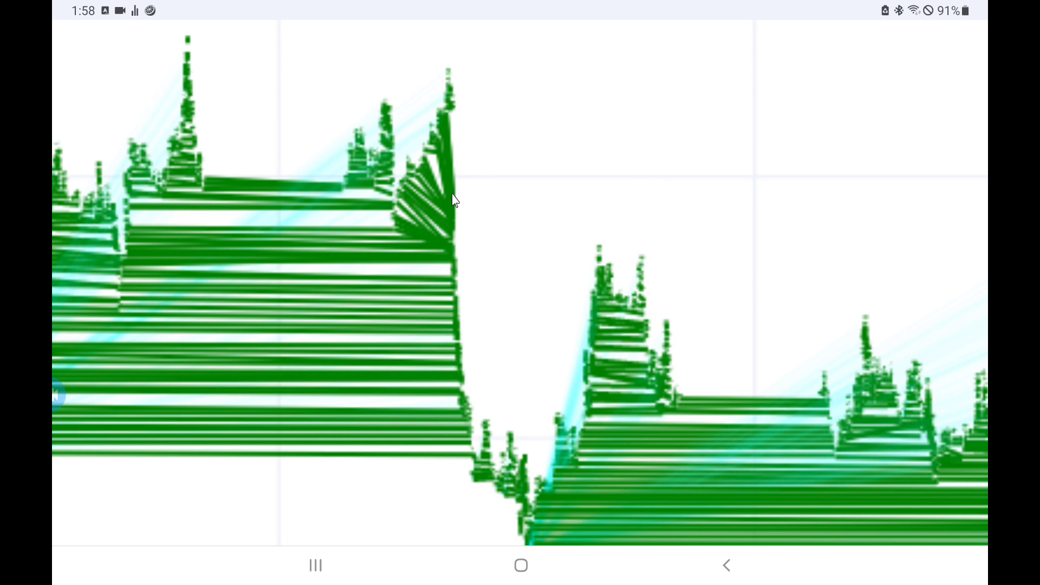
pyautogui.moveTo(475, 442)
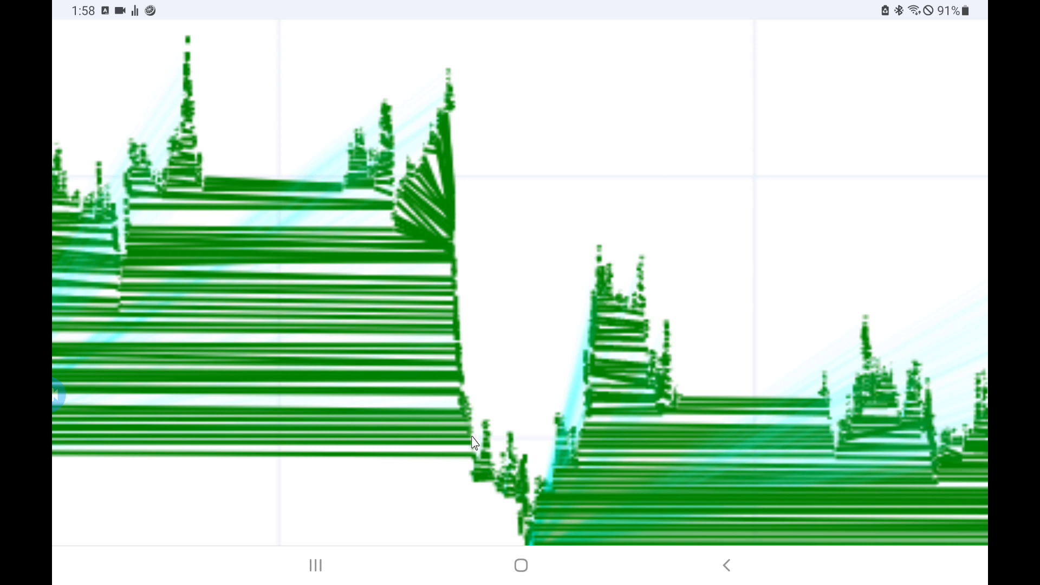
pyautogui.moveTo(480, 445)
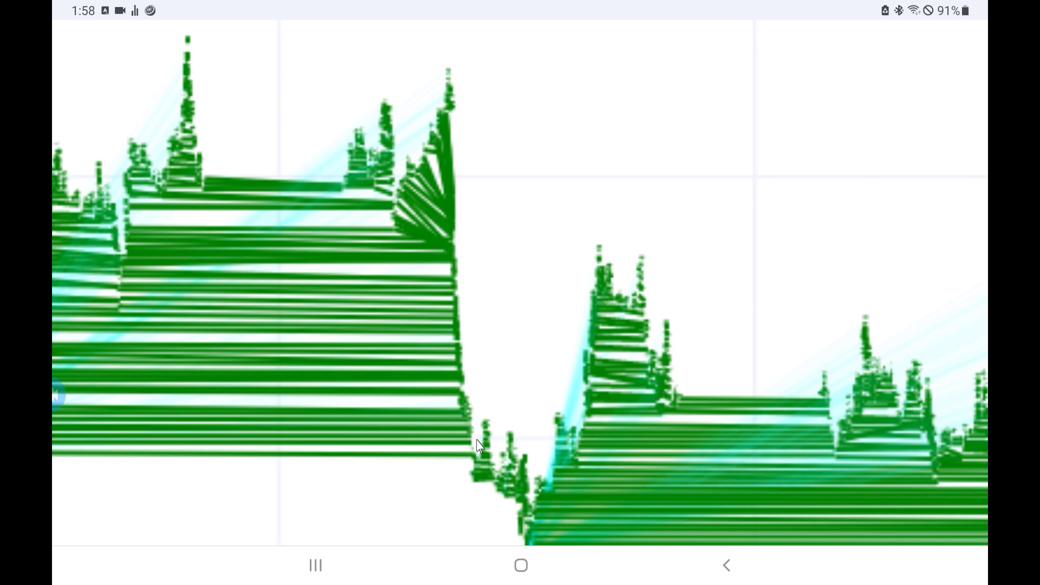
pyautogui.moveTo(501, 482)
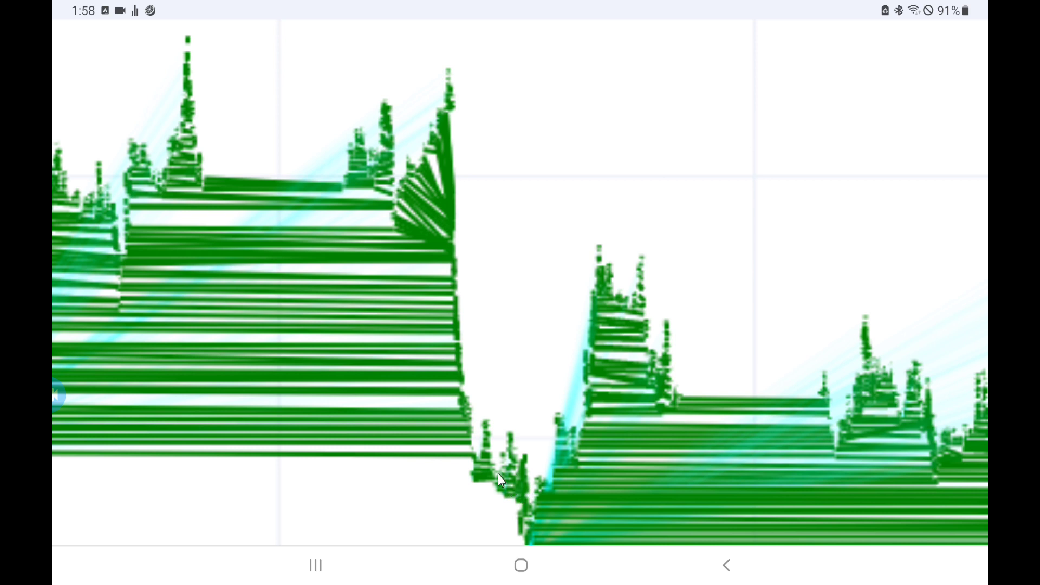
pyautogui.moveTo(486, 464)
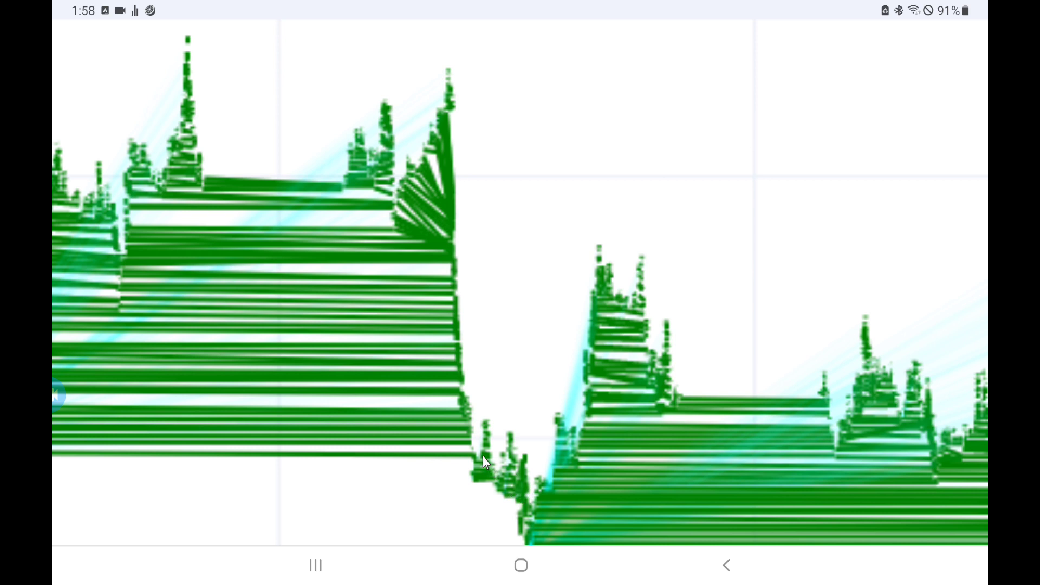
pyautogui.moveTo(550, 485)
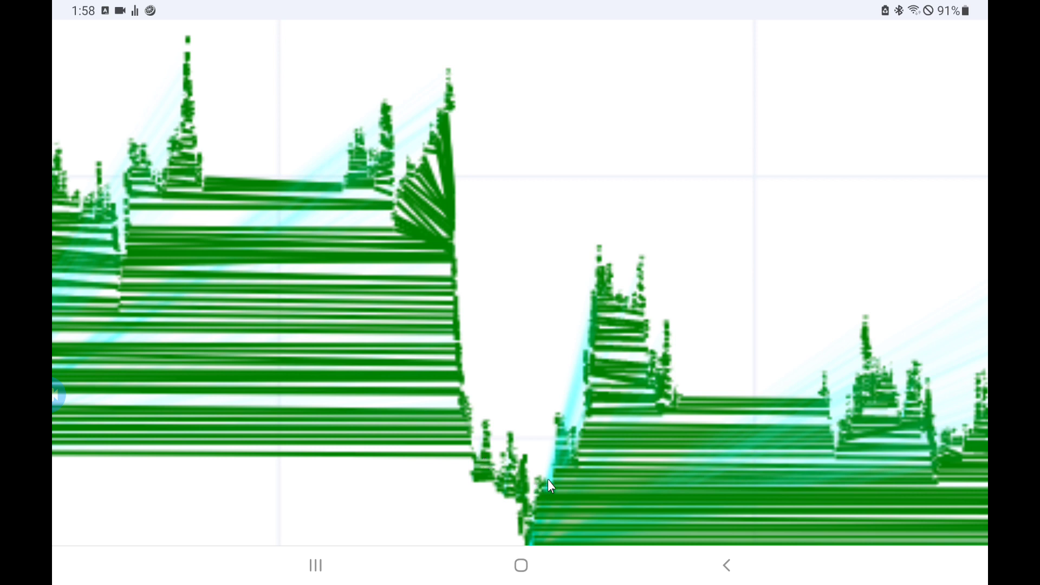
pyautogui.moveTo(570, 394)
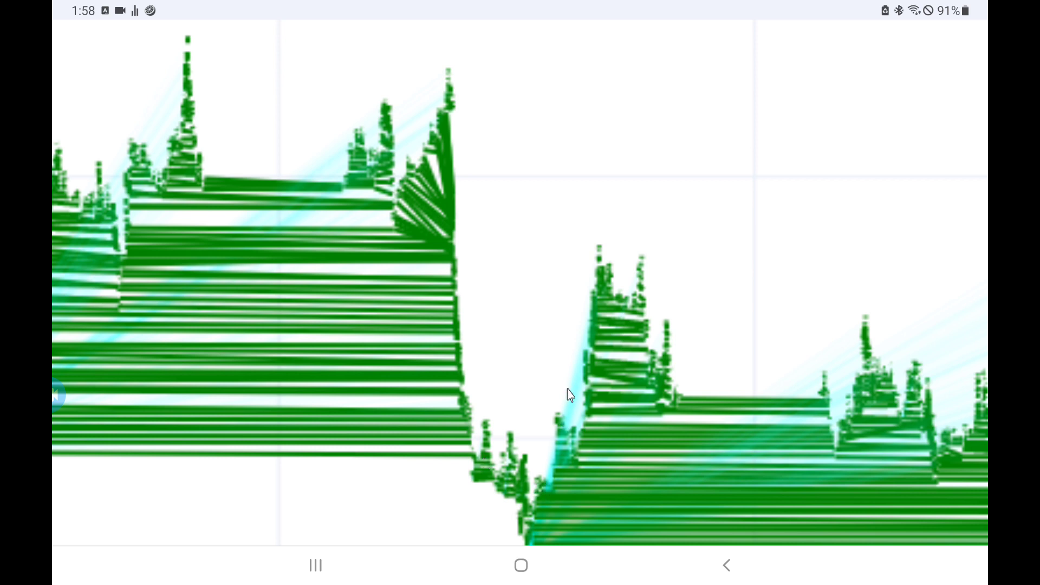
pyautogui.moveTo(603, 291)
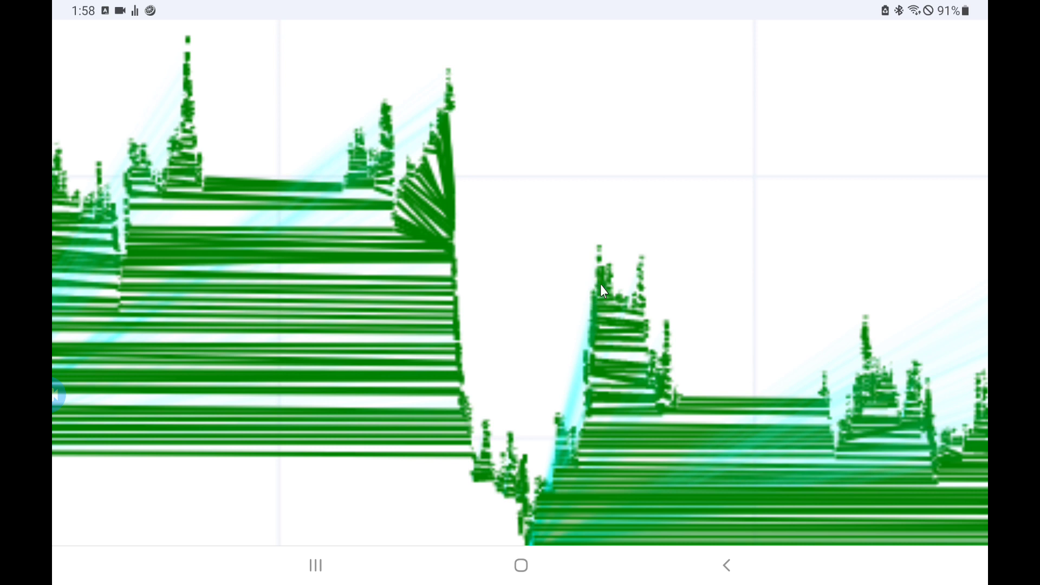
pyautogui.moveTo(664, 396)
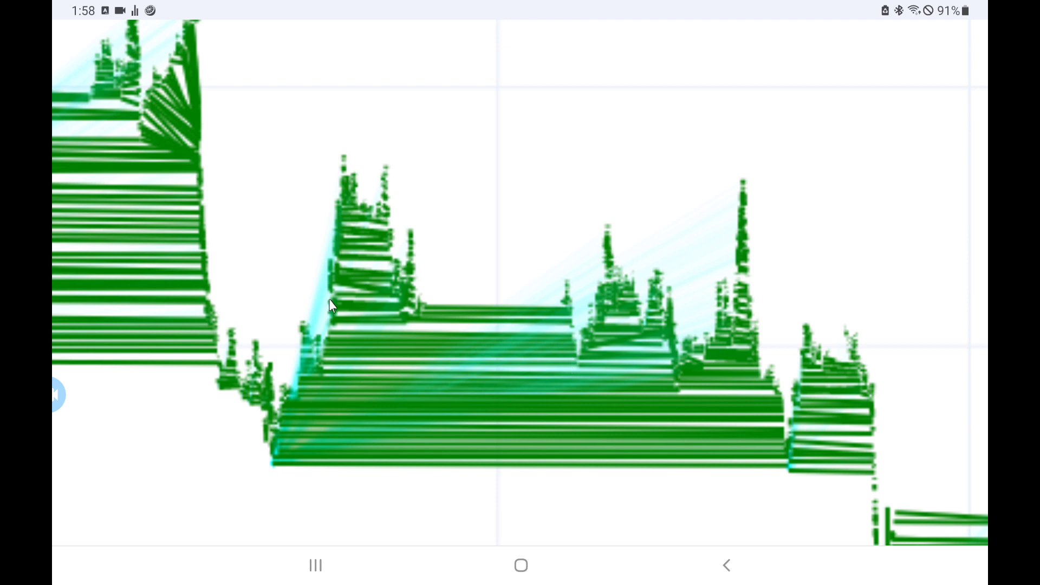
pyautogui.moveTo(321, 333)
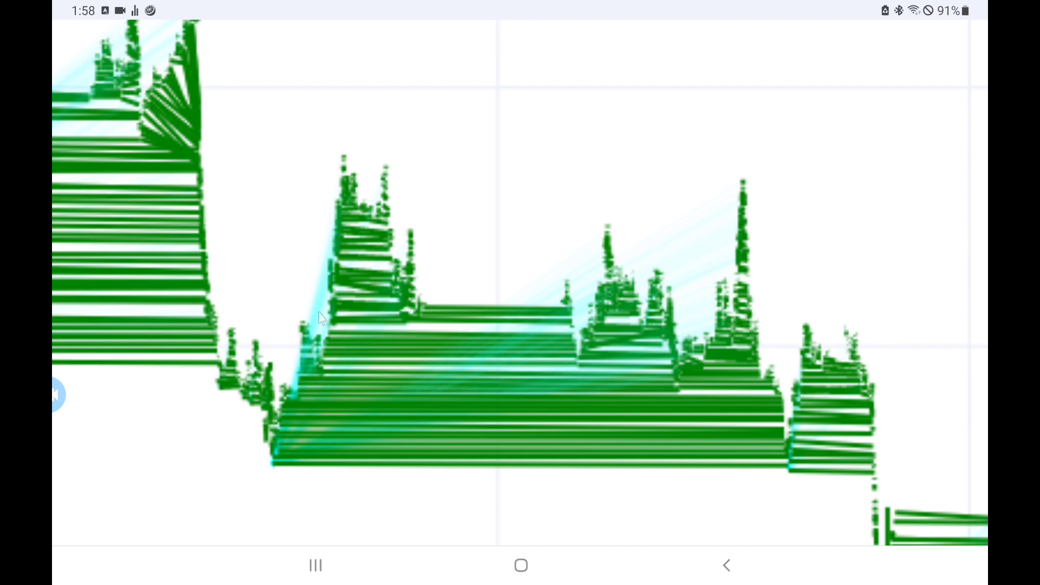
pyautogui.moveTo(482, 281)
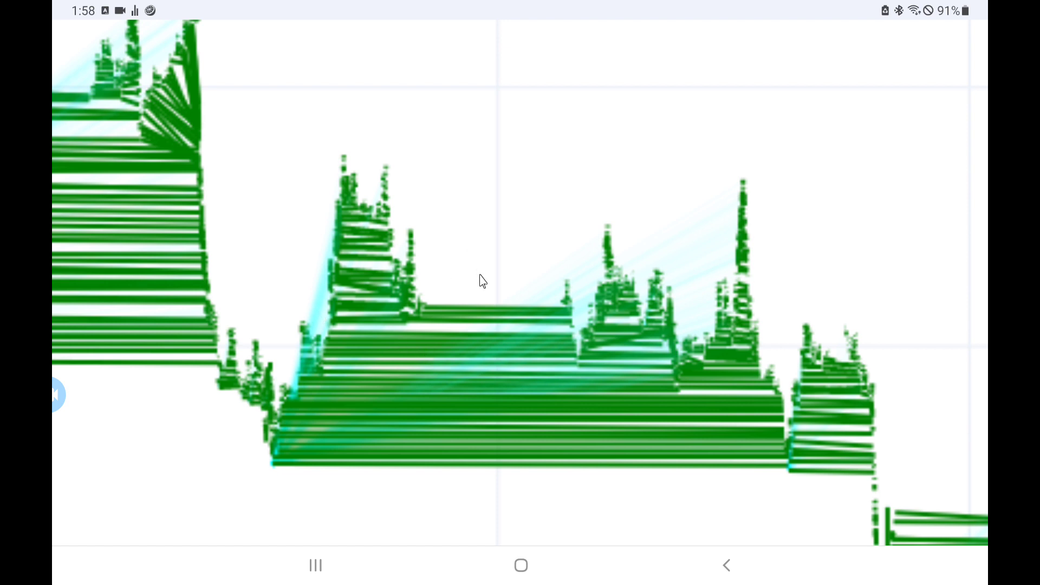
pyautogui.moveTo(713, 373)
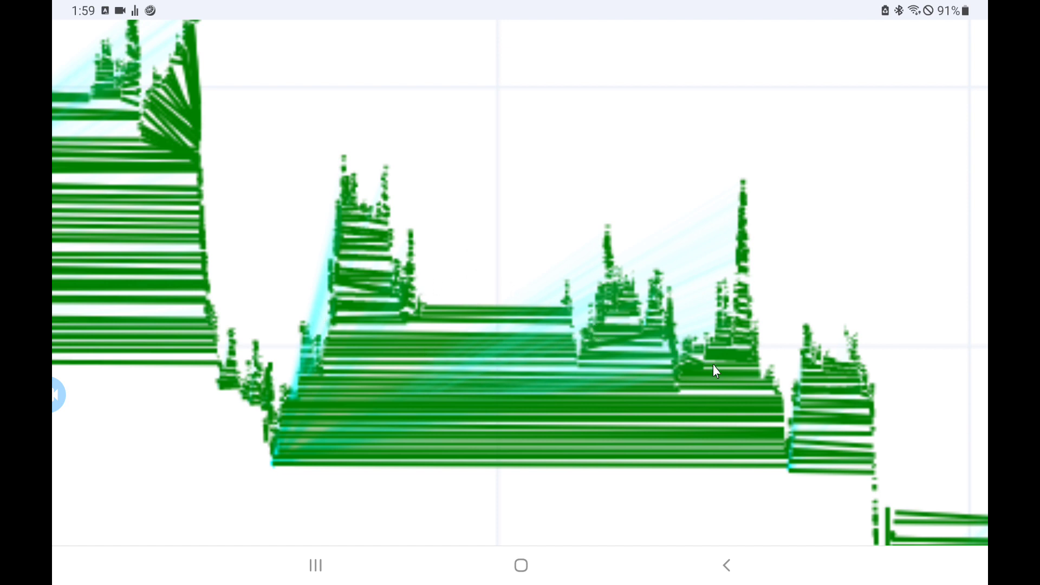
# Step: Pan the gb2Trades chart slightly to reveal the trailing trades beyond the third cluster
pyautogui.moveTo(714, 370); pyautogui.dragTo(753, 395)
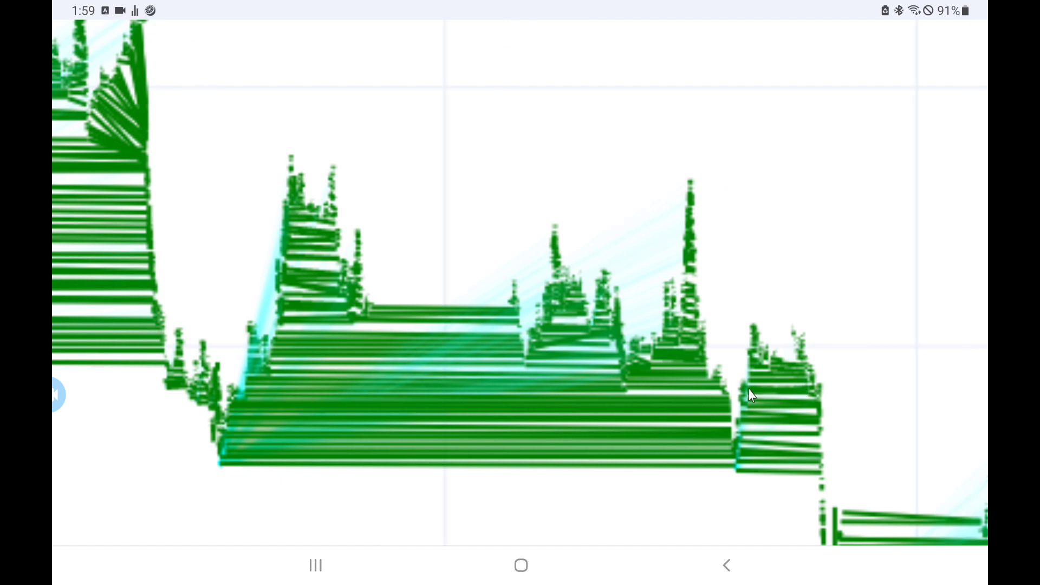
pyautogui.moveTo(682, 391)
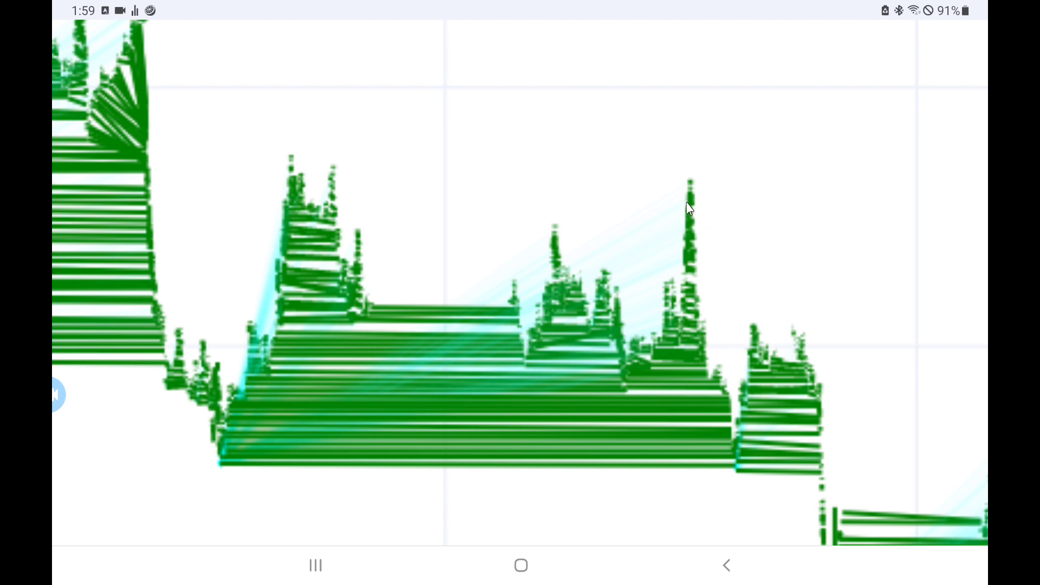
pyautogui.moveTo(689, 186)
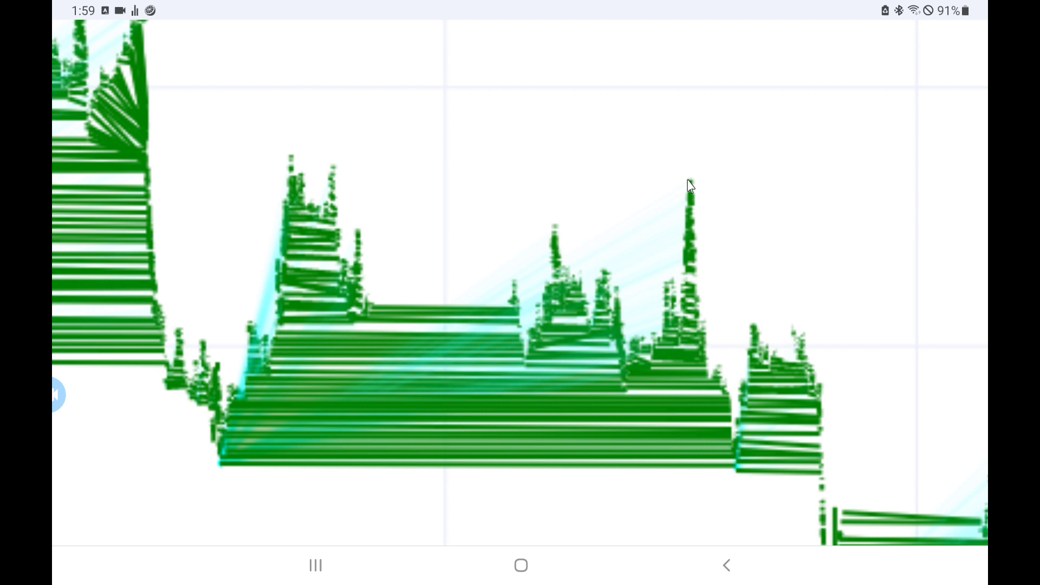
pyautogui.moveTo(744, 364)
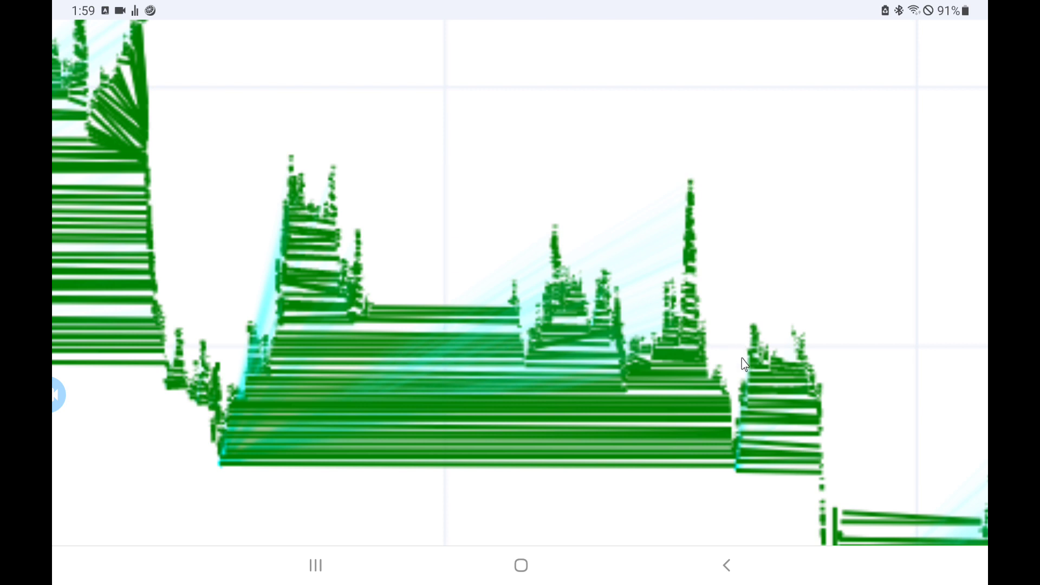
pyautogui.moveTo(743, 446)
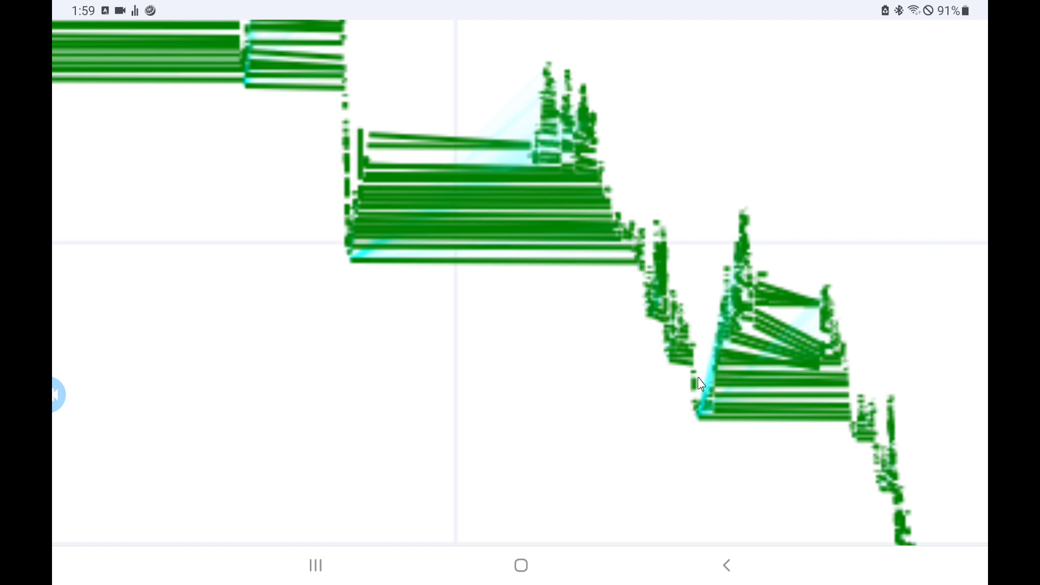
pyautogui.moveTo(686, 318)
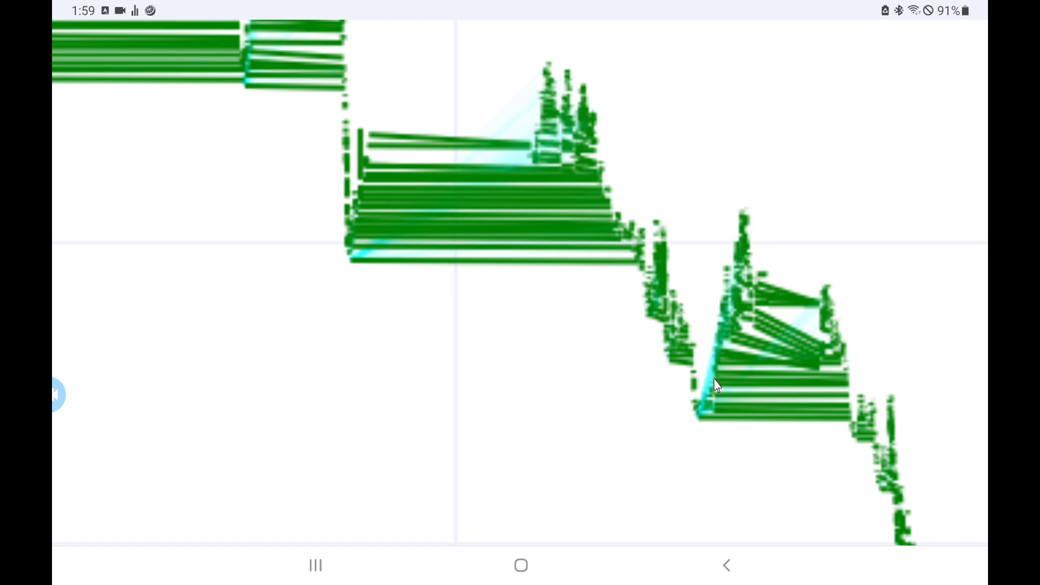
pyautogui.moveTo(704, 390)
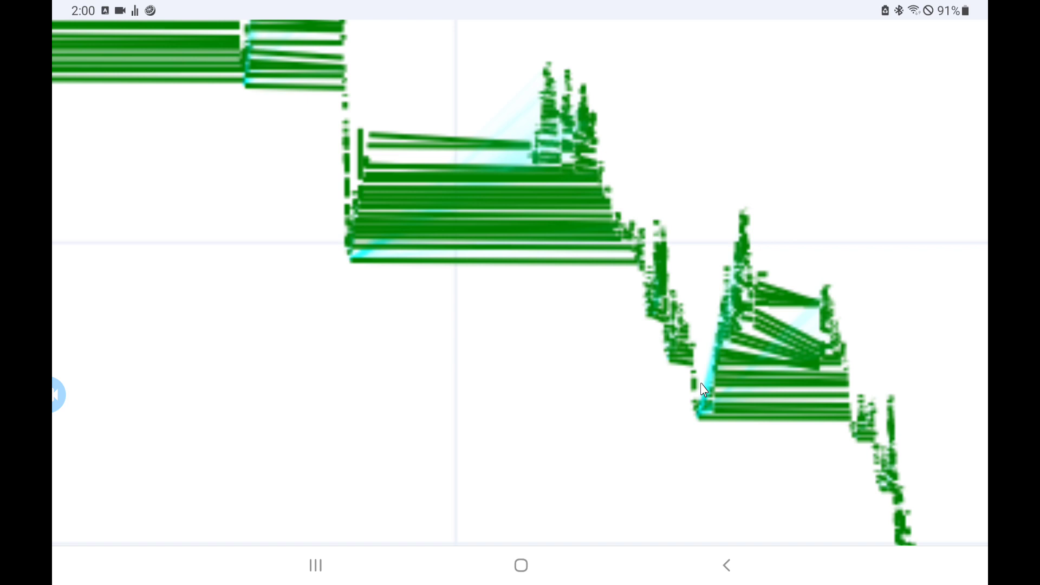
pyautogui.moveTo(834, 211)
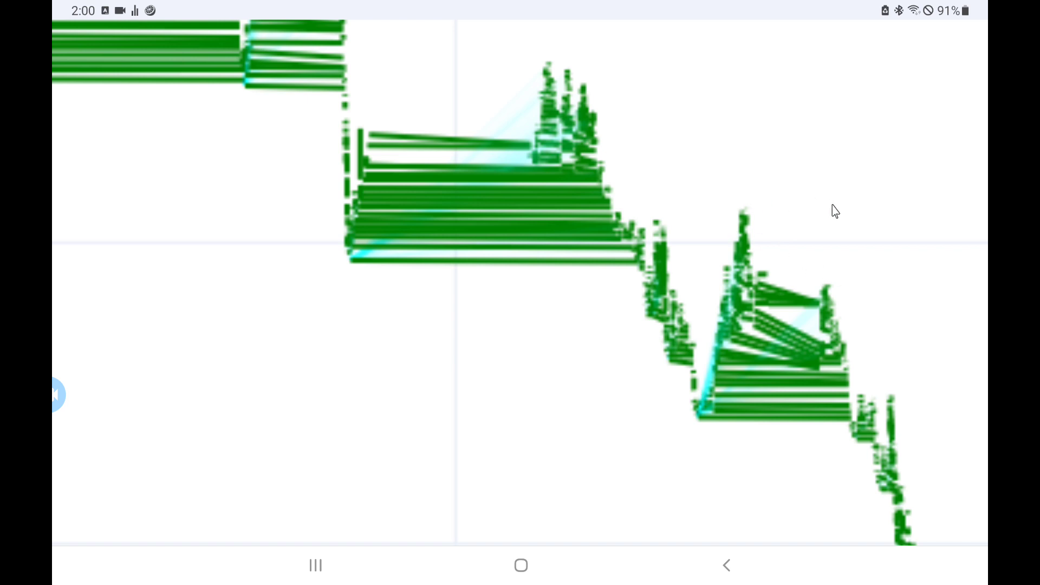
pyautogui.moveTo(508, 105)
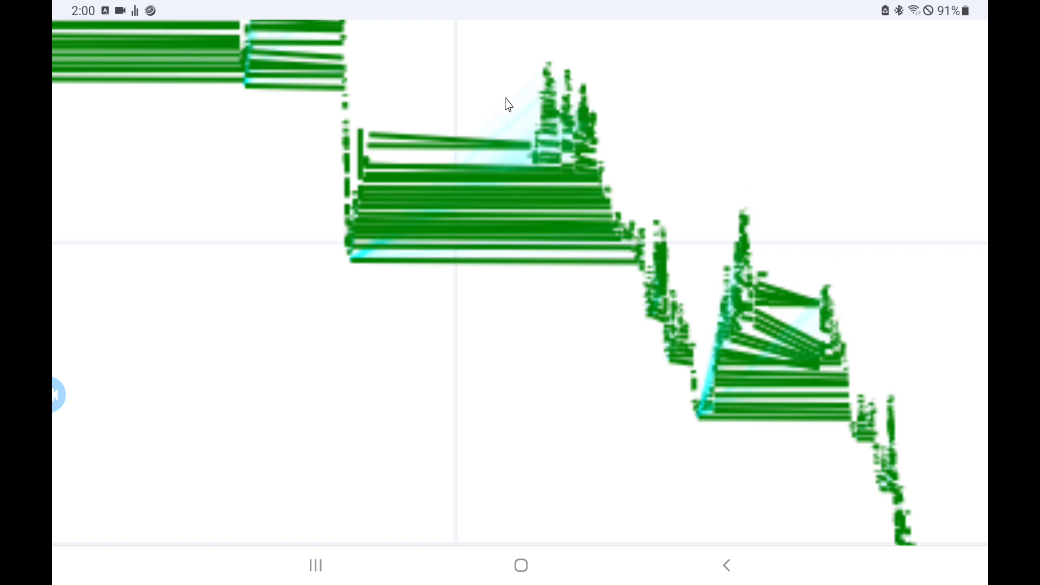
pyautogui.moveTo(613, 210)
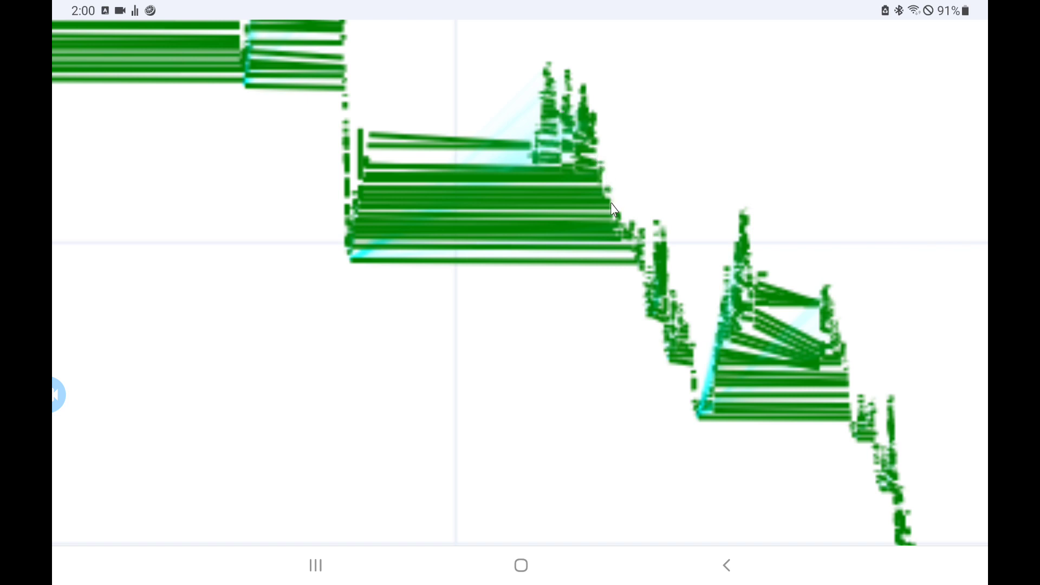
pyautogui.moveTo(661, 304)
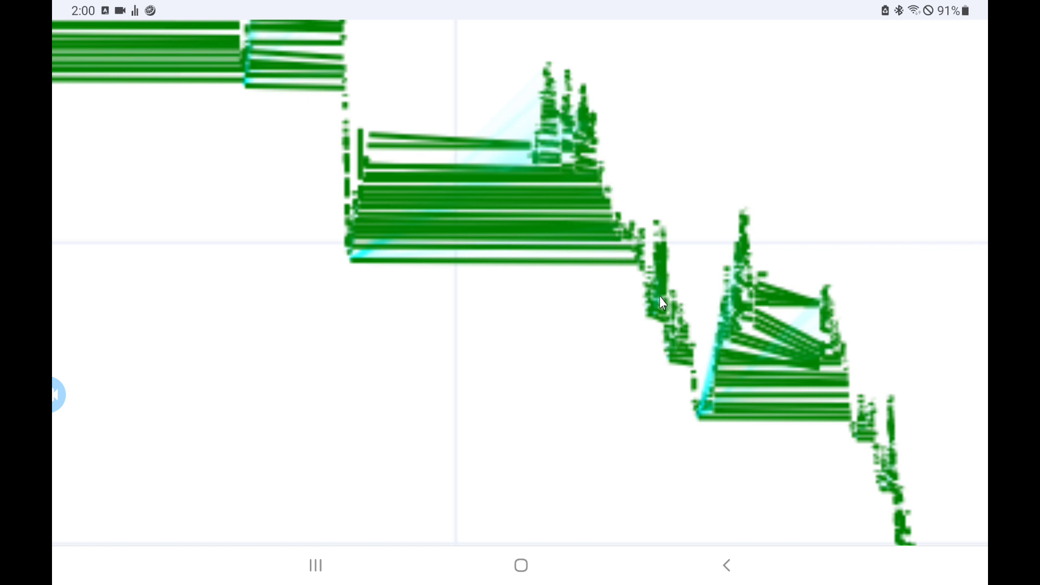
pyautogui.moveTo(737, 275)
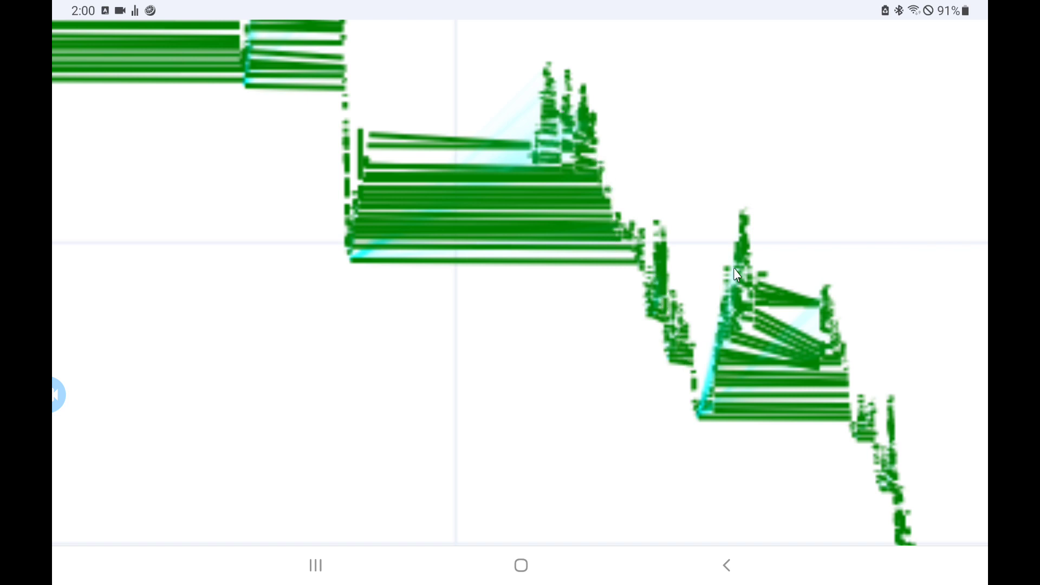
pyautogui.moveTo(799, 318)
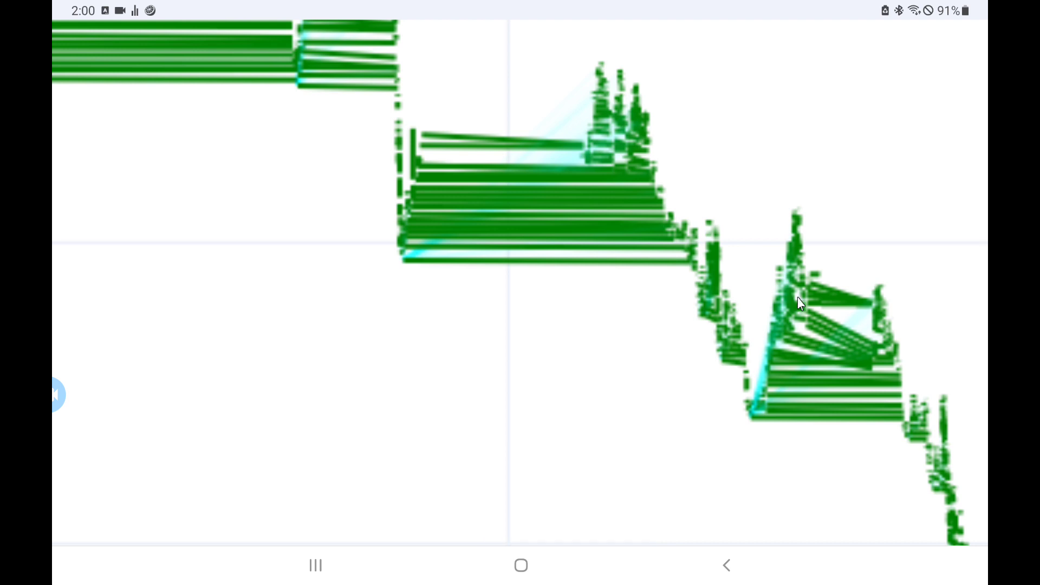
pyautogui.moveTo(811, 302)
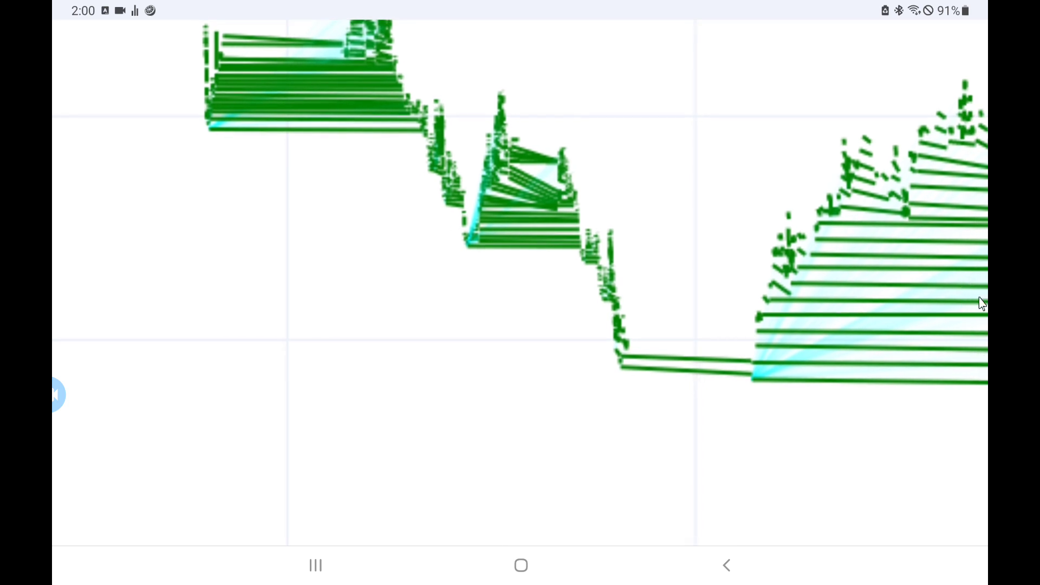
pyautogui.moveTo(635, 309)
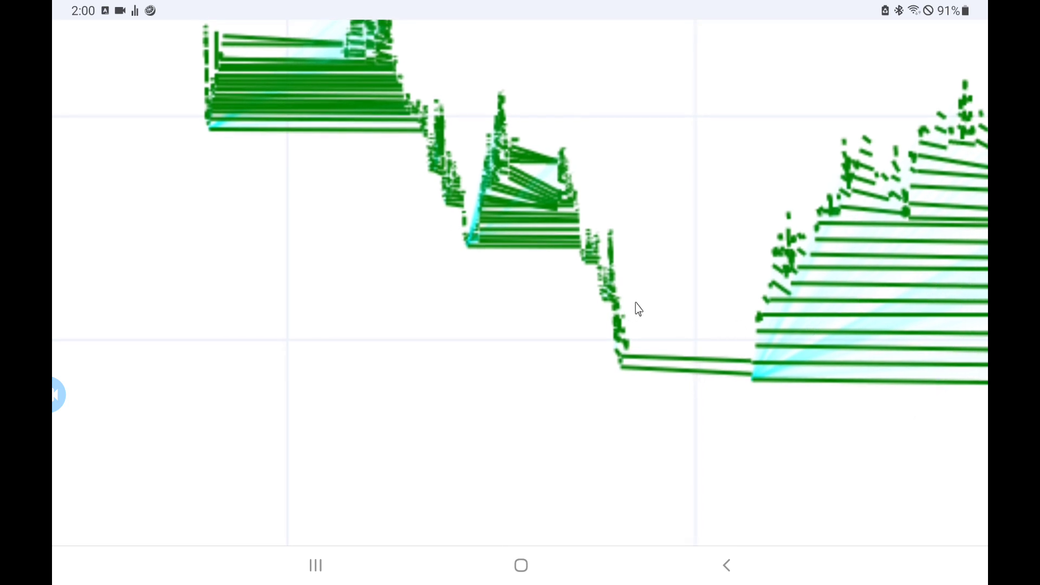
pyautogui.moveTo(556, 180)
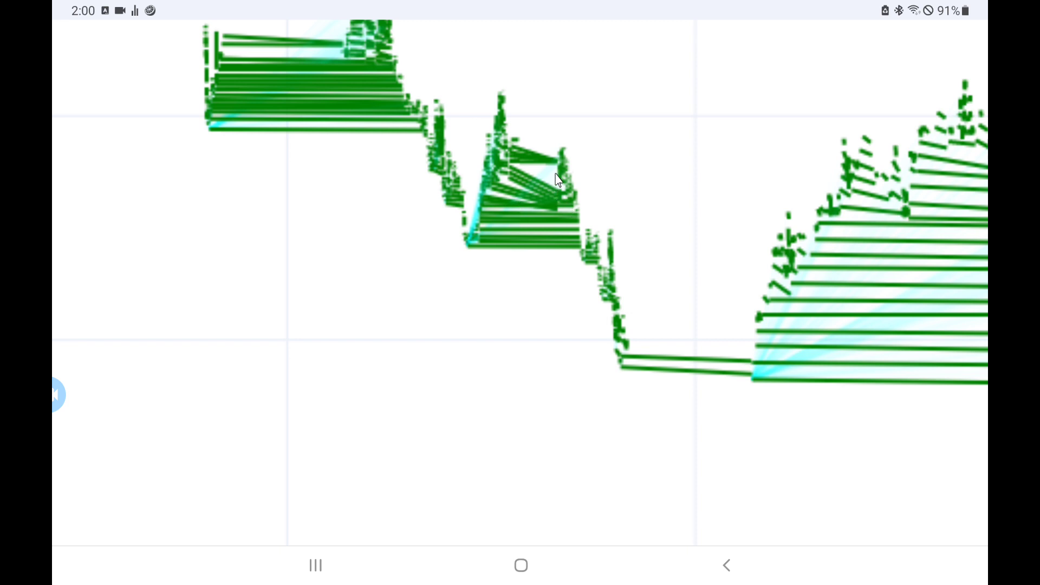
pyautogui.moveTo(636, 326)
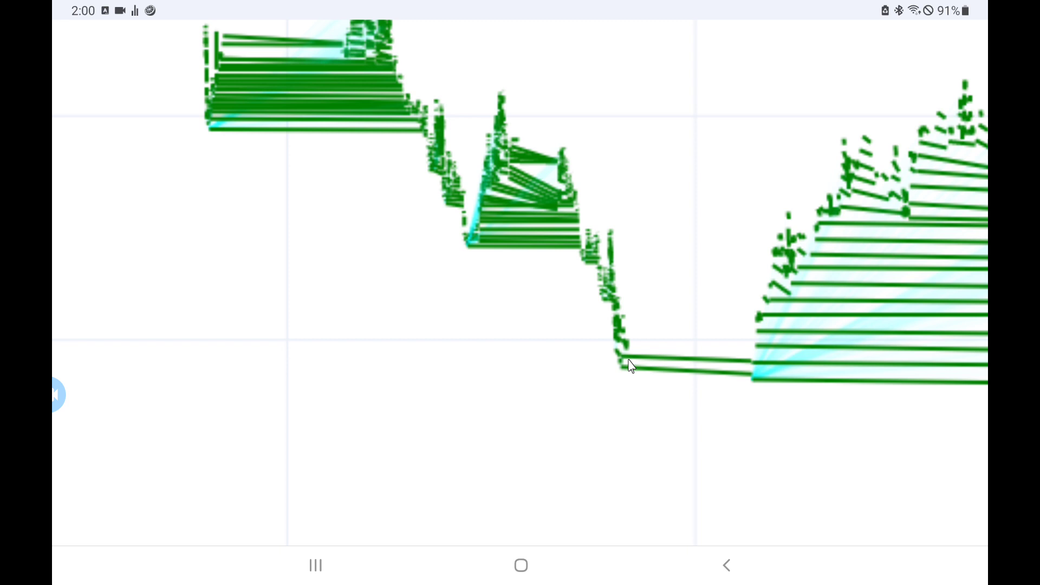
pyautogui.moveTo(785, 300)
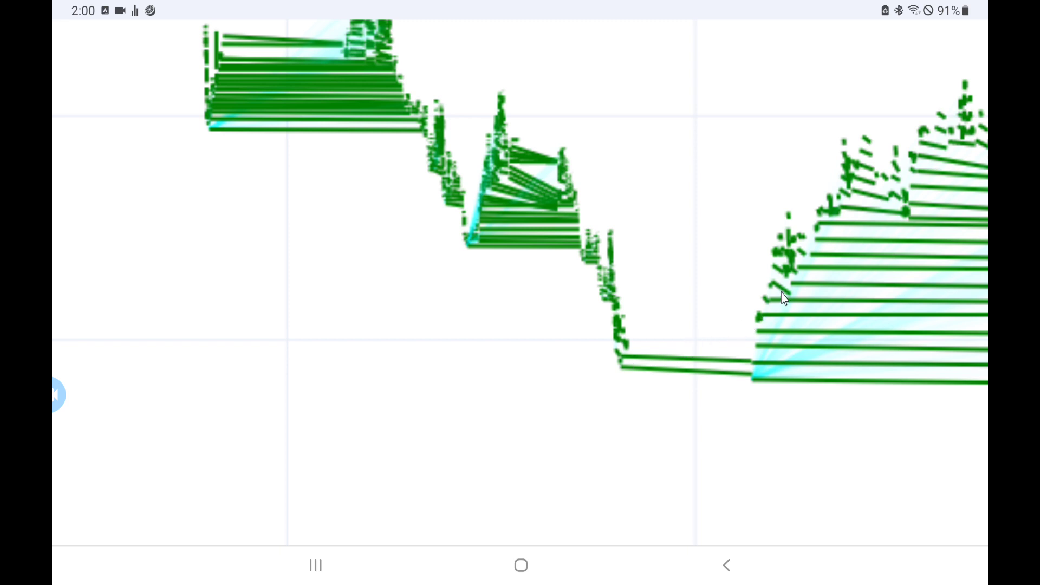
pyautogui.moveTo(774, 294)
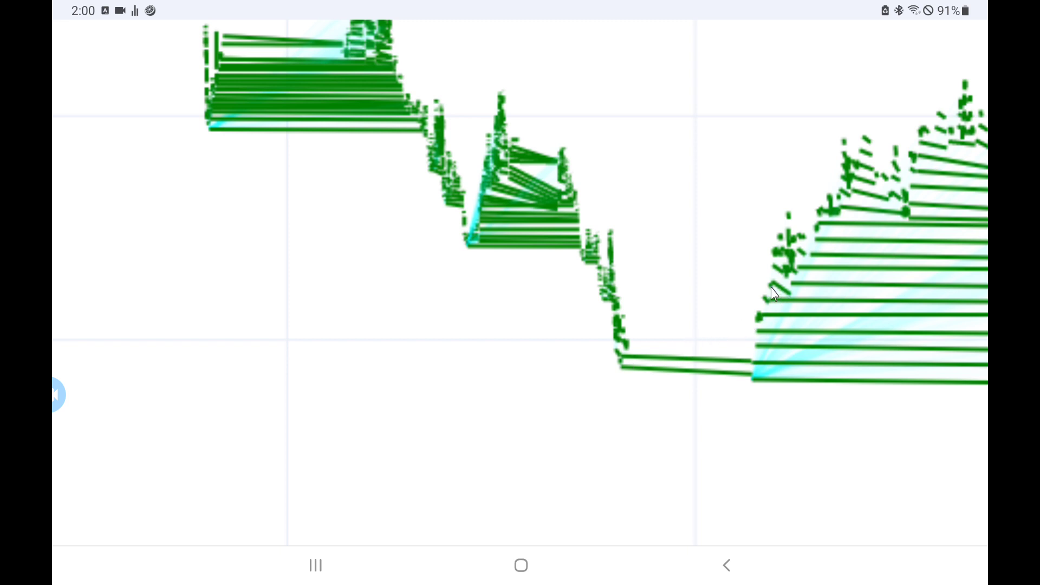
pyautogui.moveTo(795, 232)
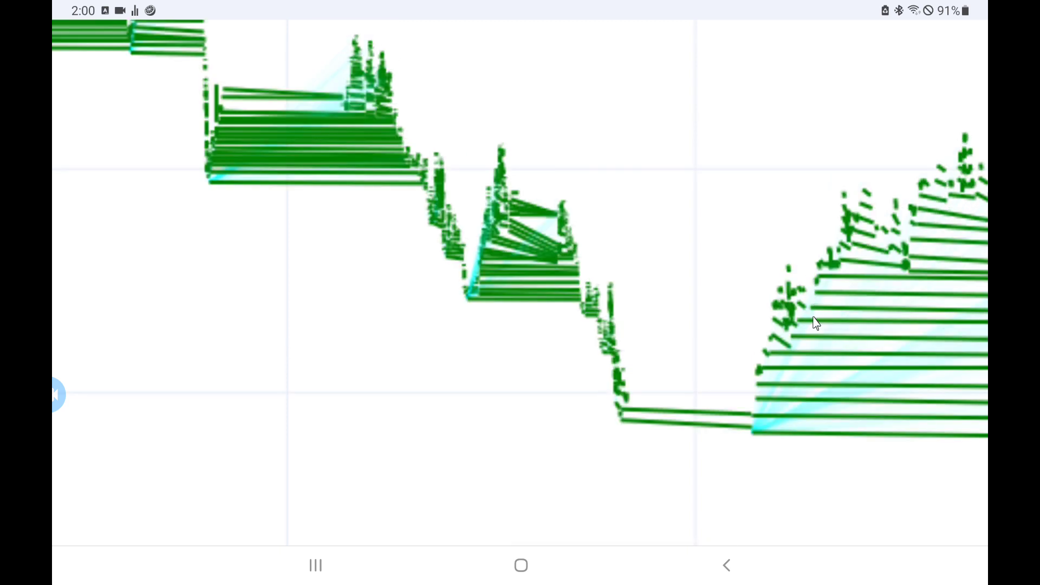
pyautogui.moveTo(816, 326)
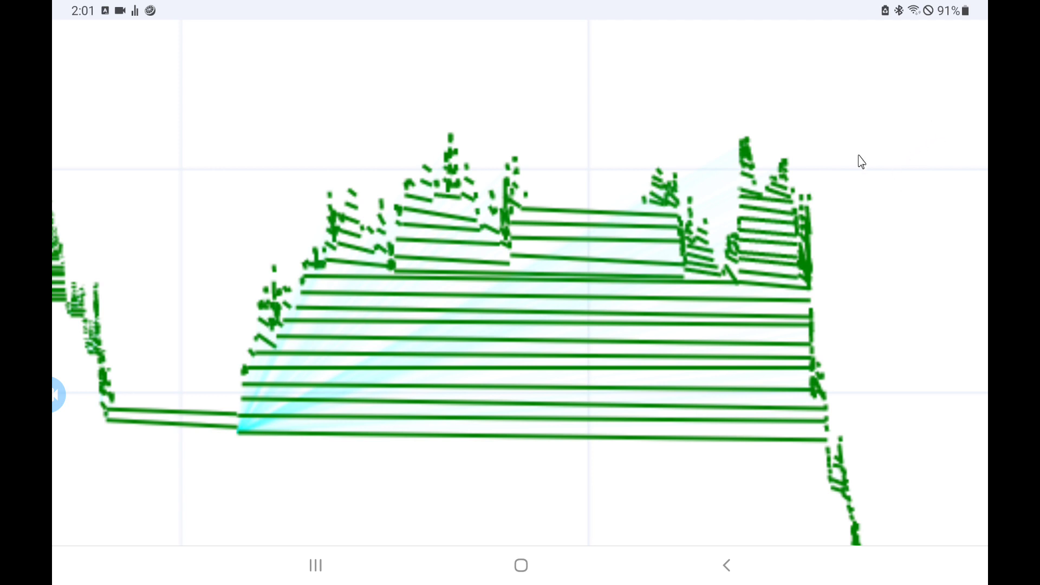
pyautogui.moveTo(478, 155)
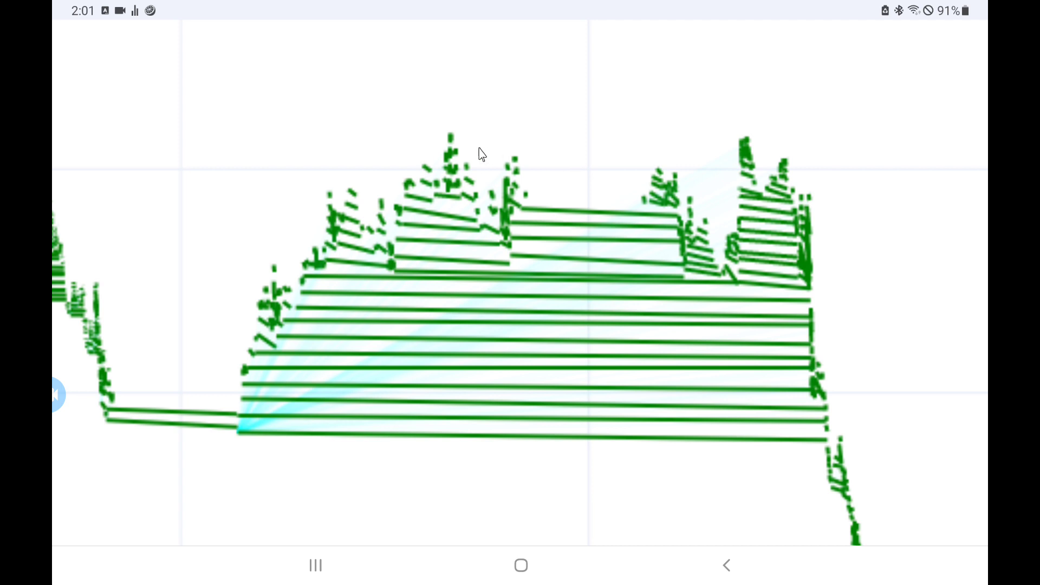
pyautogui.moveTo(523, 182)
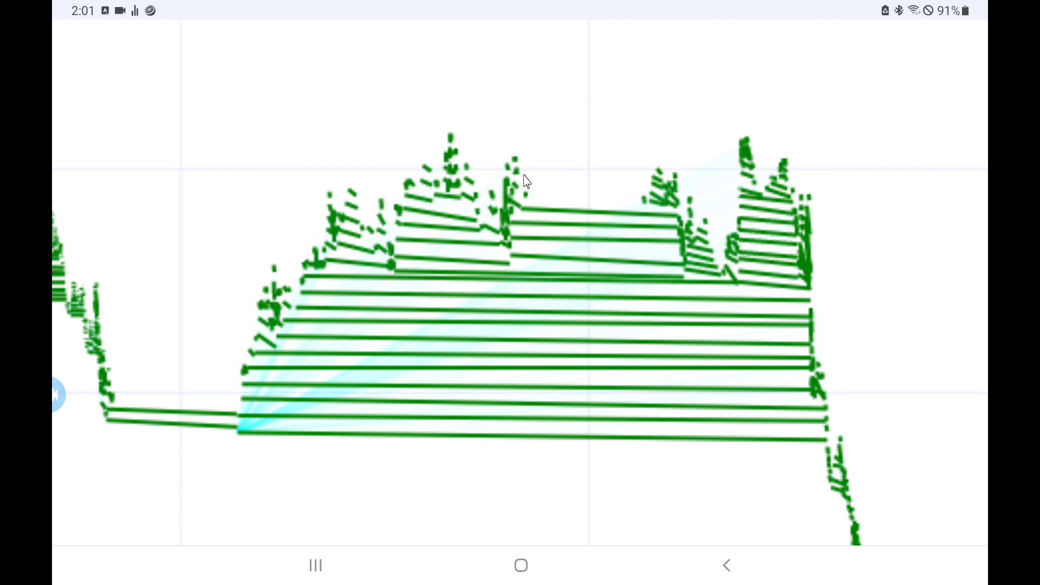
pyautogui.moveTo(825, 345)
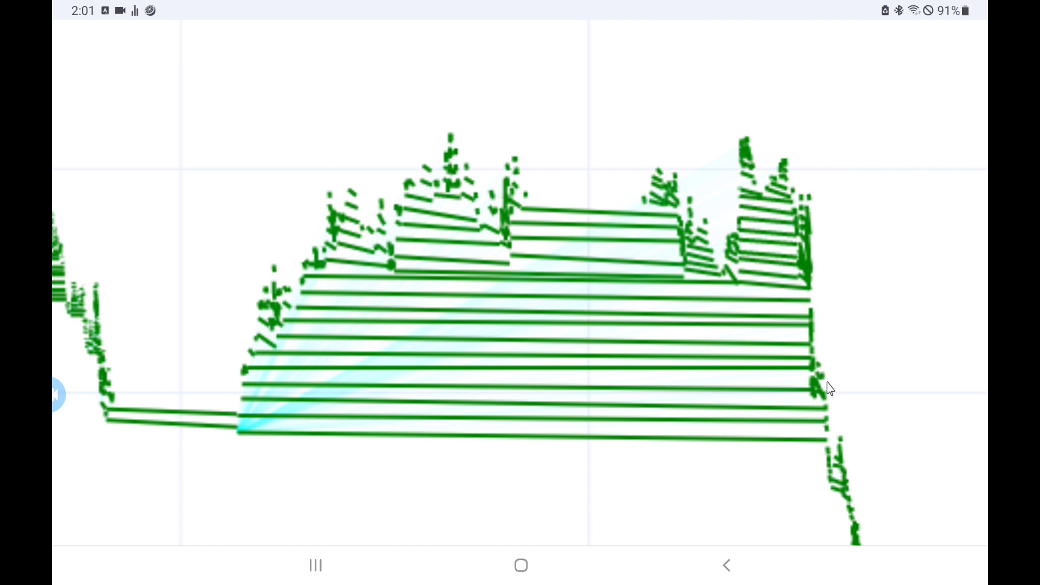
pyautogui.moveTo(838, 417)
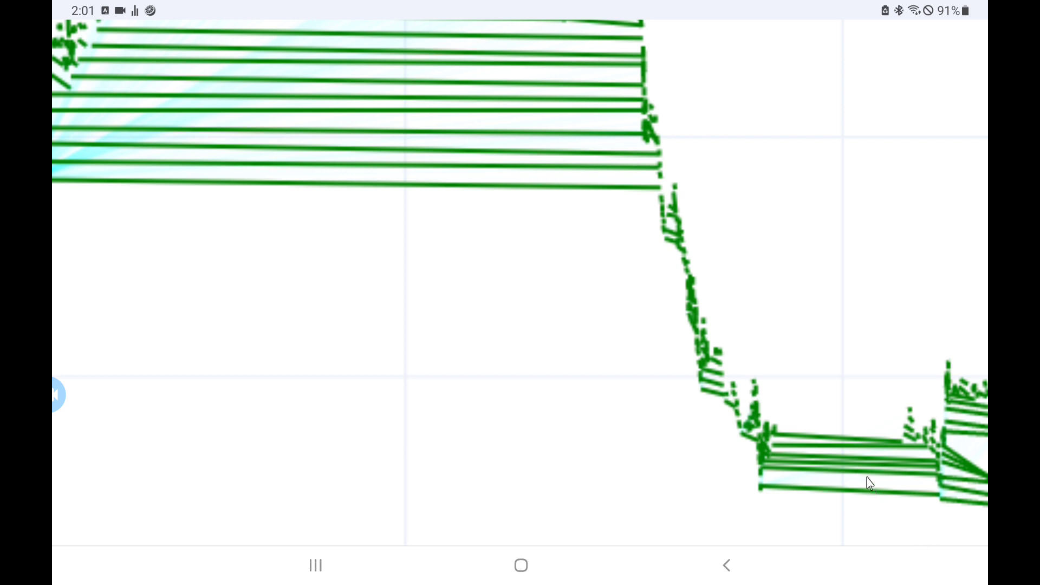
pyautogui.moveTo(669, 265)
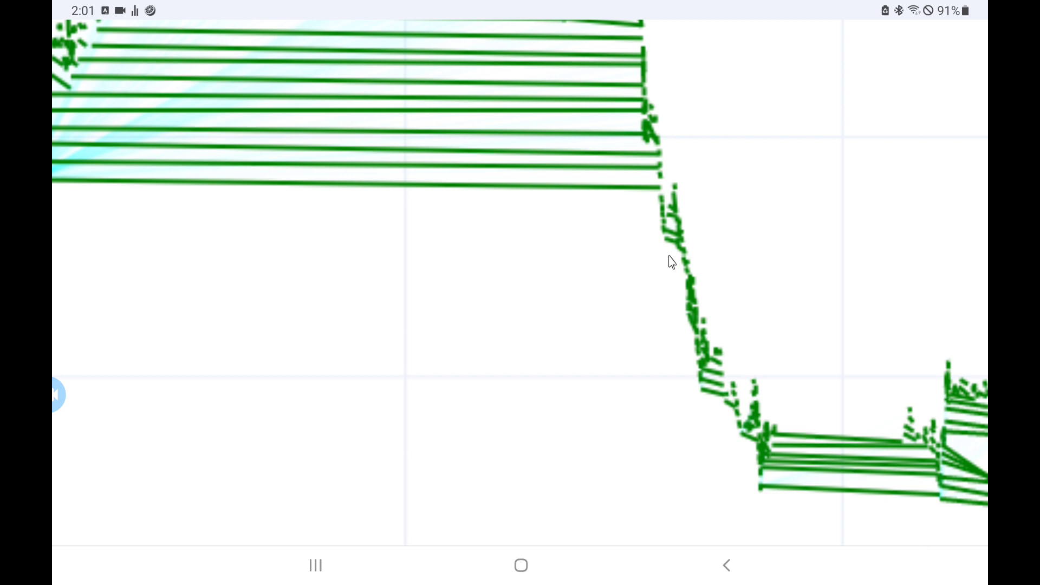
pyautogui.moveTo(714, 379)
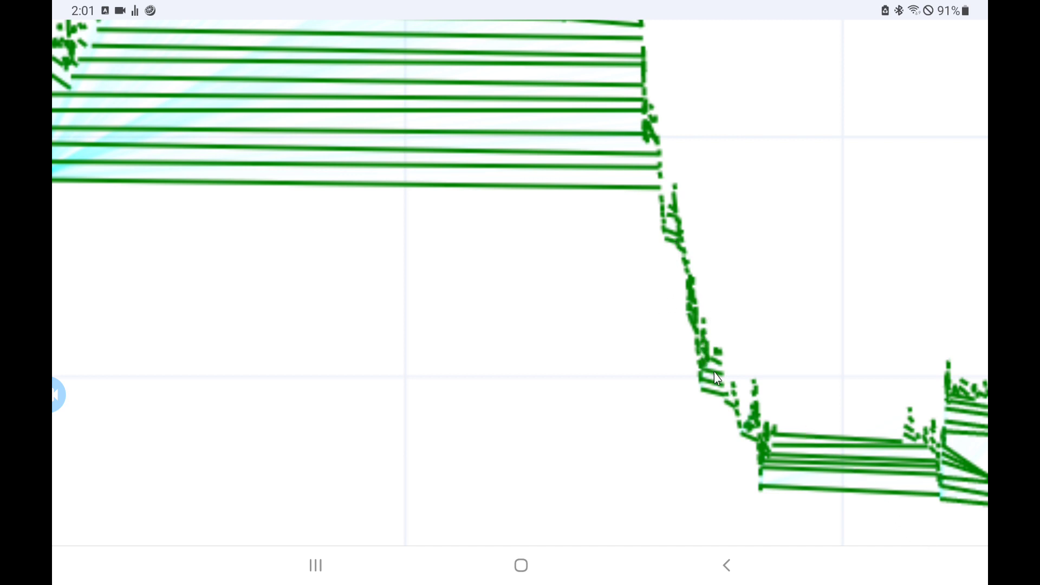
pyautogui.moveTo(725, 394)
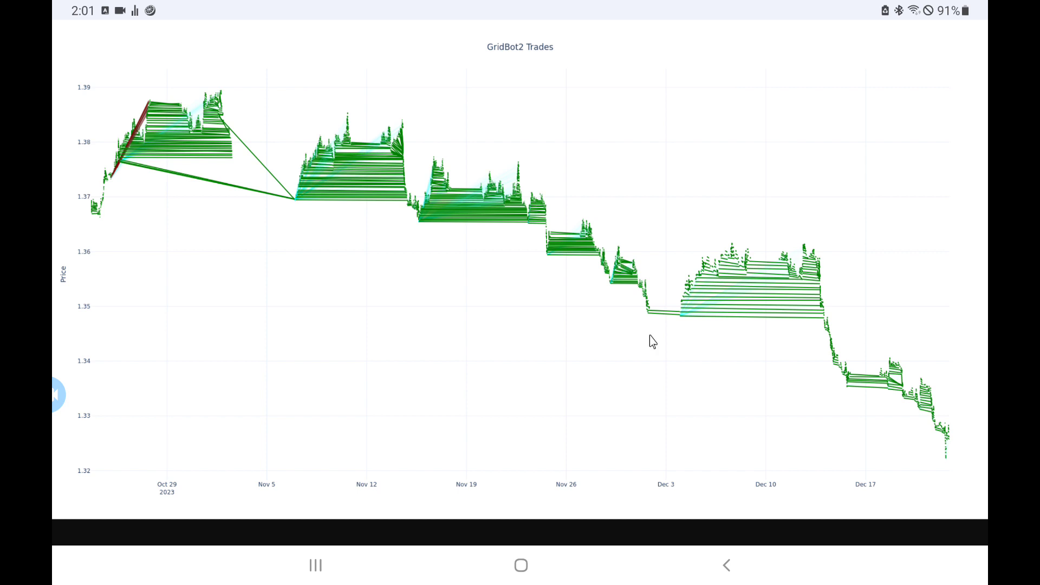
pyautogui.moveTo(557, 324)
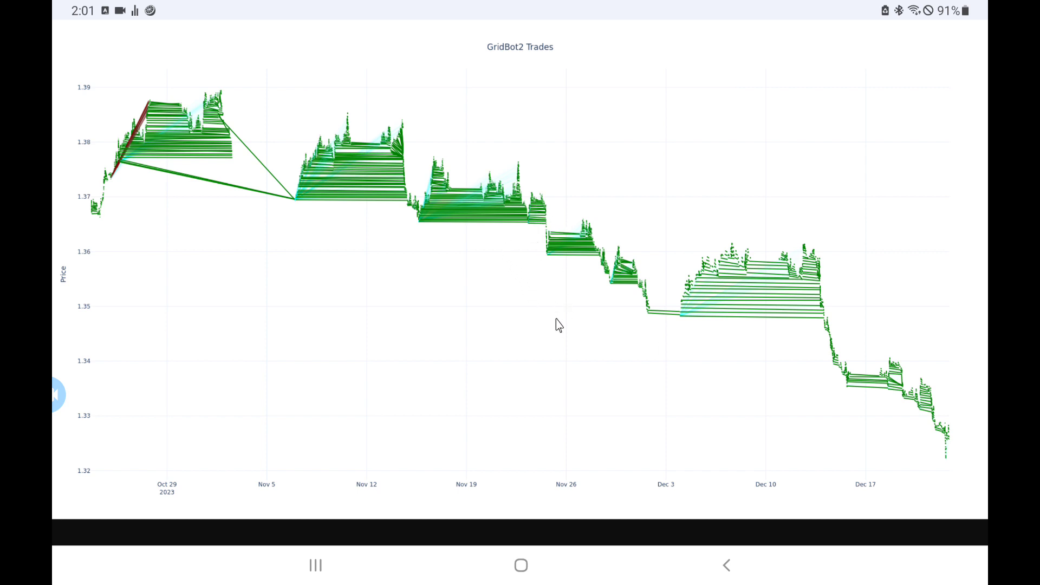
pyautogui.moveTo(508, 302)
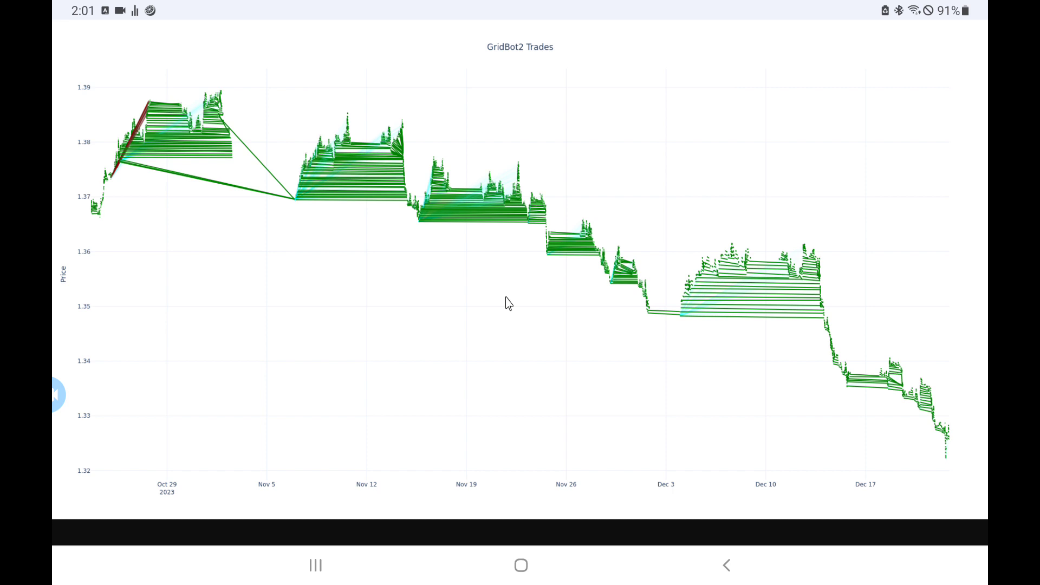
pyautogui.moveTo(281, 431)
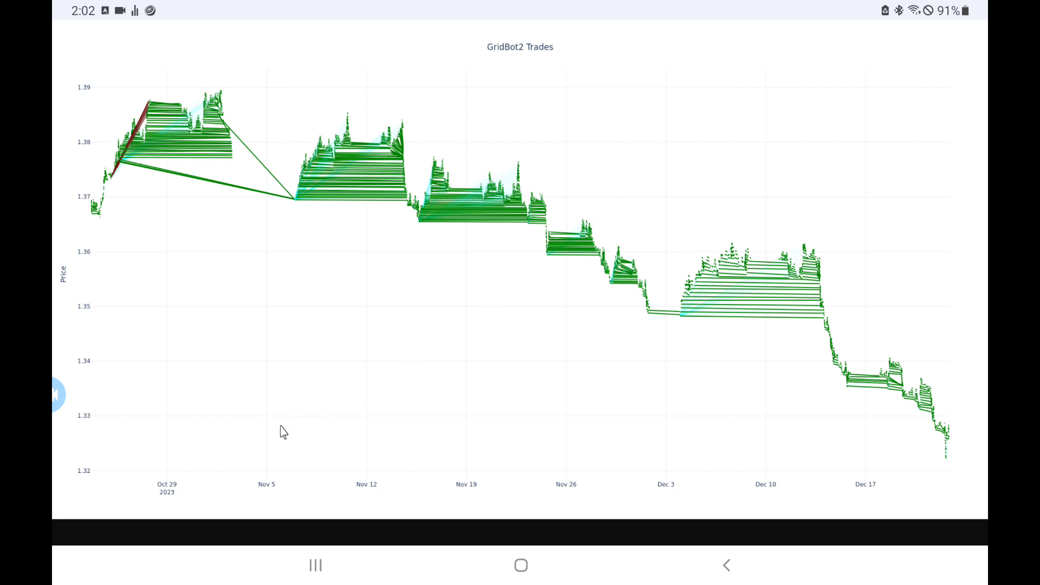
pyautogui.moveTo(107, 468)
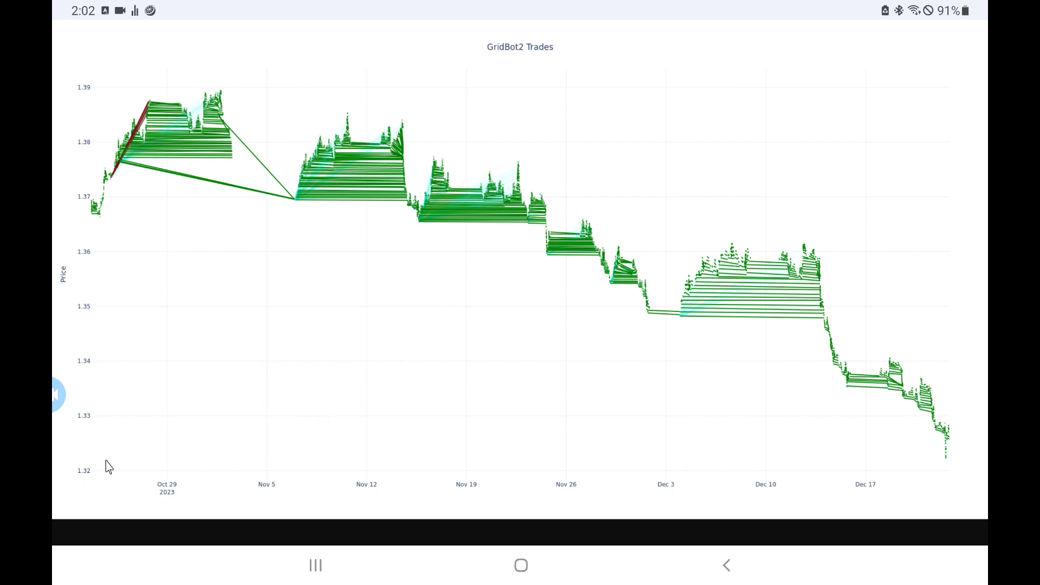
pyautogui.moveTo(137, 358)
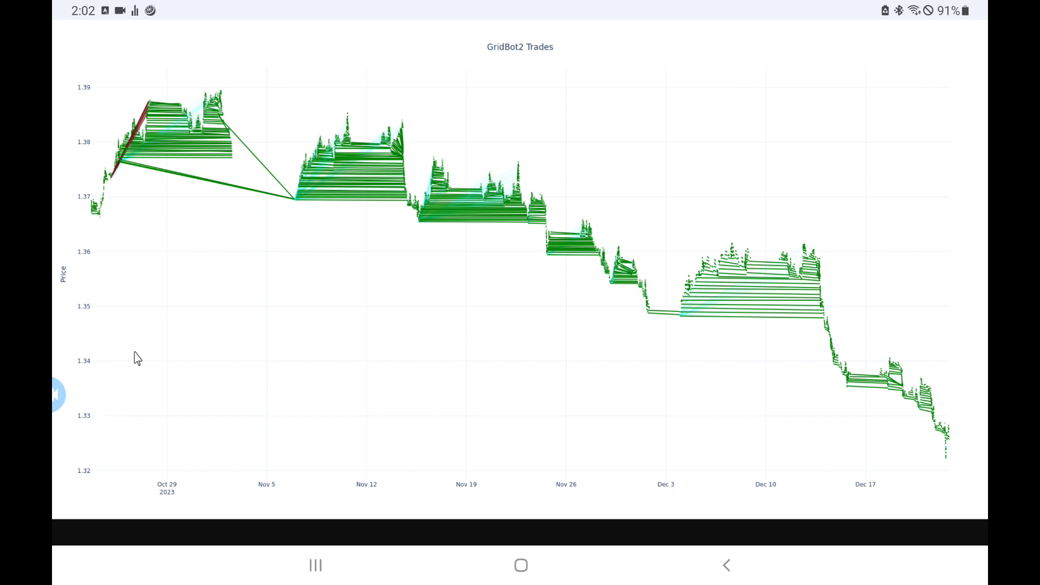
pyautogui.moveTo(667, 297)
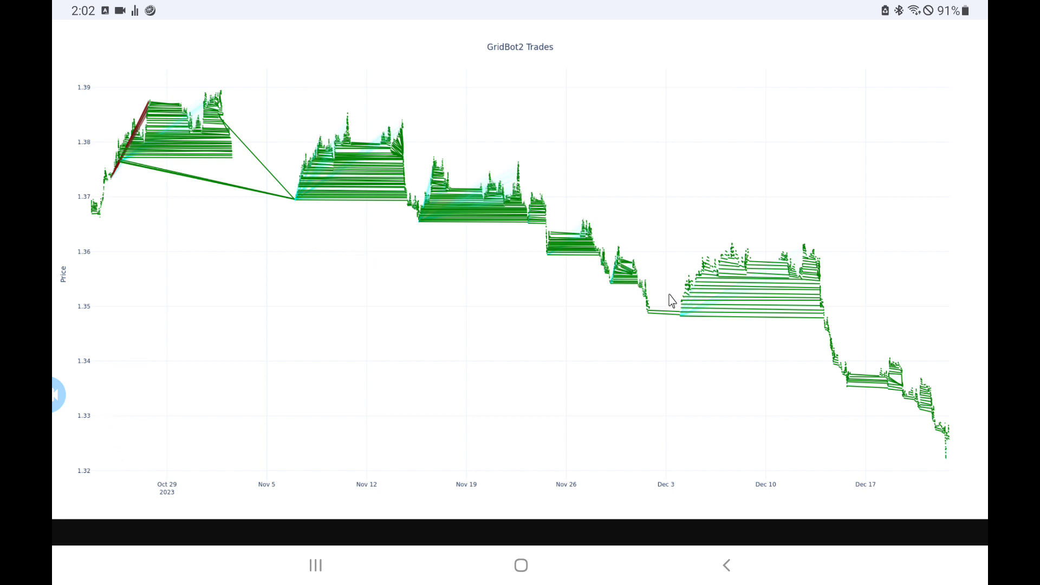
pyautogui.moveTo(703, 323)
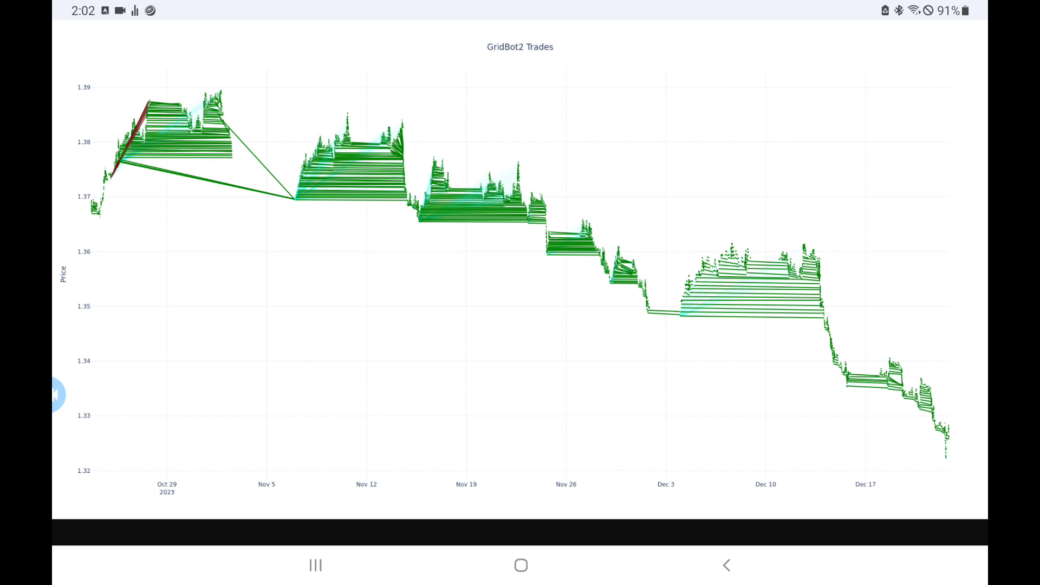
pyautogui.moveTo(508, 215)
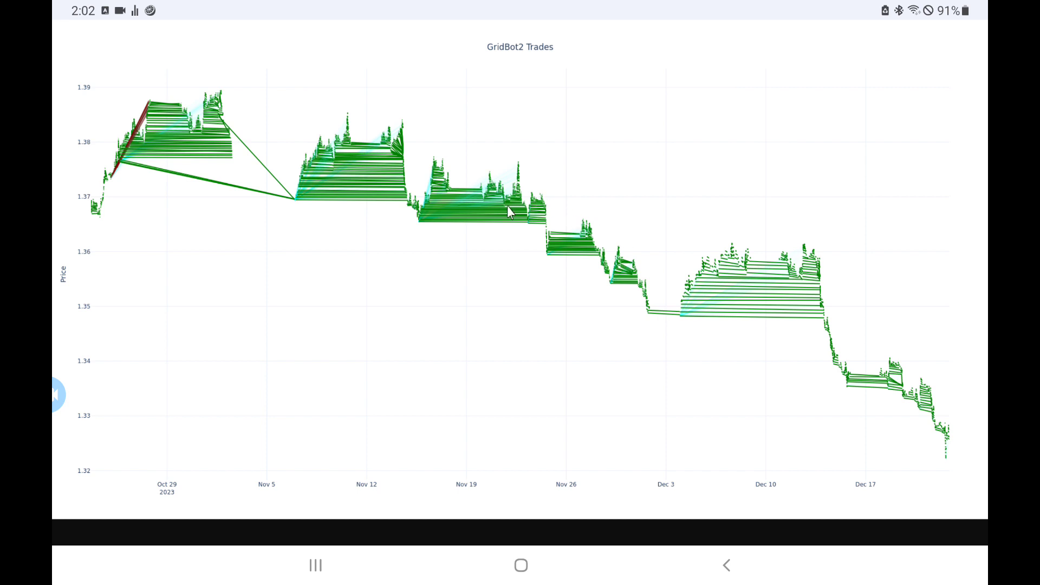
pyautogui.moveTo(177, 152)
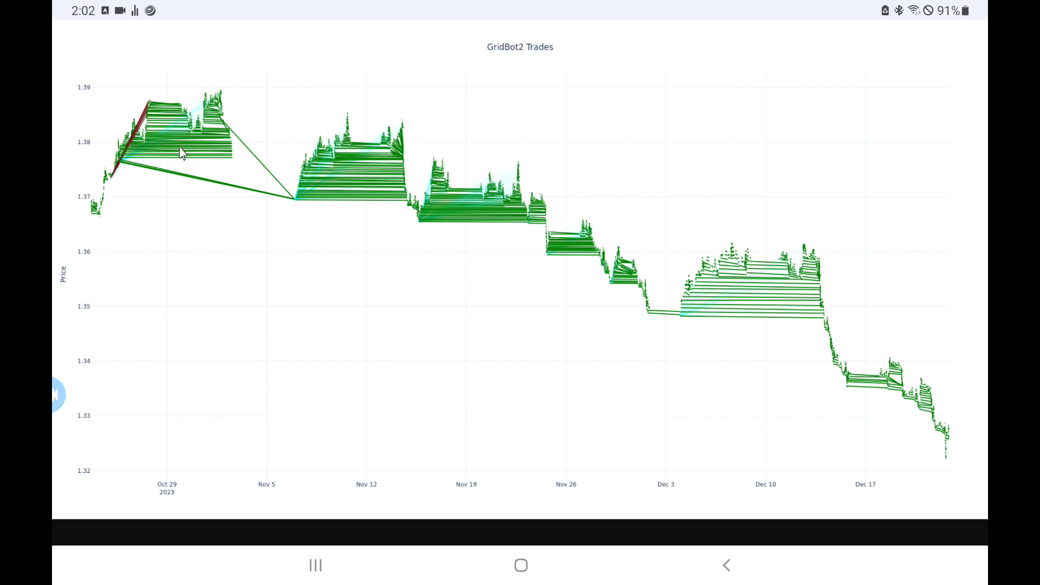
pyautogui.moveTo(137, 145)
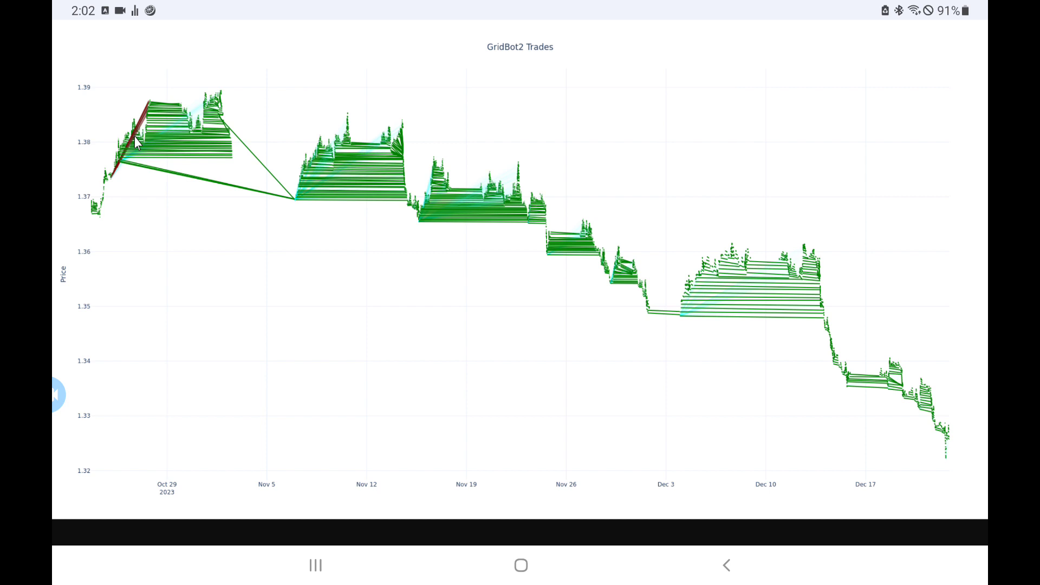
pyautogui.moveTo(202, 128)
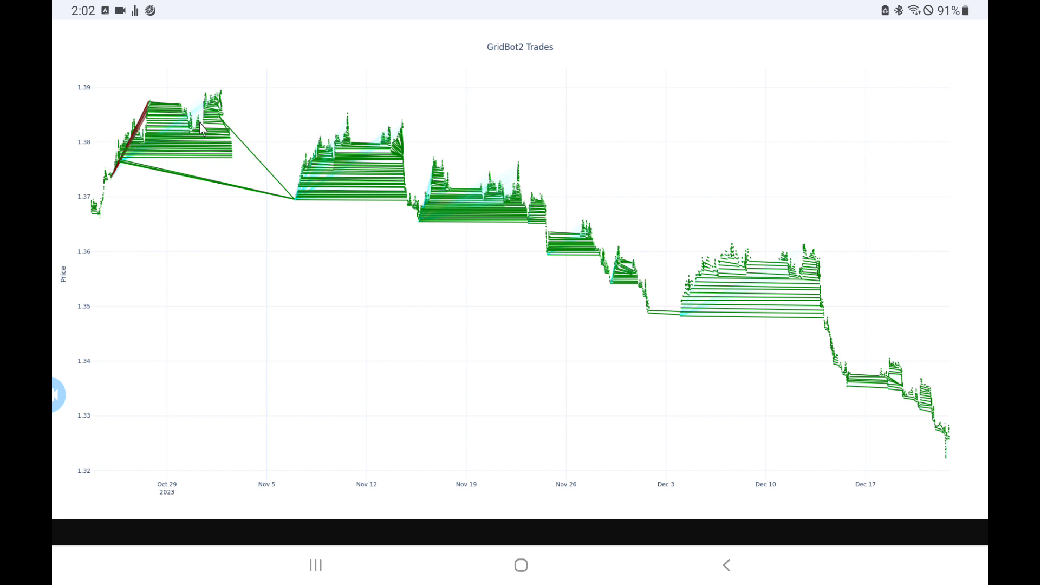
pyautogui.moveTo(222, 150)
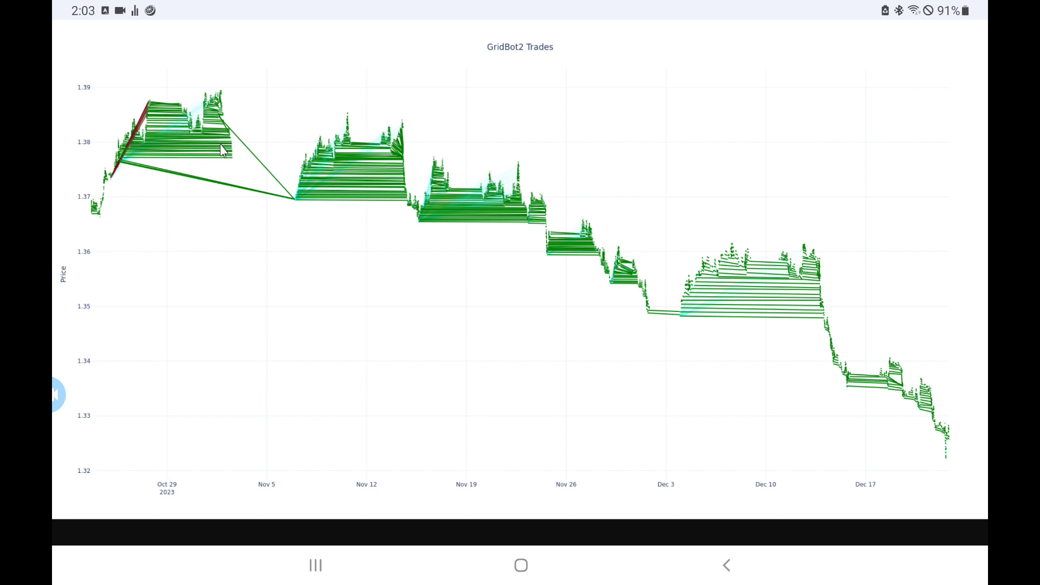
pyautogui.moveTo(152, 129)
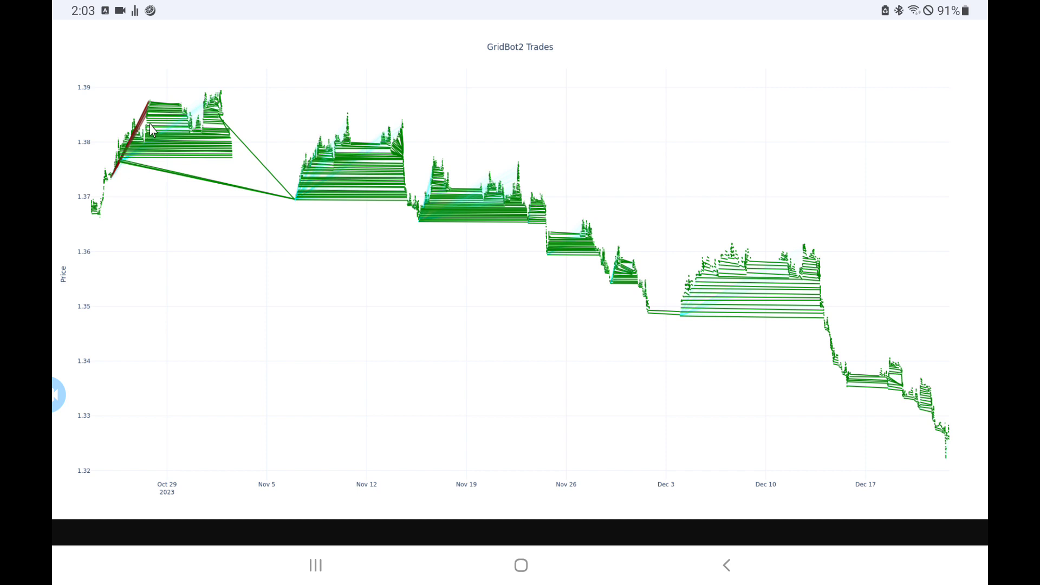
pyautogui.moveTo(296, 197)
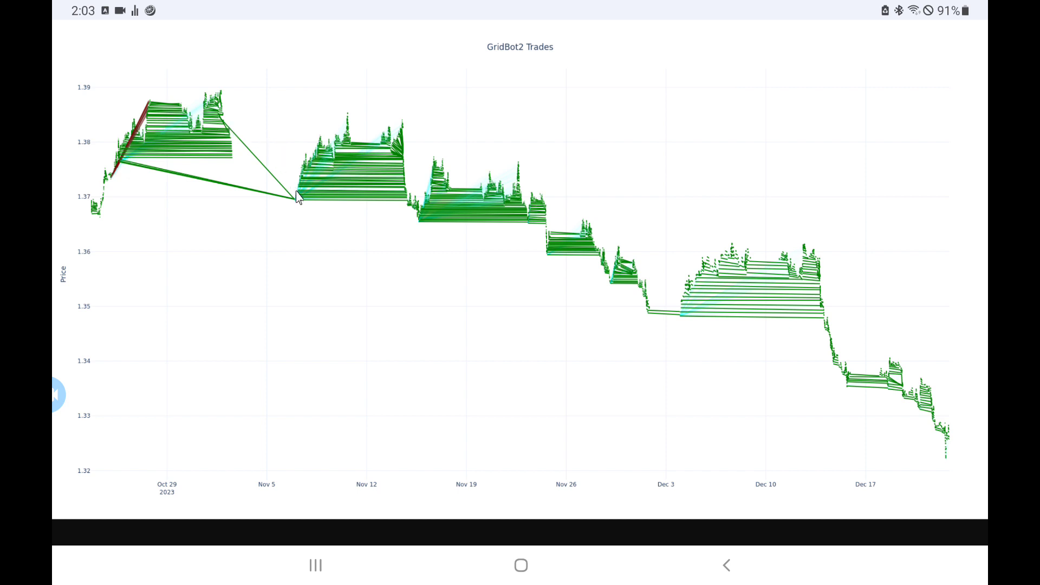
pyautogui.moveTo(439, 215)
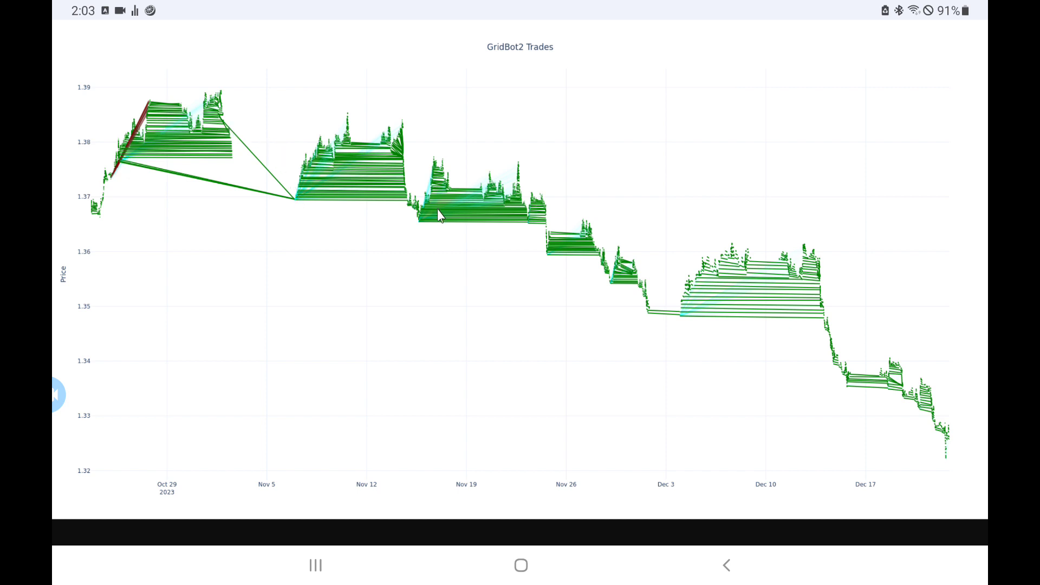
pyautogui.moveTo(529, 248)
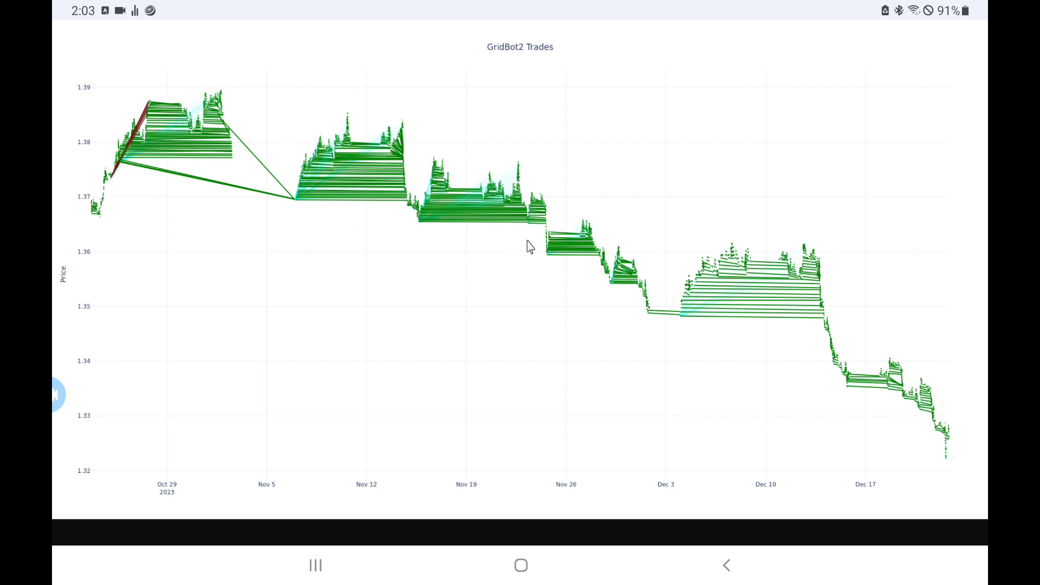
pyautogui.moveTo(633, 289)
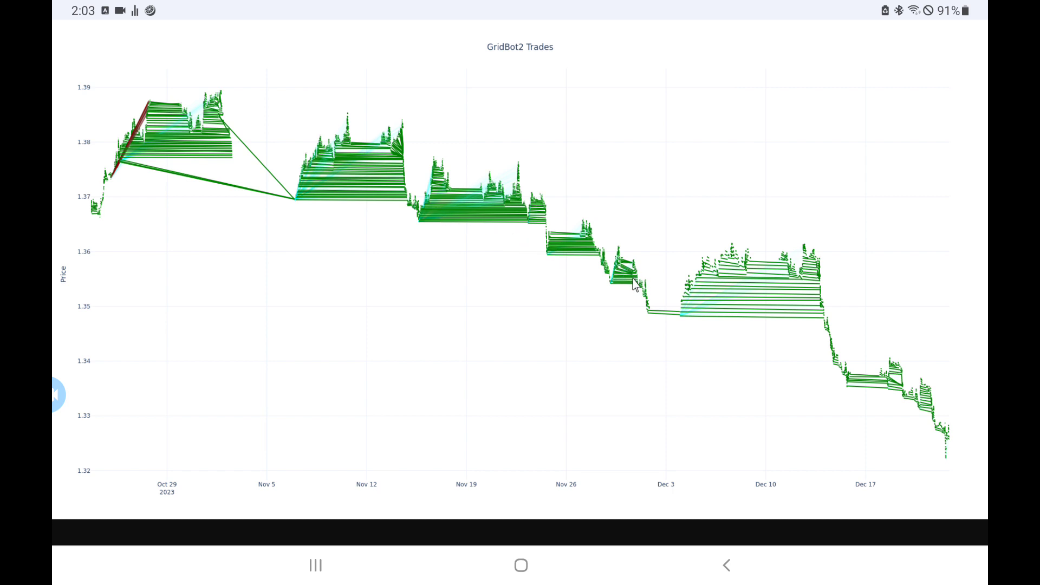
pyautogui.moveTo(622, 288)
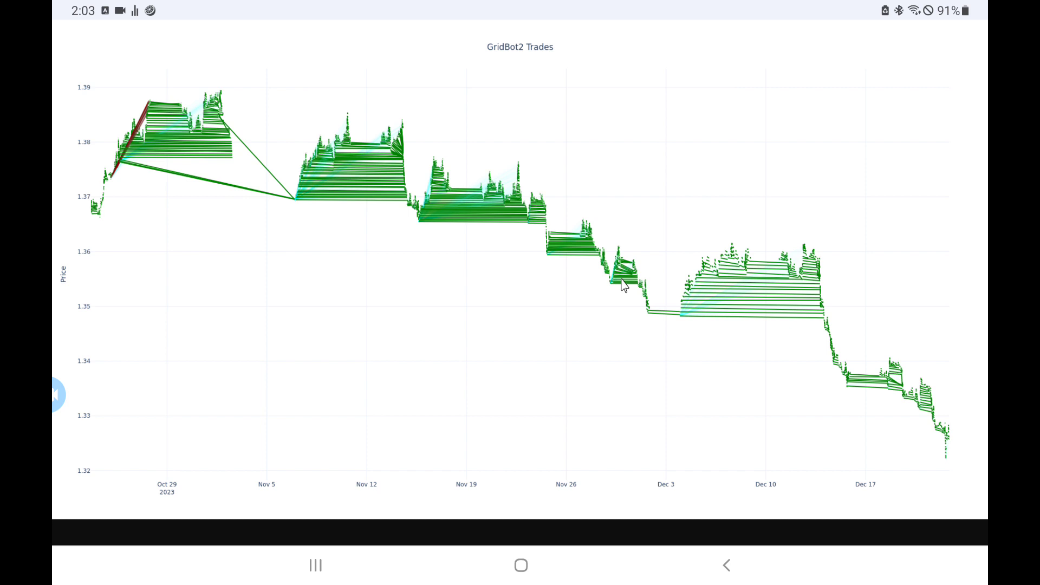
pyautogui.moveTo(708, 334)
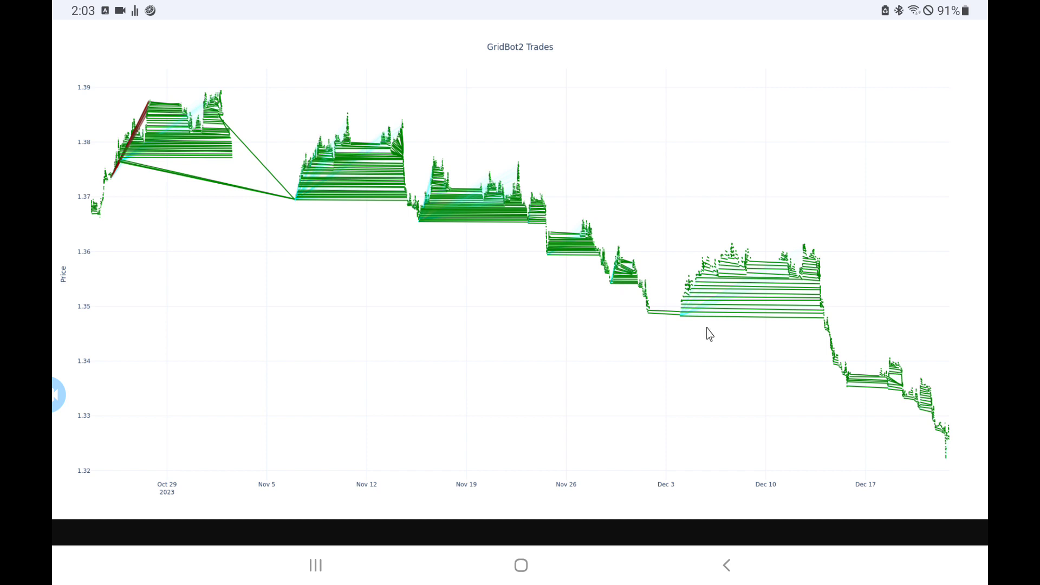
pyautogui.moveTo(683, 317)
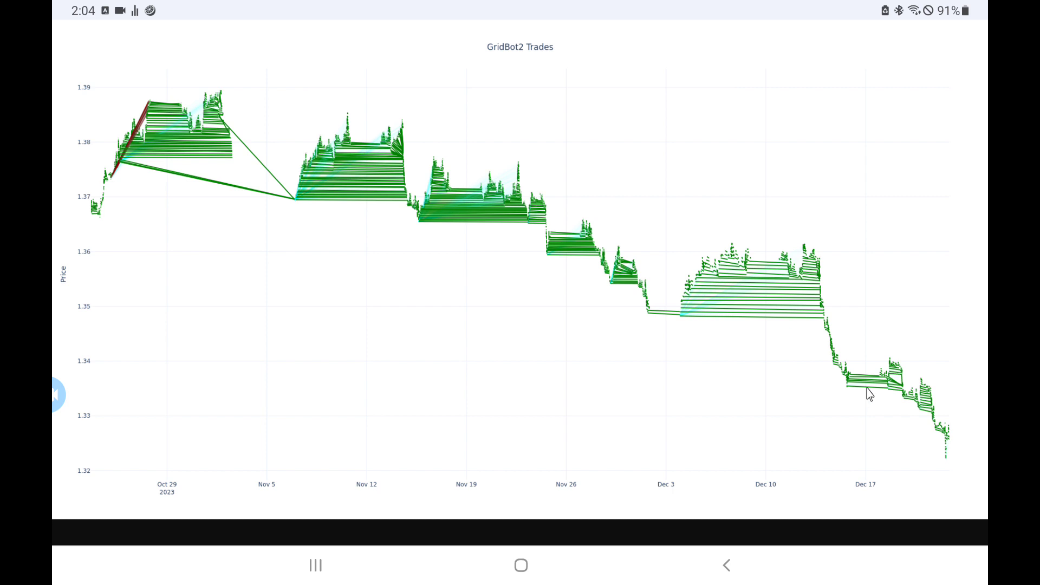
pyautogui.moveTo(882, 407)
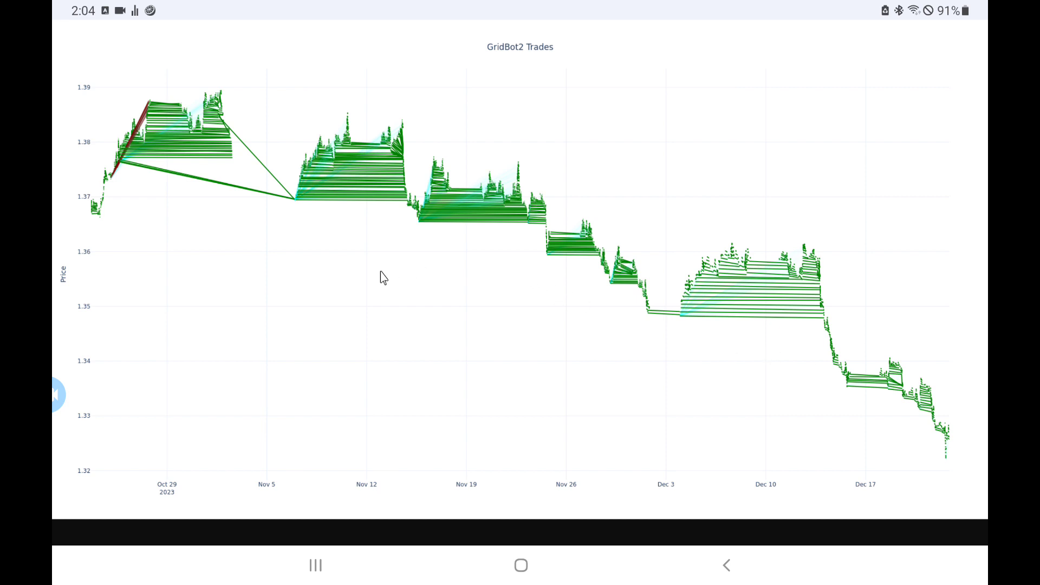
pyautogui.moveTo(105, 195)
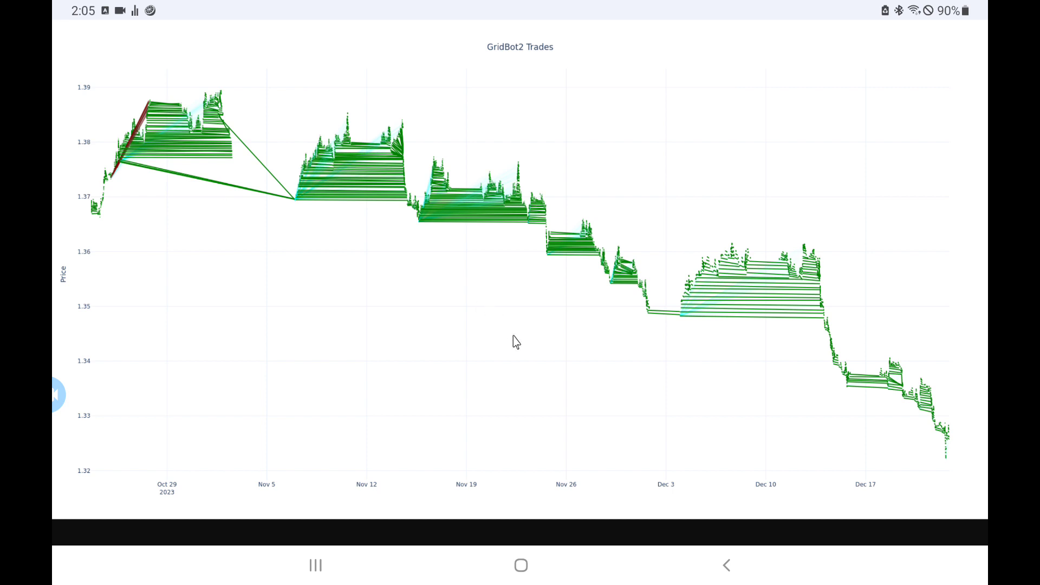
pyautogui.moveTo(915, 430)
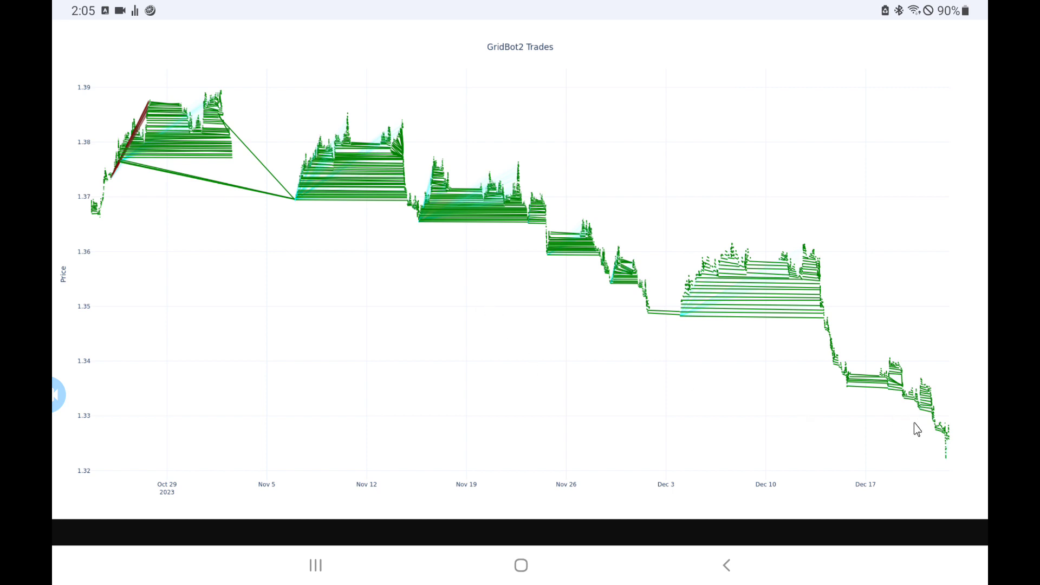
pyautogui.moveTo(930, 450)
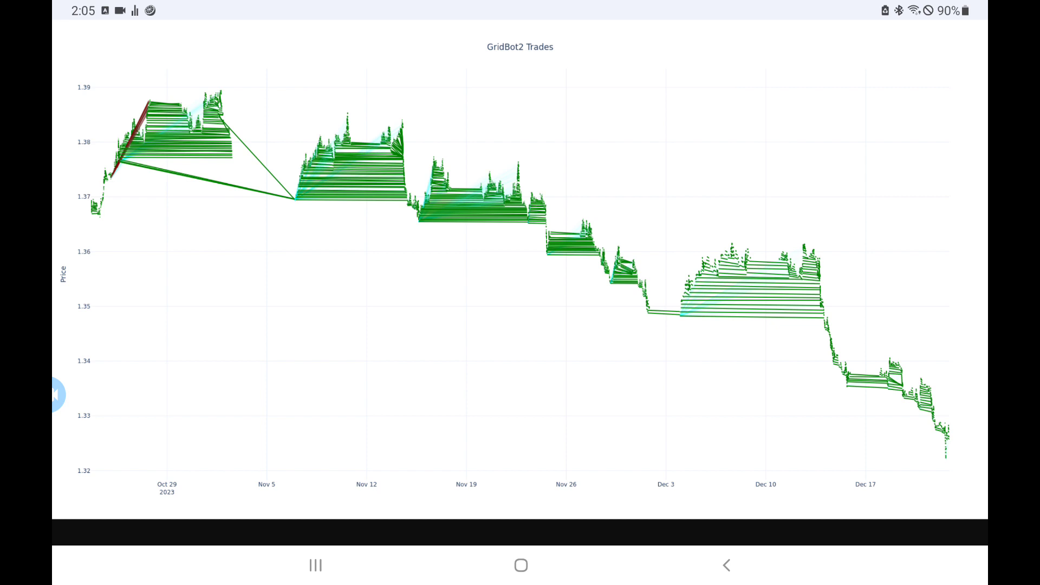
pyautogui.moveTo(617, 363)
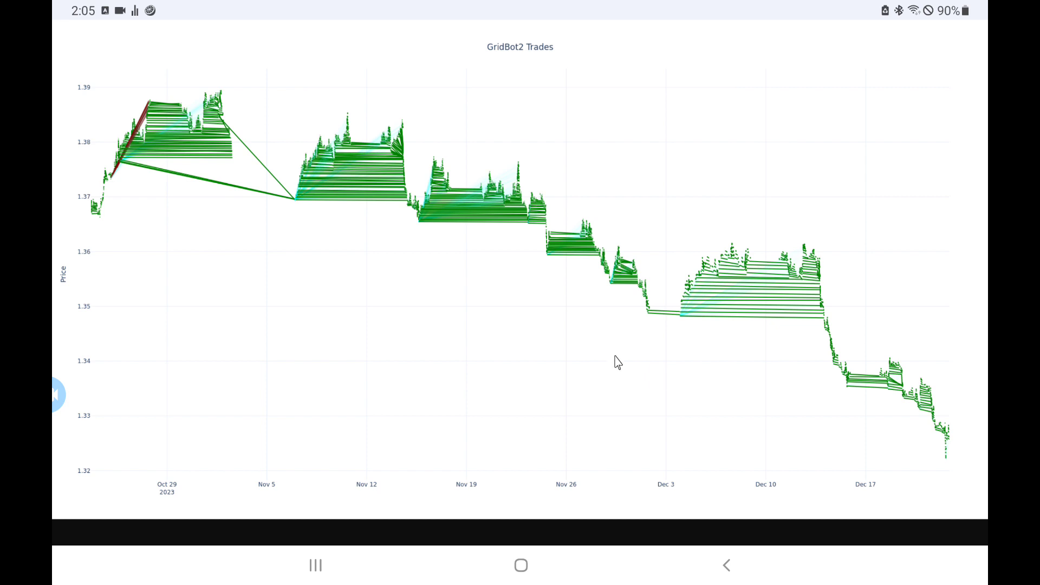
pyautogui.moveTo(621, 284)
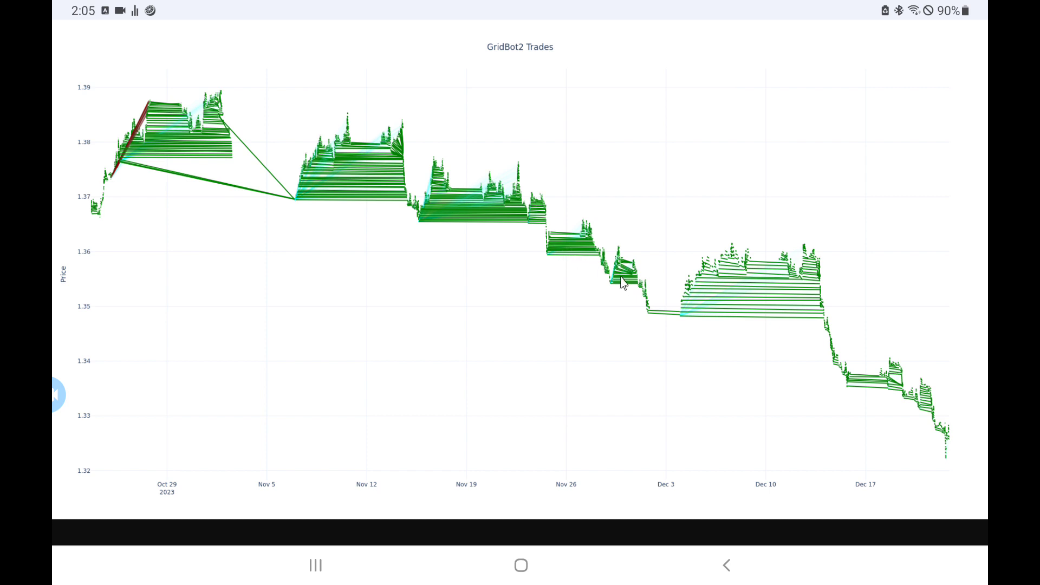
pyautogui.moveTo(216, 142)
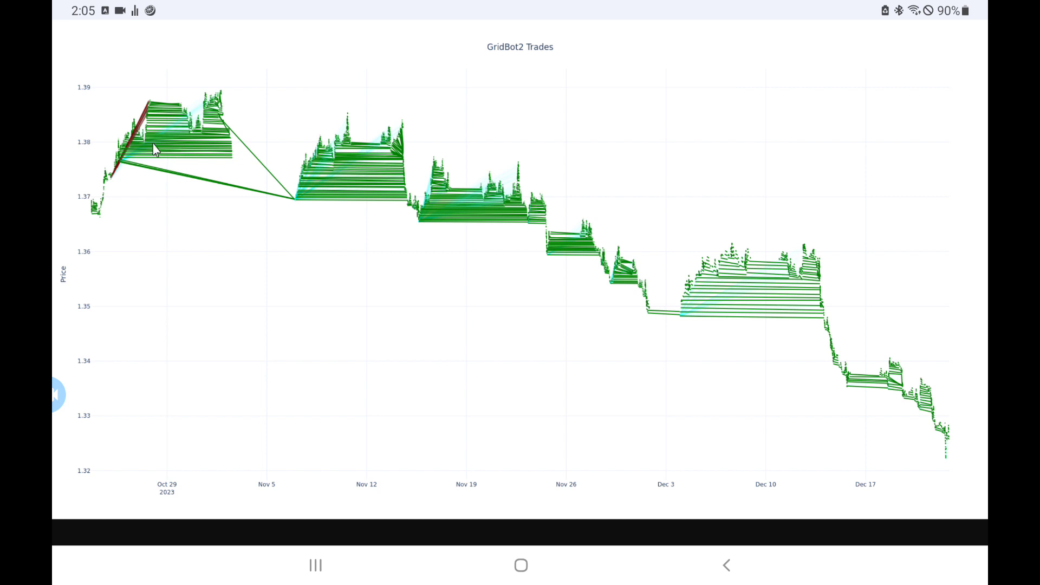
pyautogui.moveTo(317, 192)
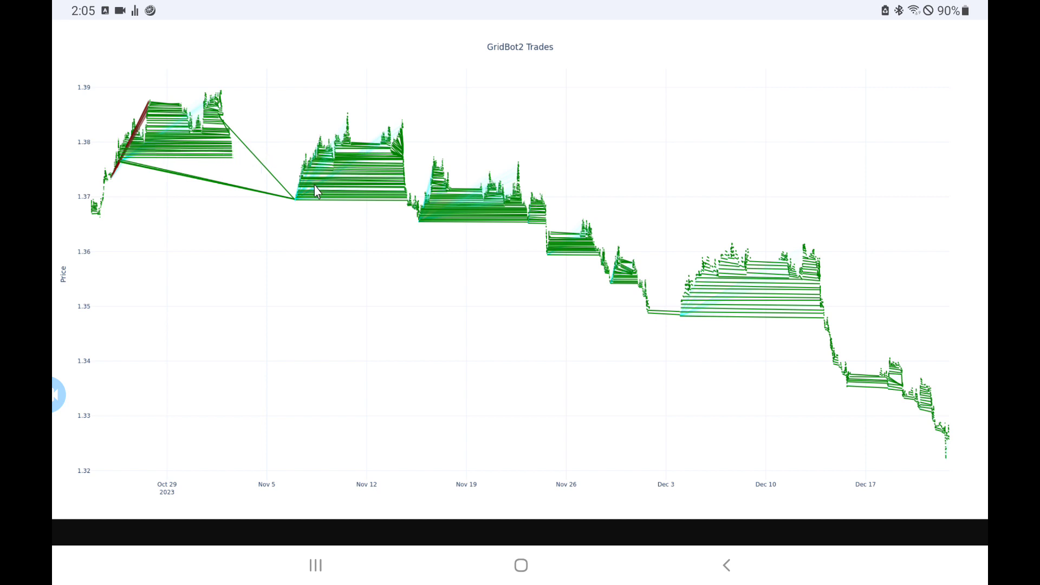
pyautogui.moveTo(441, 183)
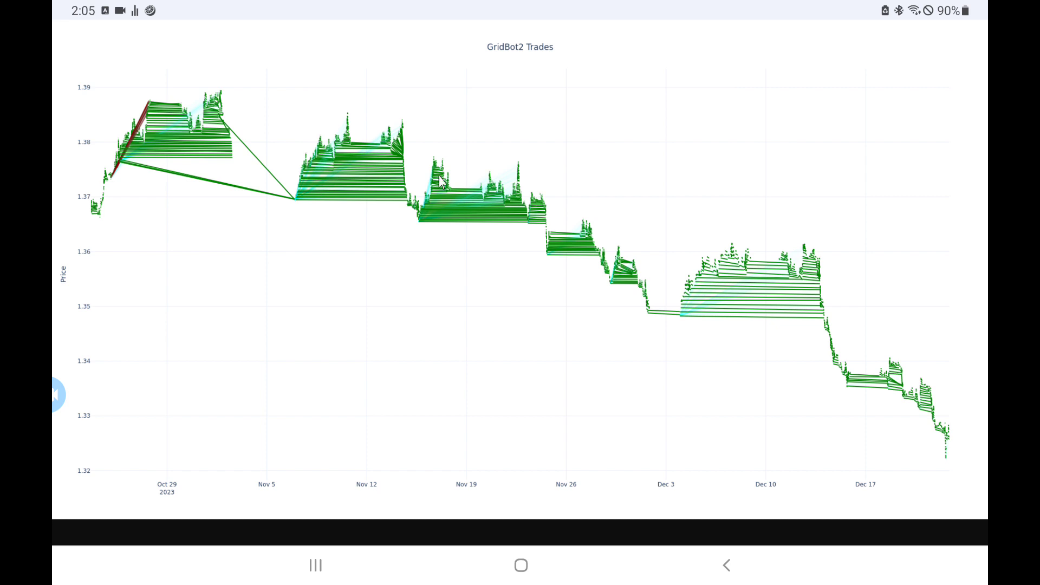
pyautogui.moveTo(405, 218)
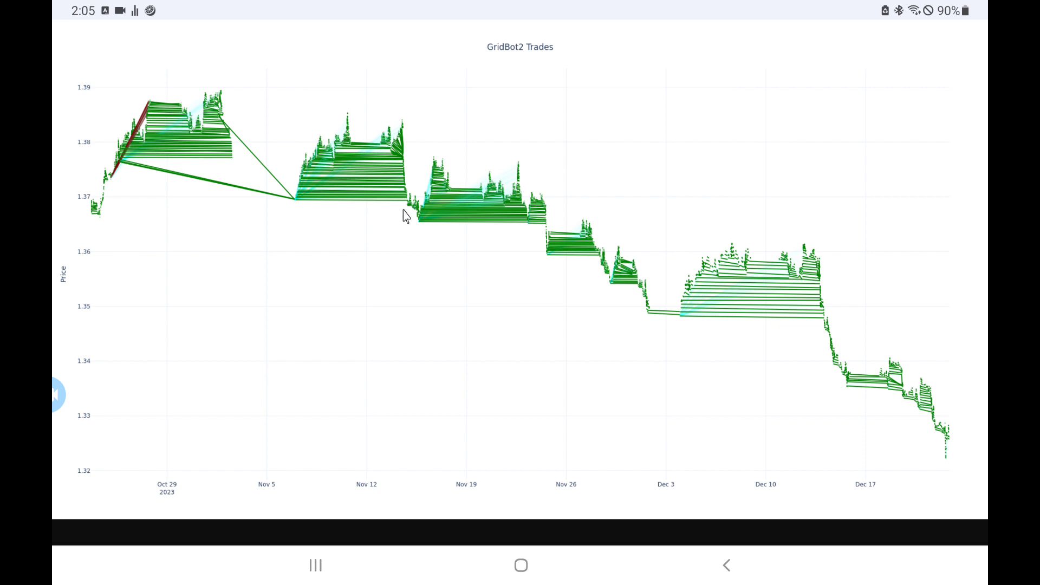
pyautogui.moveTo(411, 221)
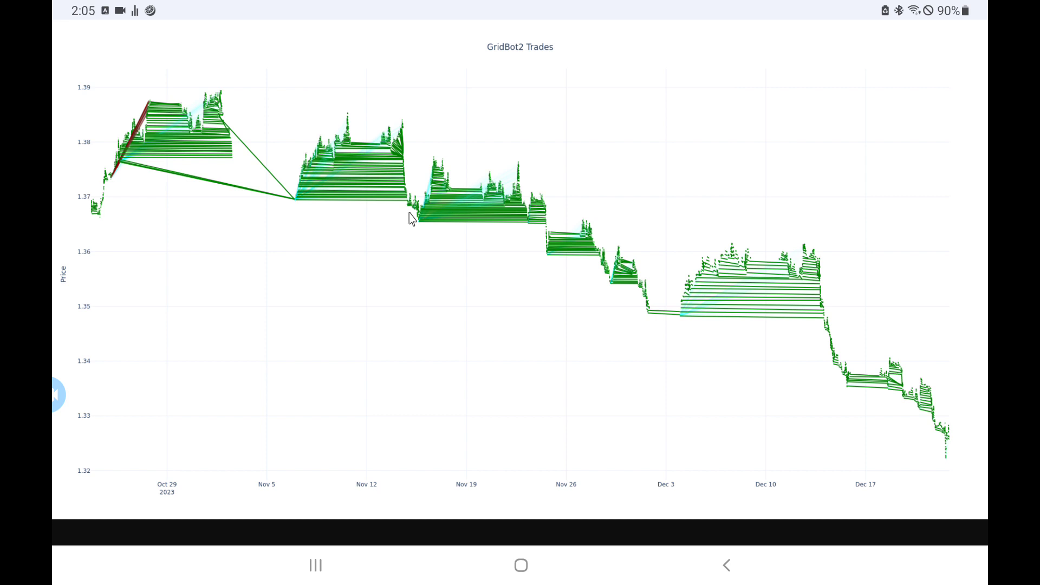
pyautogui.moveTo(559, 268)
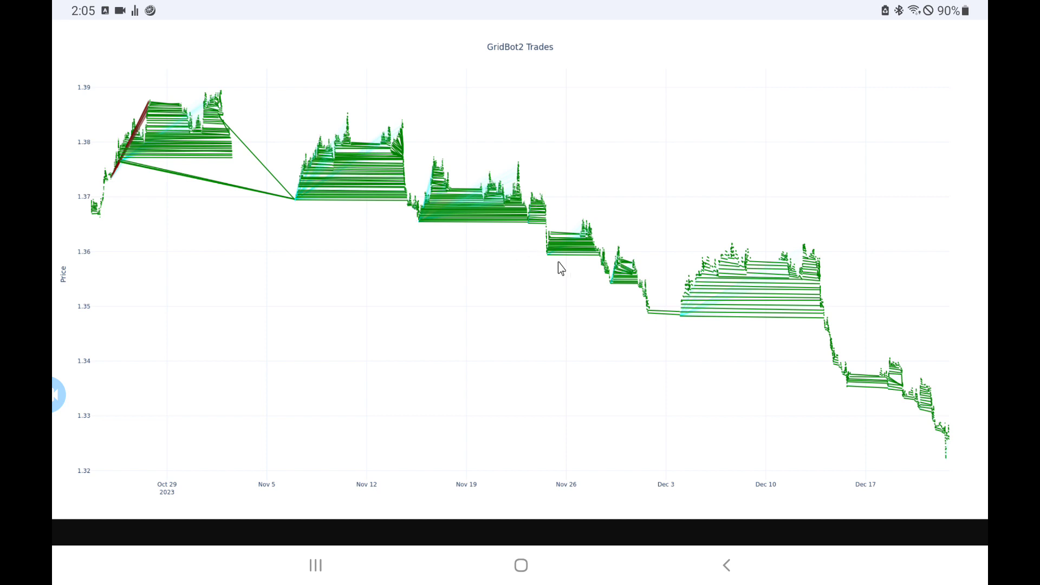
pyautogui.moveTo(778, 291)
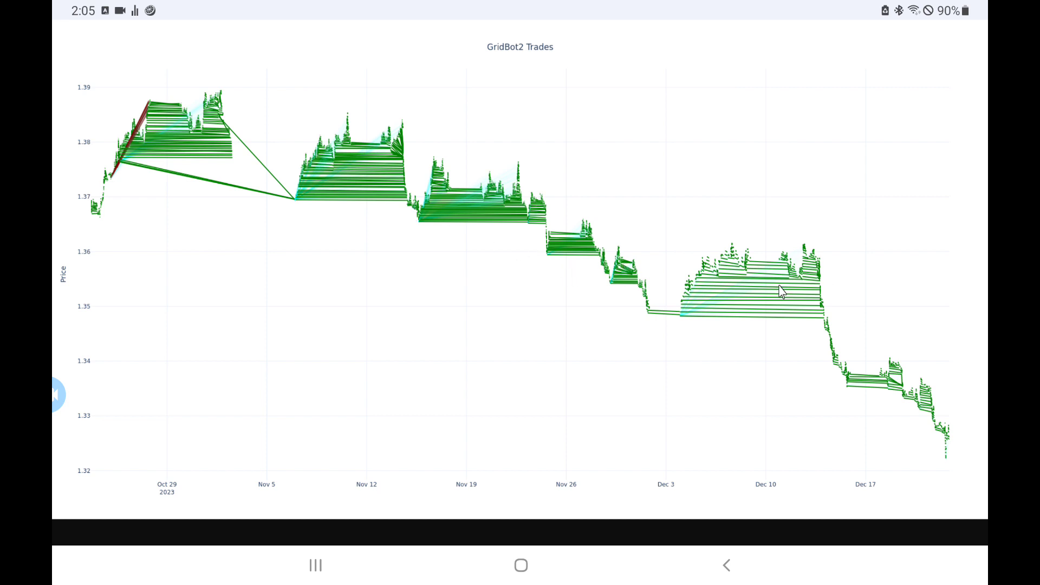
pyautogui.moveTo(777, 293)
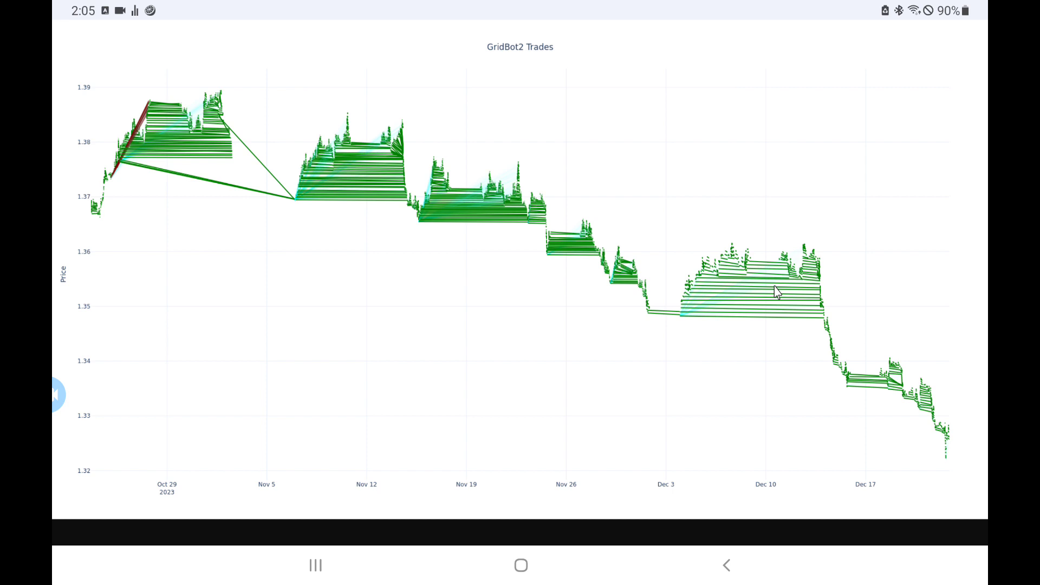
pyautogui.moveTo(611, 185)
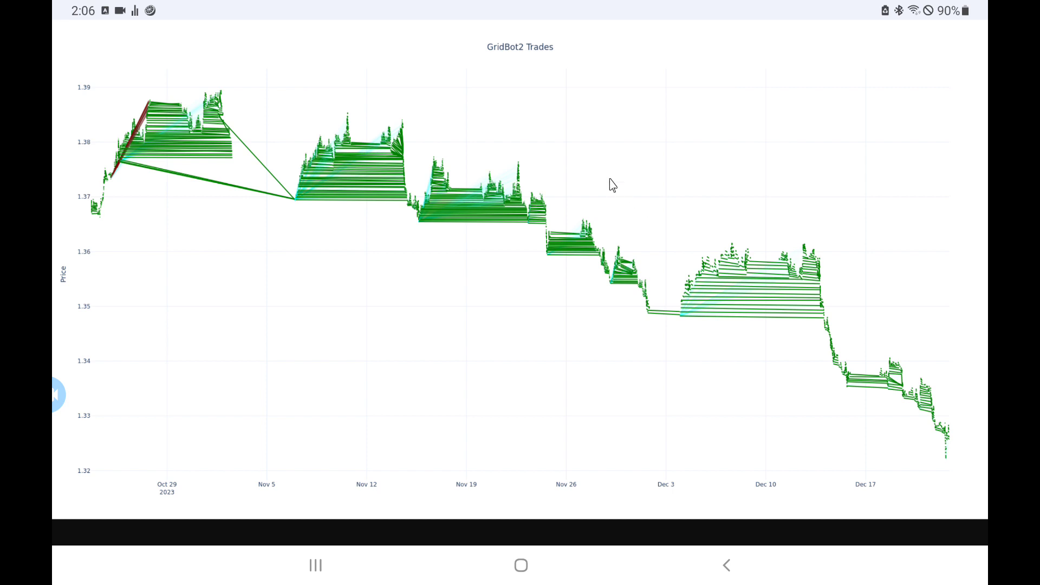
pyautogui.moveTo(696, 294)
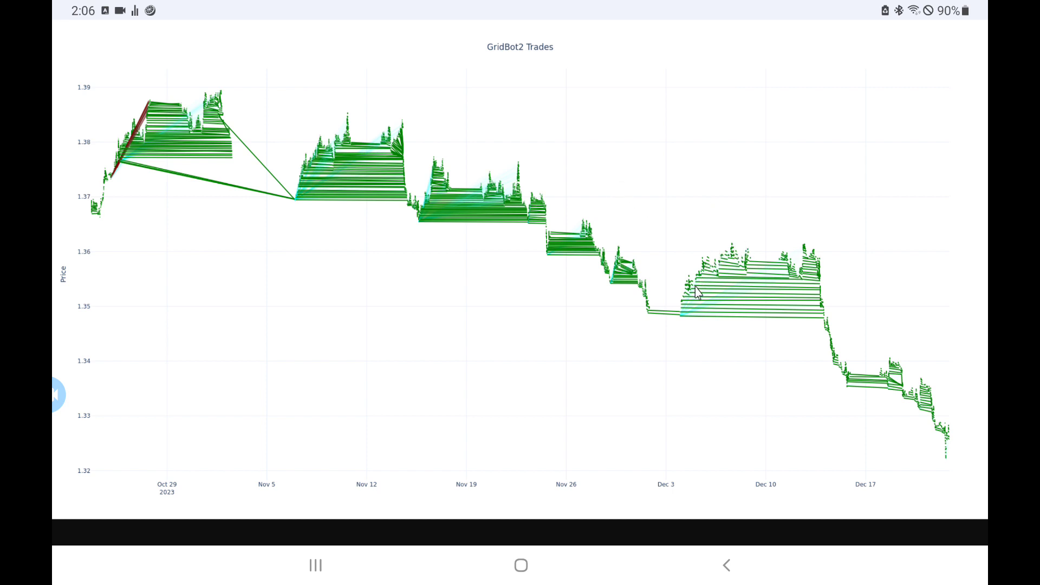
pyautogui.moveTo(772, 262)
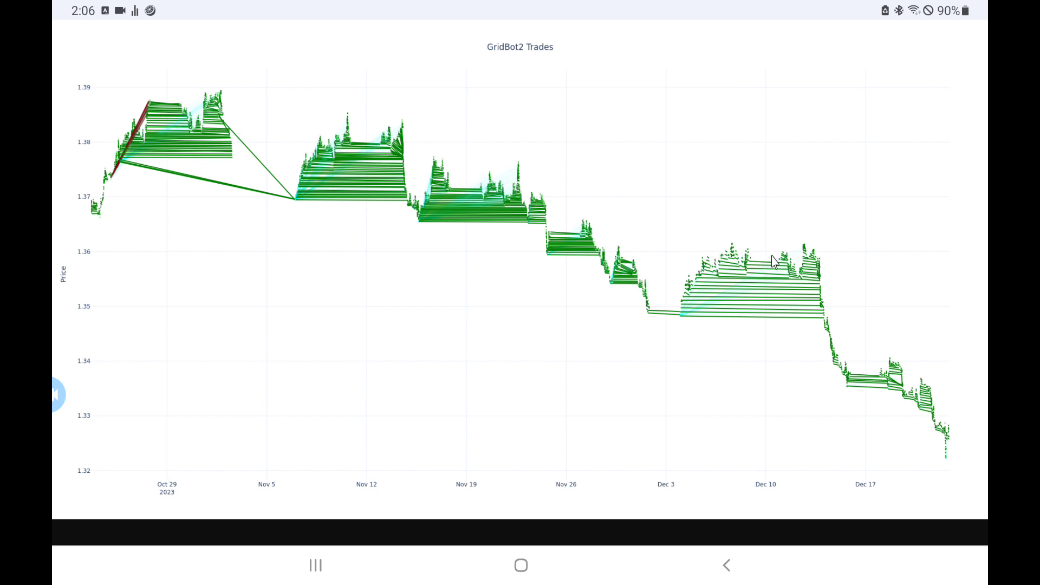
pyautogui.moveTo(815, 269)
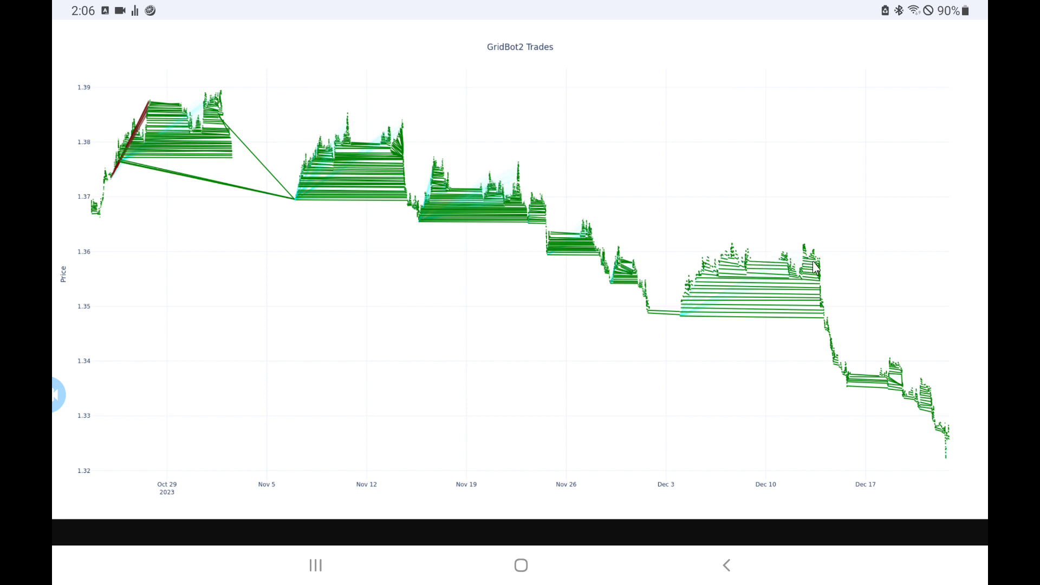
pyautogui.moveTo(505, 189)
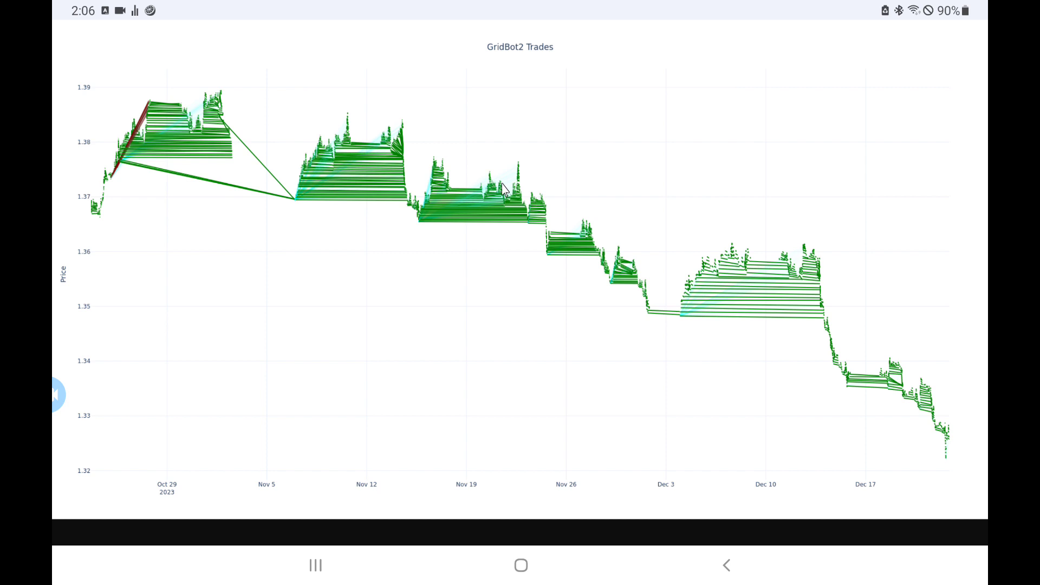
pyautogui.moveTo(515, 178)
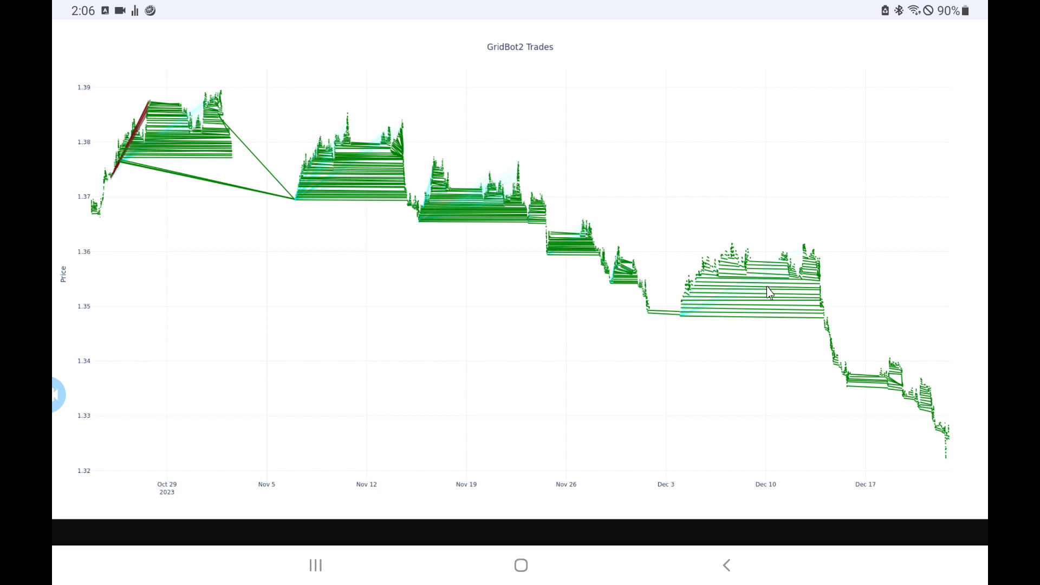
pyautogui.moveTo(833, 339)
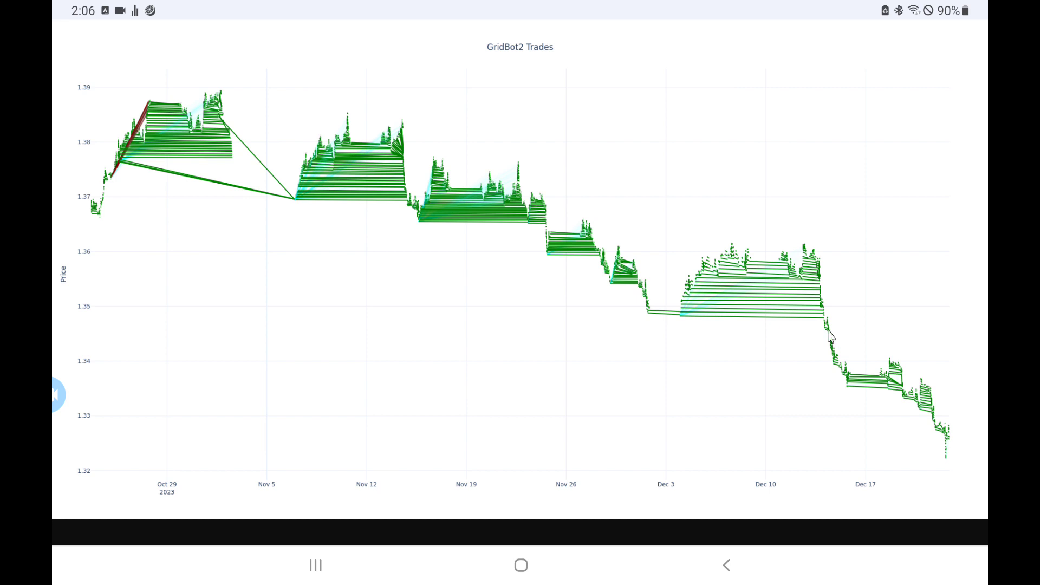
pyautogui.moveTo(889, 406)
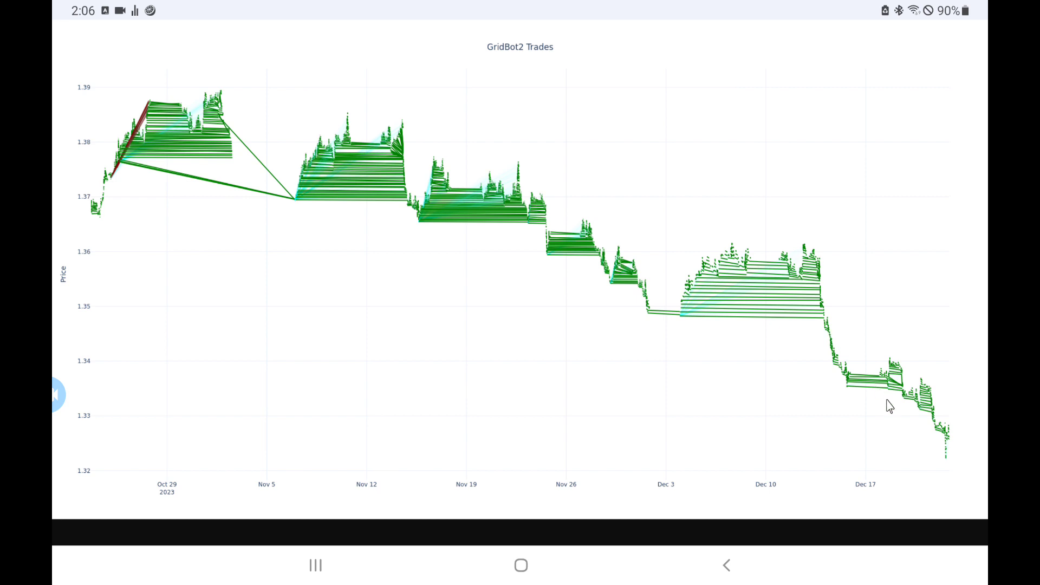